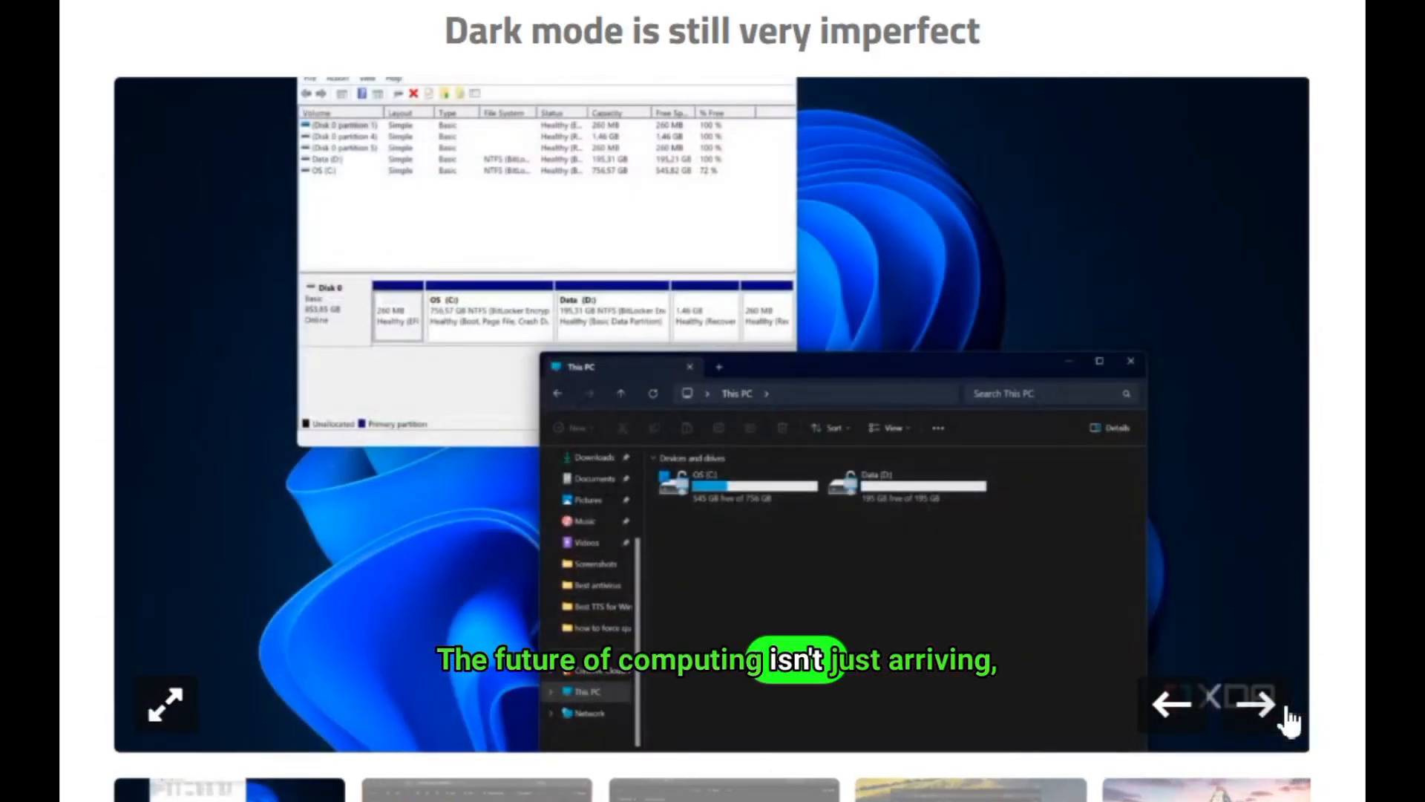
# Step: Advance the gallery through nine File Explorer dark-mode screenshots with the right arrow
pyautogui.click(1257, 705)
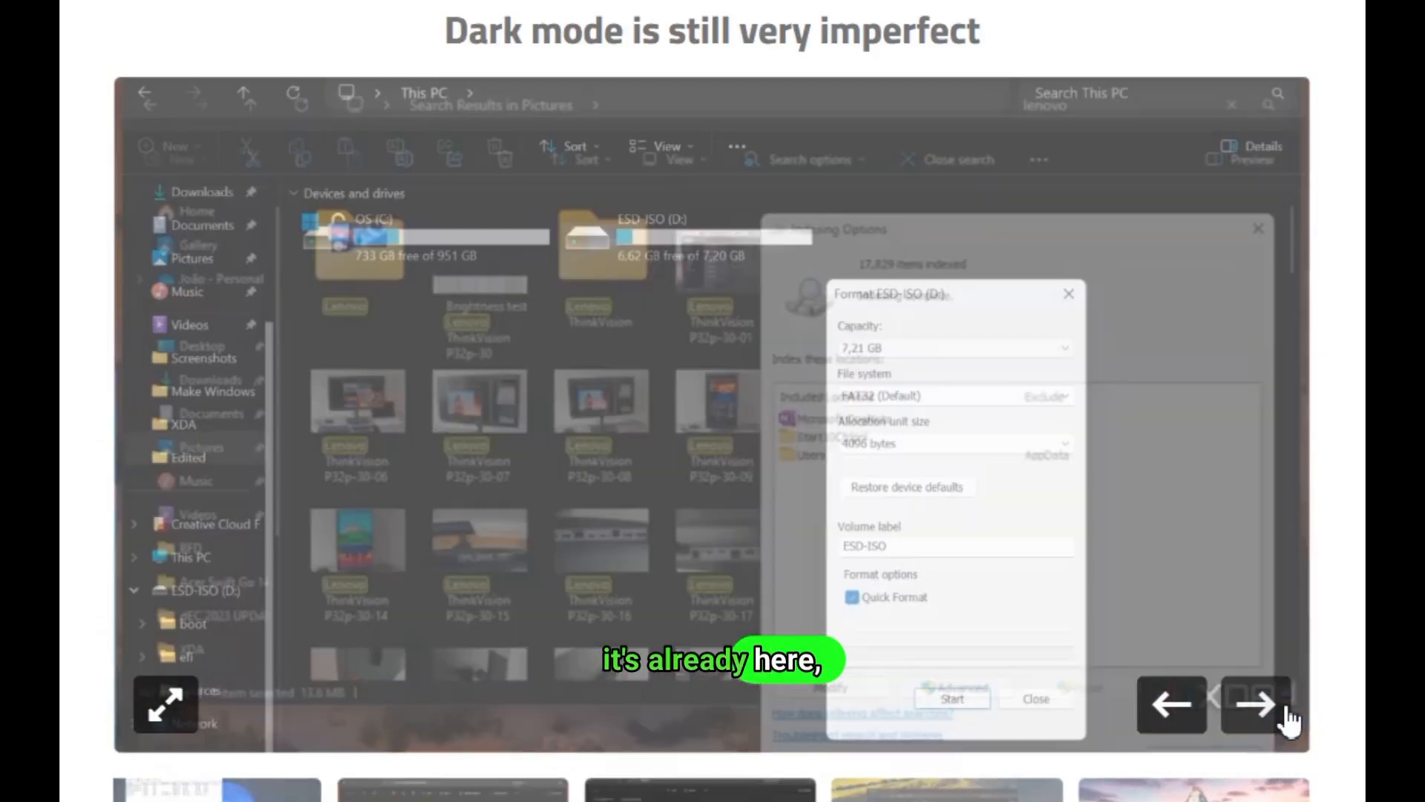
pyautogui.click(1256, 704)
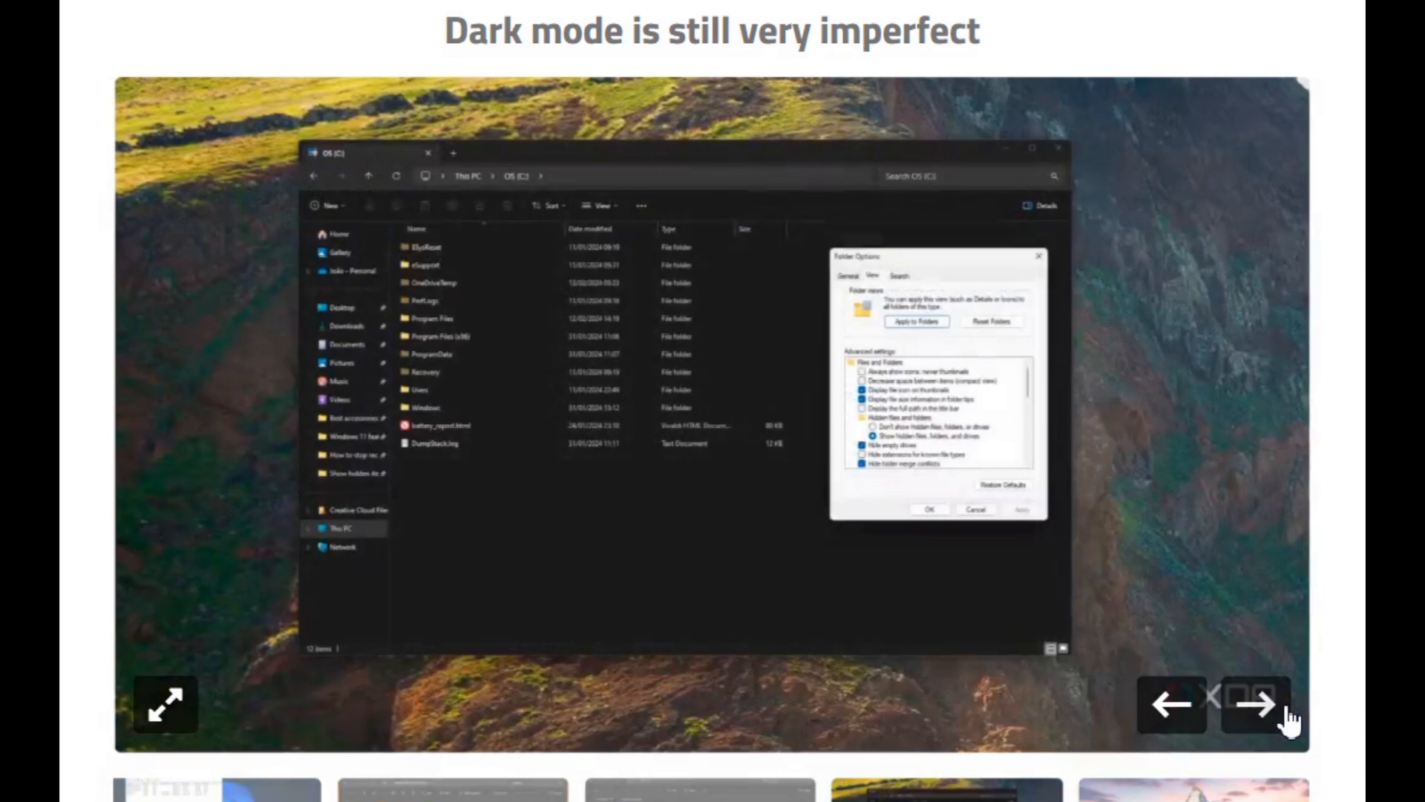
pyautogui.click(1259, 704)
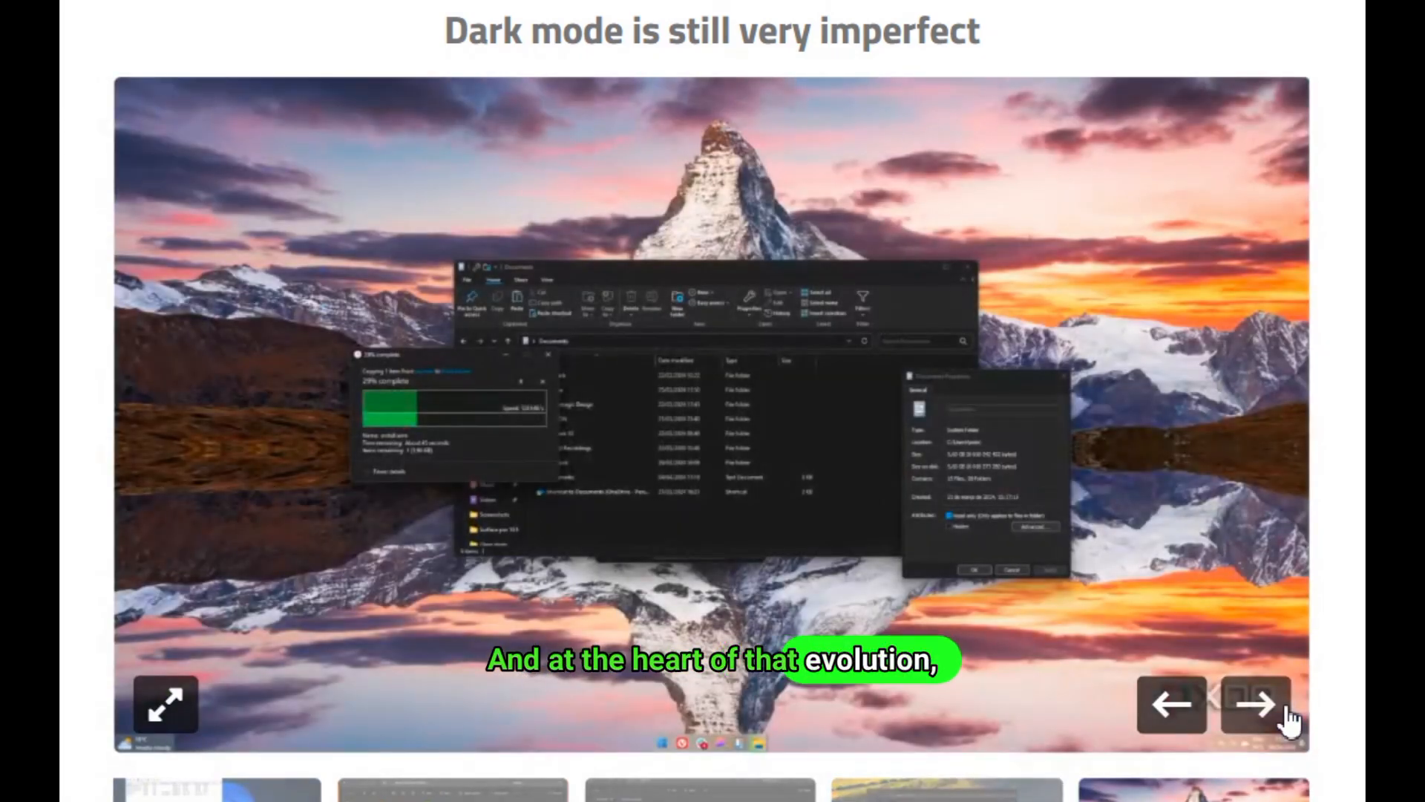
pyautogui.click(1259, 704)
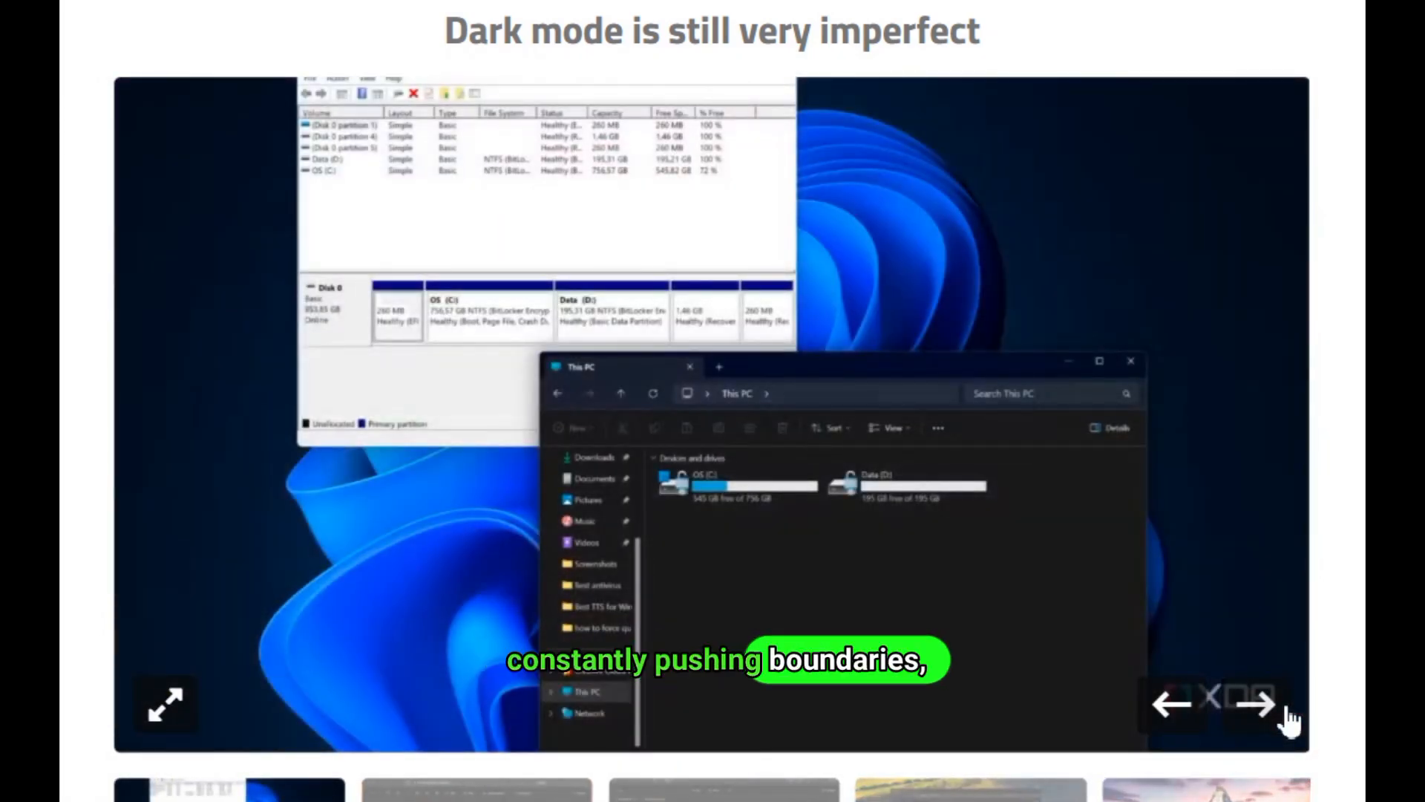
pyautogui.click(1260, 705)
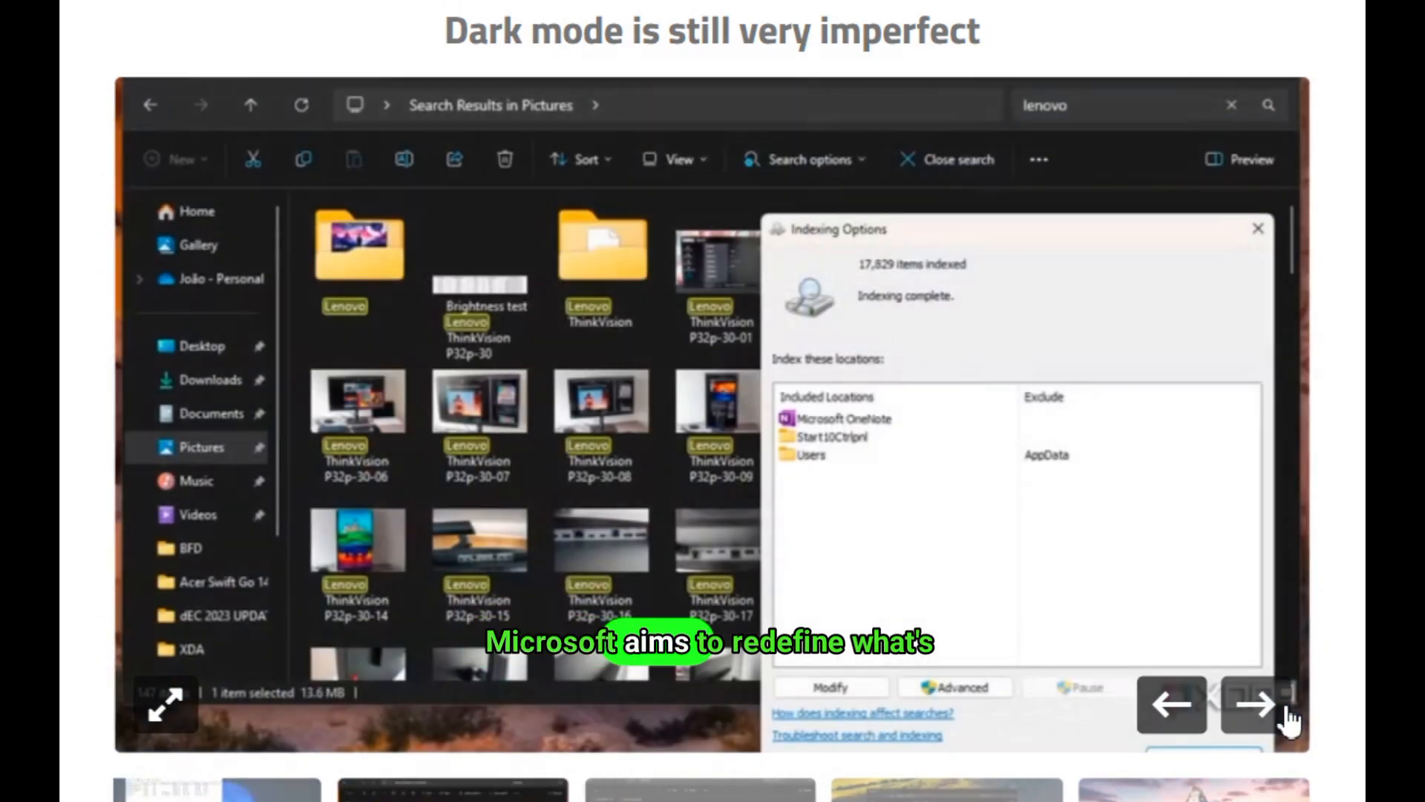
pyautogui.click(1256, 704)
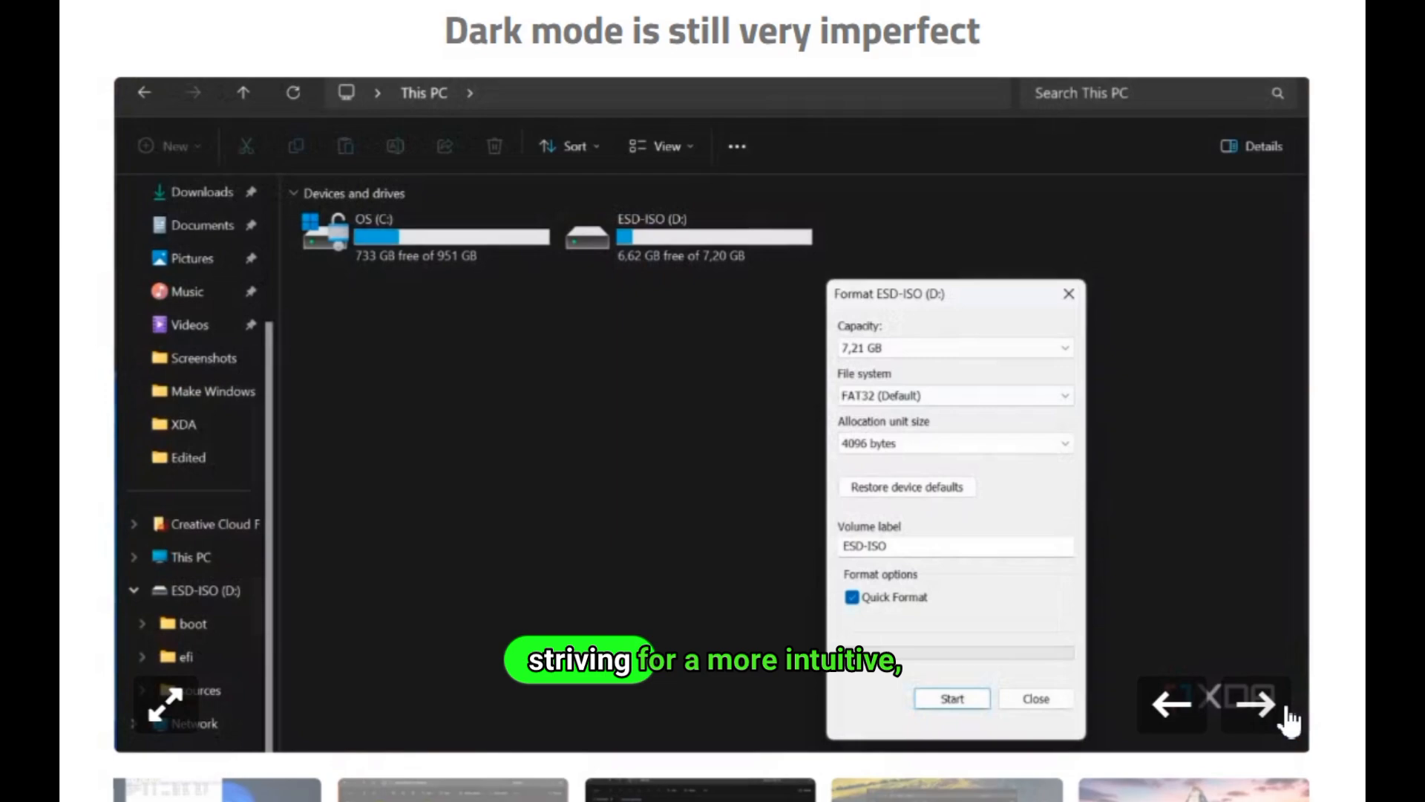
pyautogui.click(1260, 705)
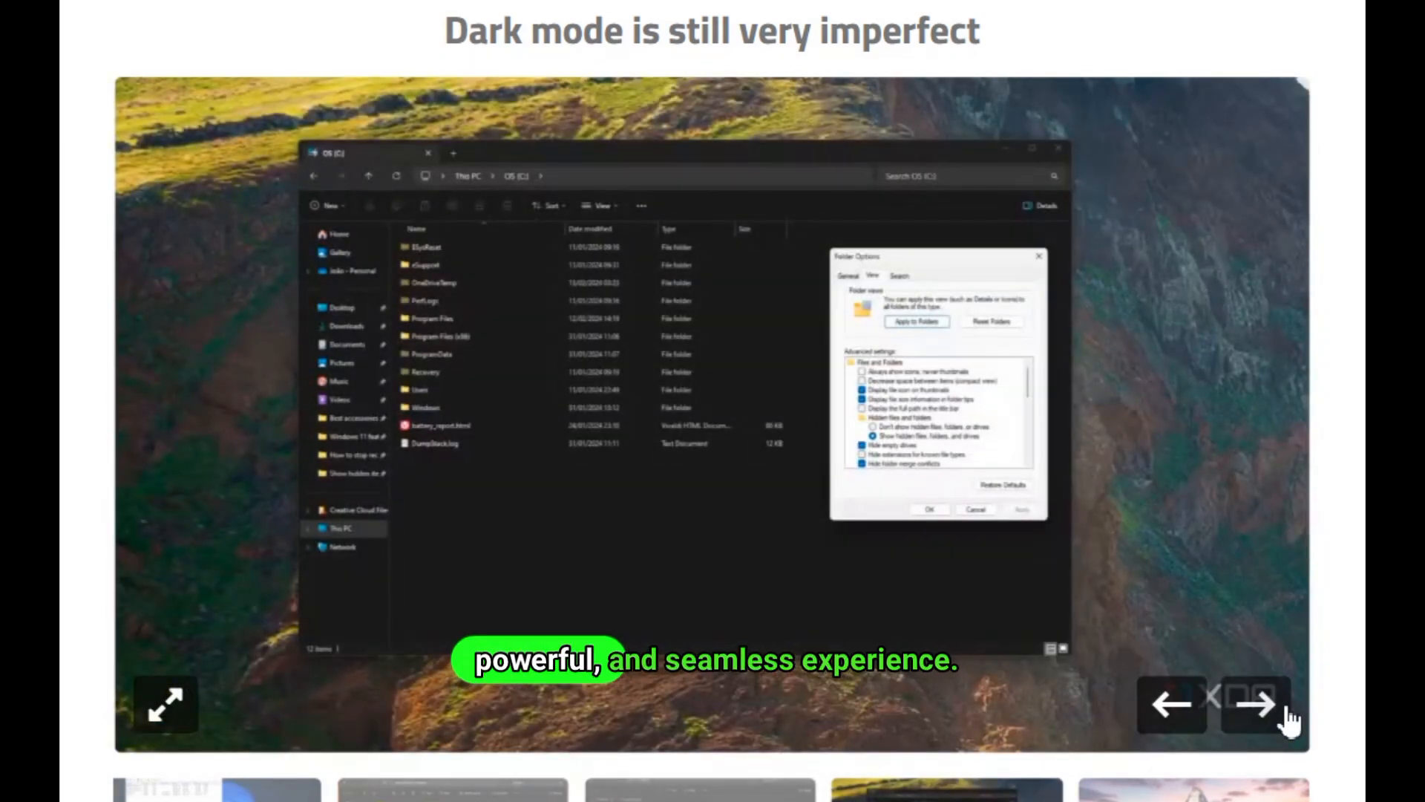
pyautogui.click(1258, 704)
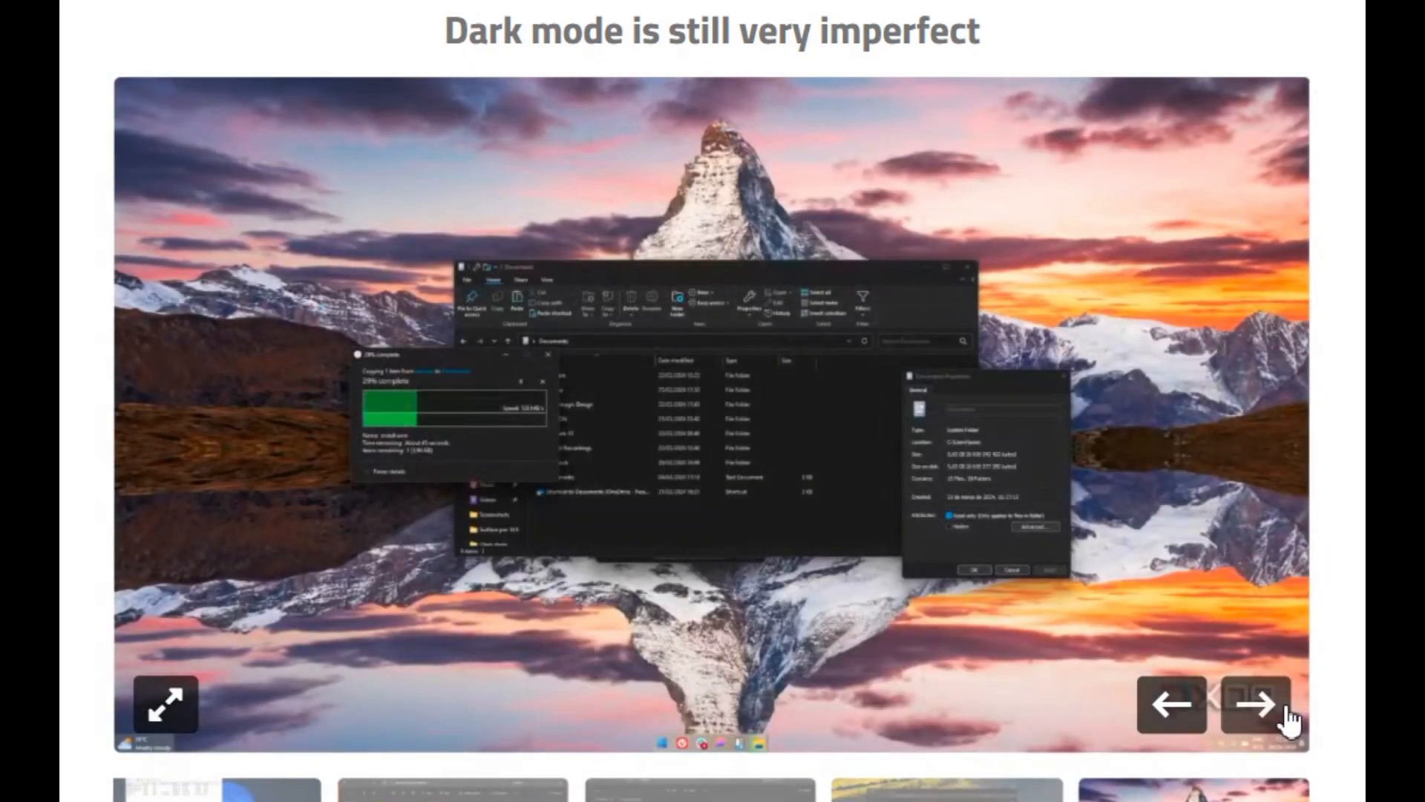
pyautogui.click(1257, 704)
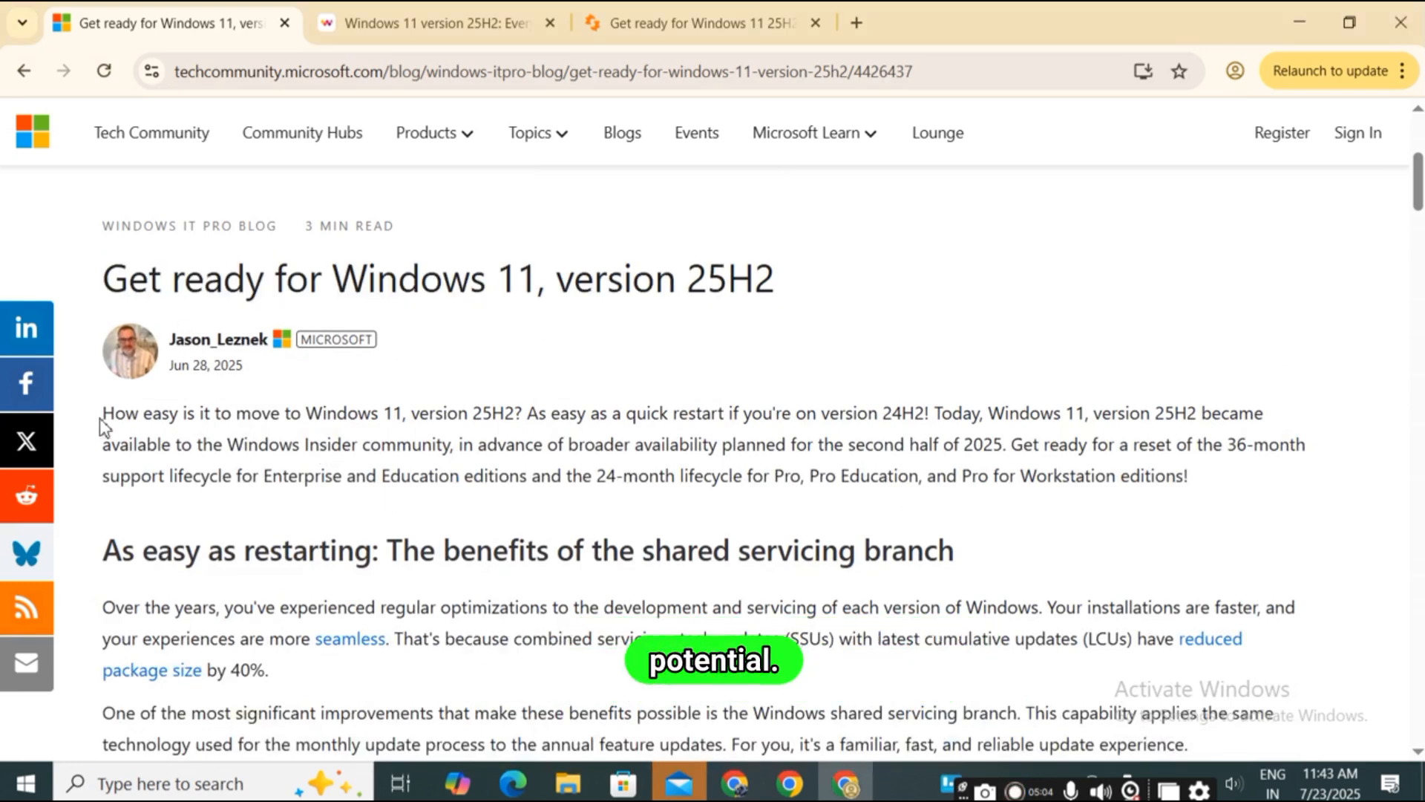
# Step: Highlight the opening paragraph and scroll through the shared servicing branch section to the 24H2-to-25H2 heading
pyautogui.moveTo(101, 412); pyautogui.dragTo(964, 413)
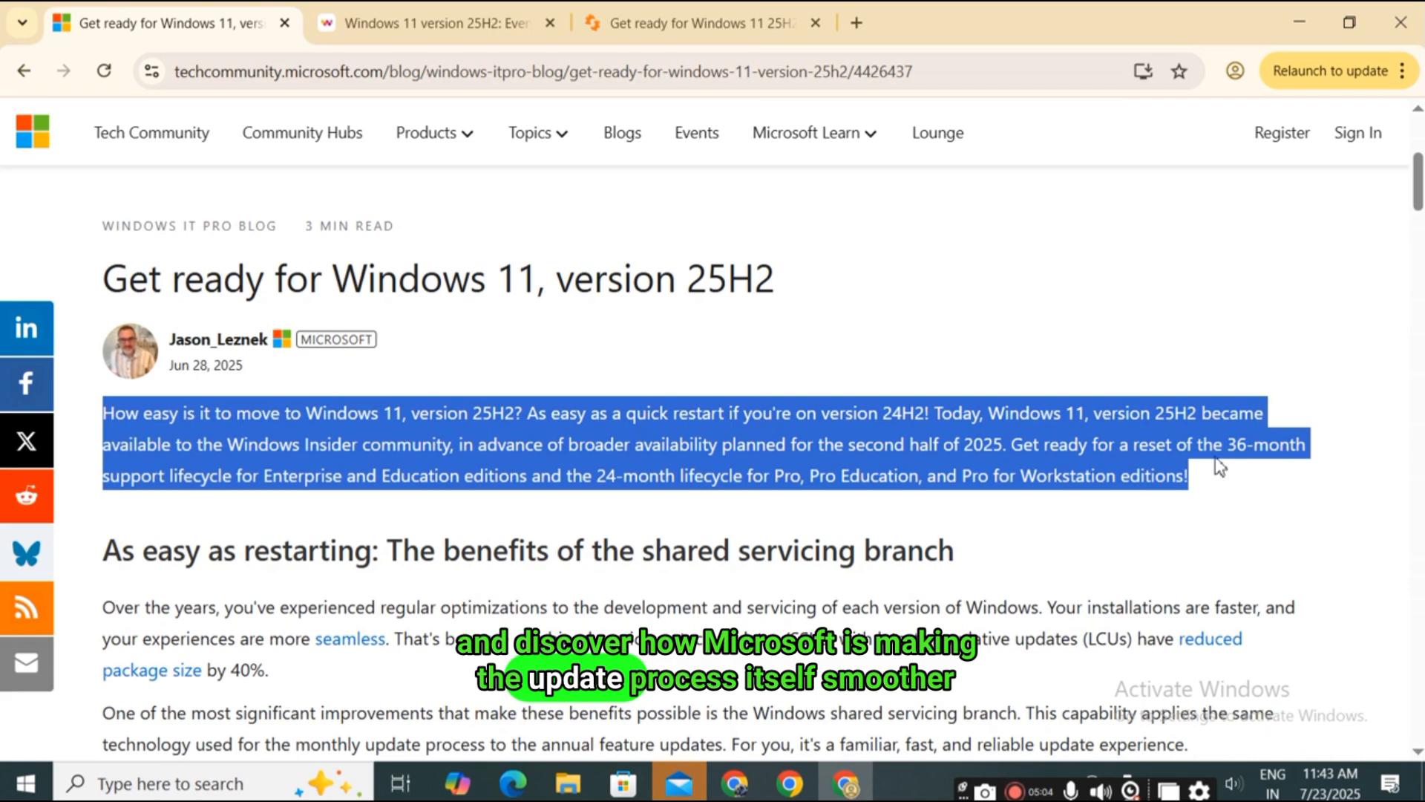
pyautogui.scroll(-3)
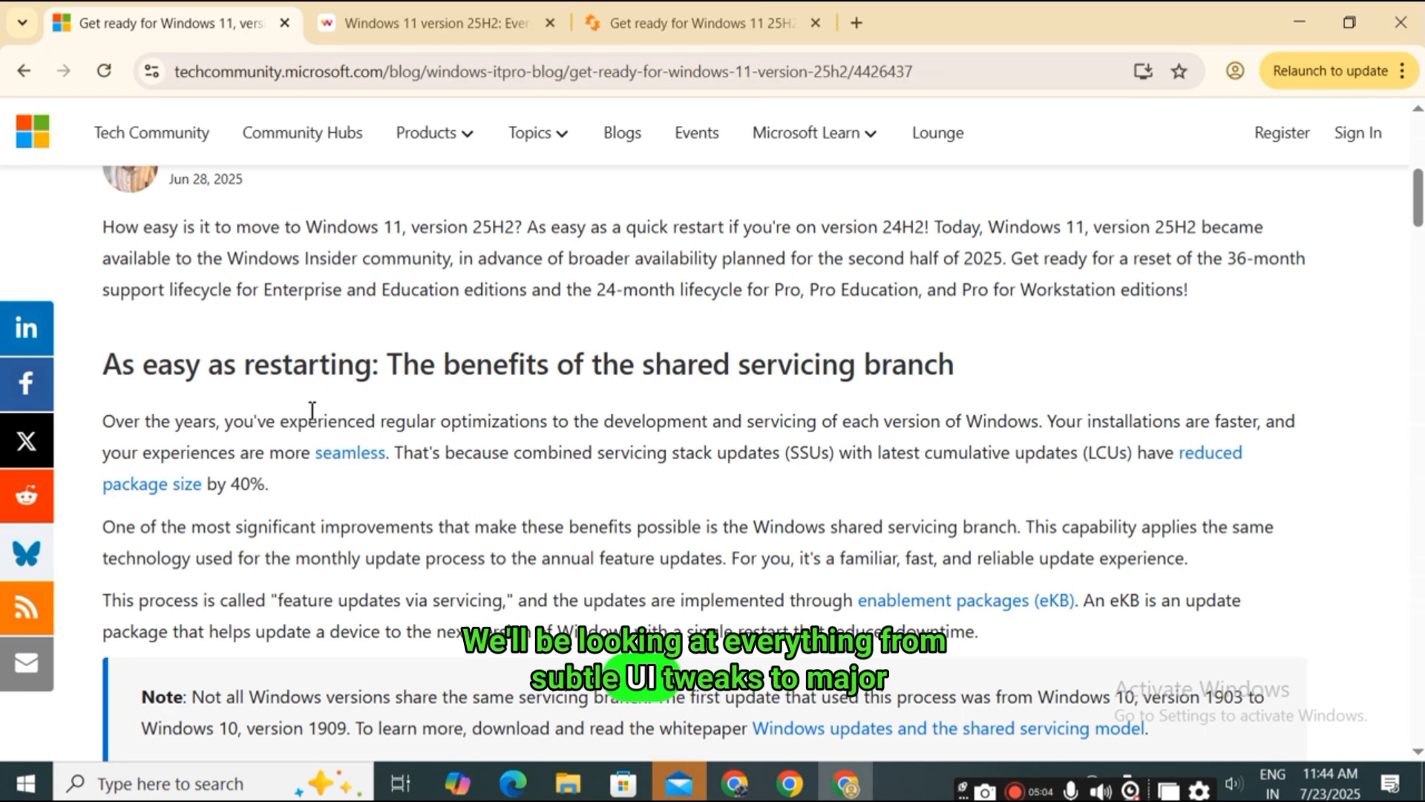
pyautogui.doubleClick(136, 420)
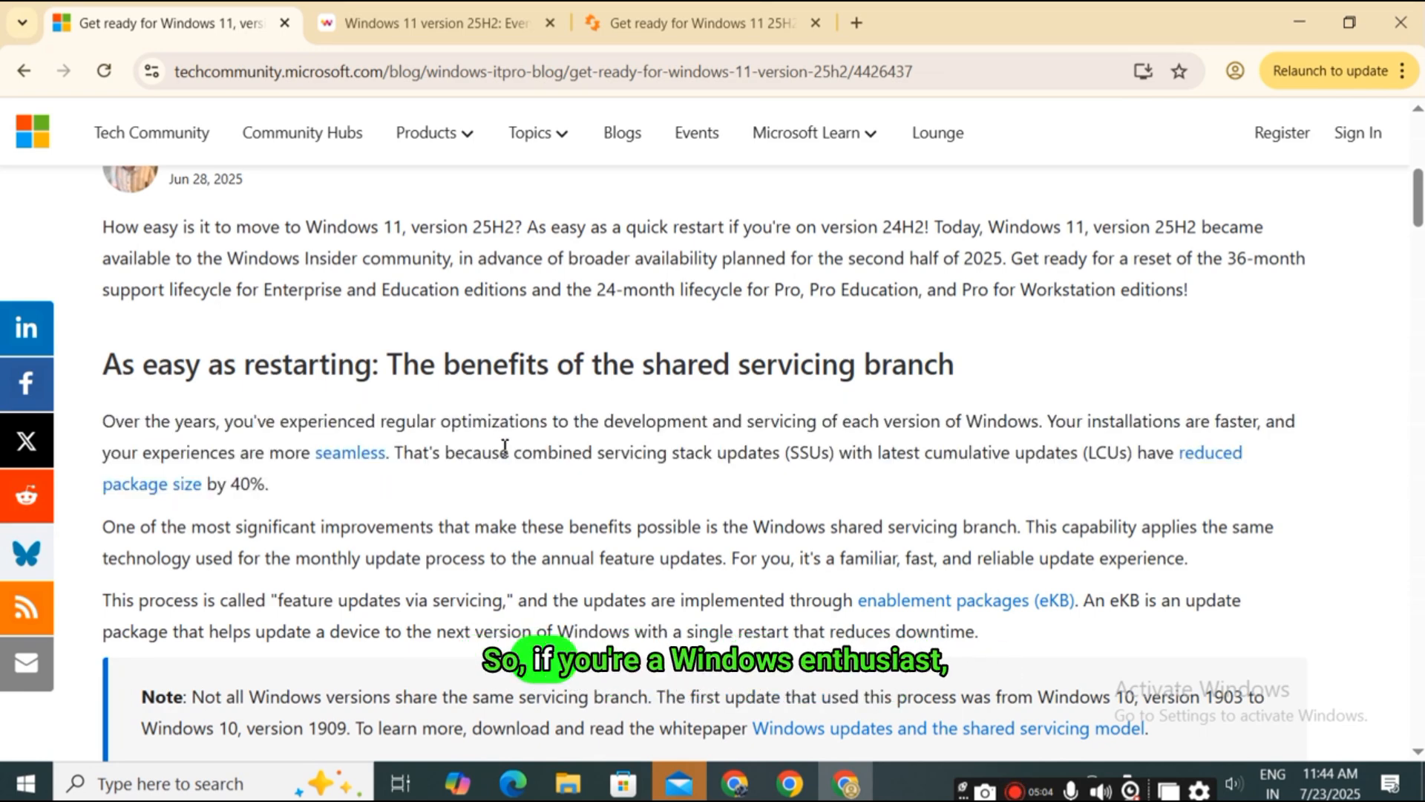
pyautogui.scroll(-3)
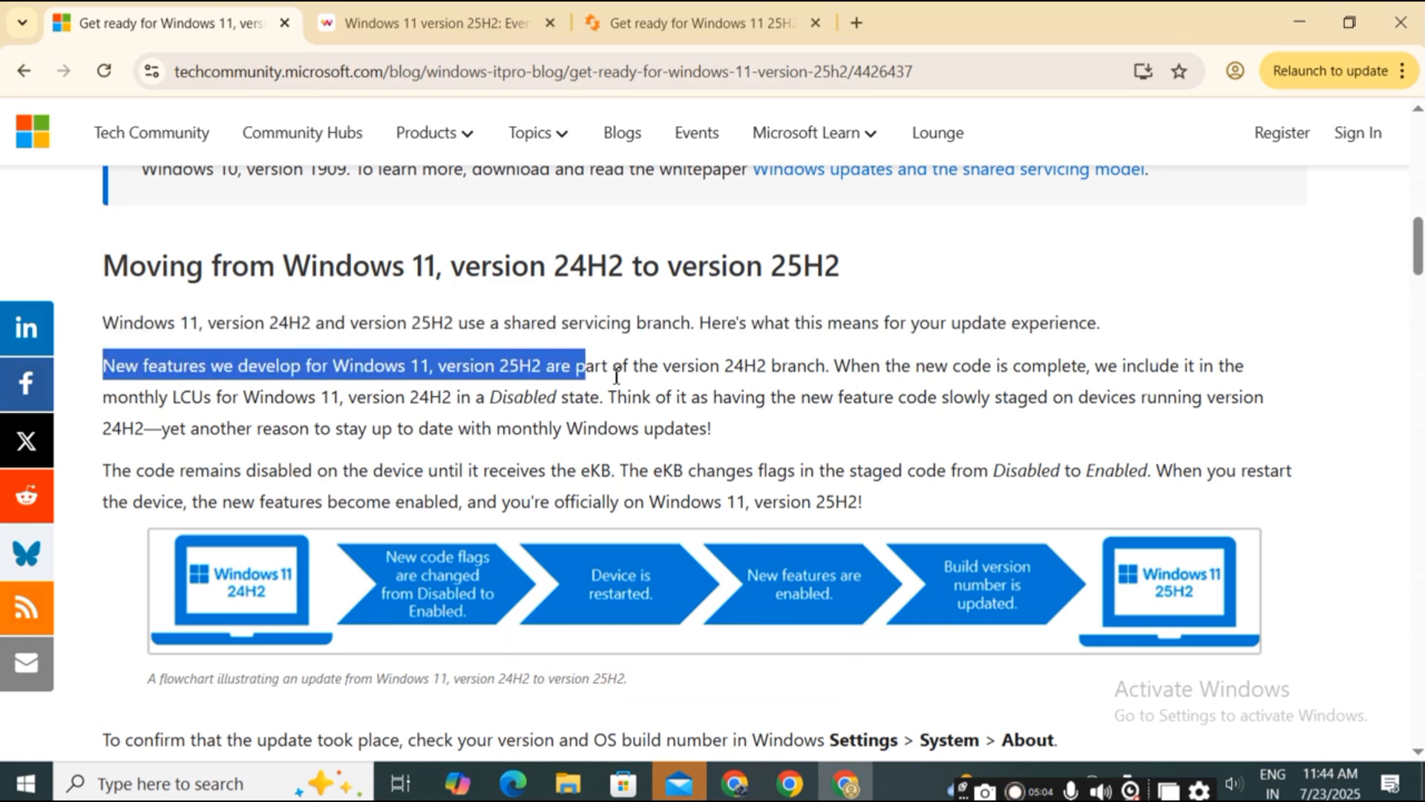
# Step: Highlight the staged-features and earlier-version upgrade paragraphs while scrolling down the upgrade-path sections
pyautogui.moveTo(586, 365); pyautogui.dragTo(860, 501)
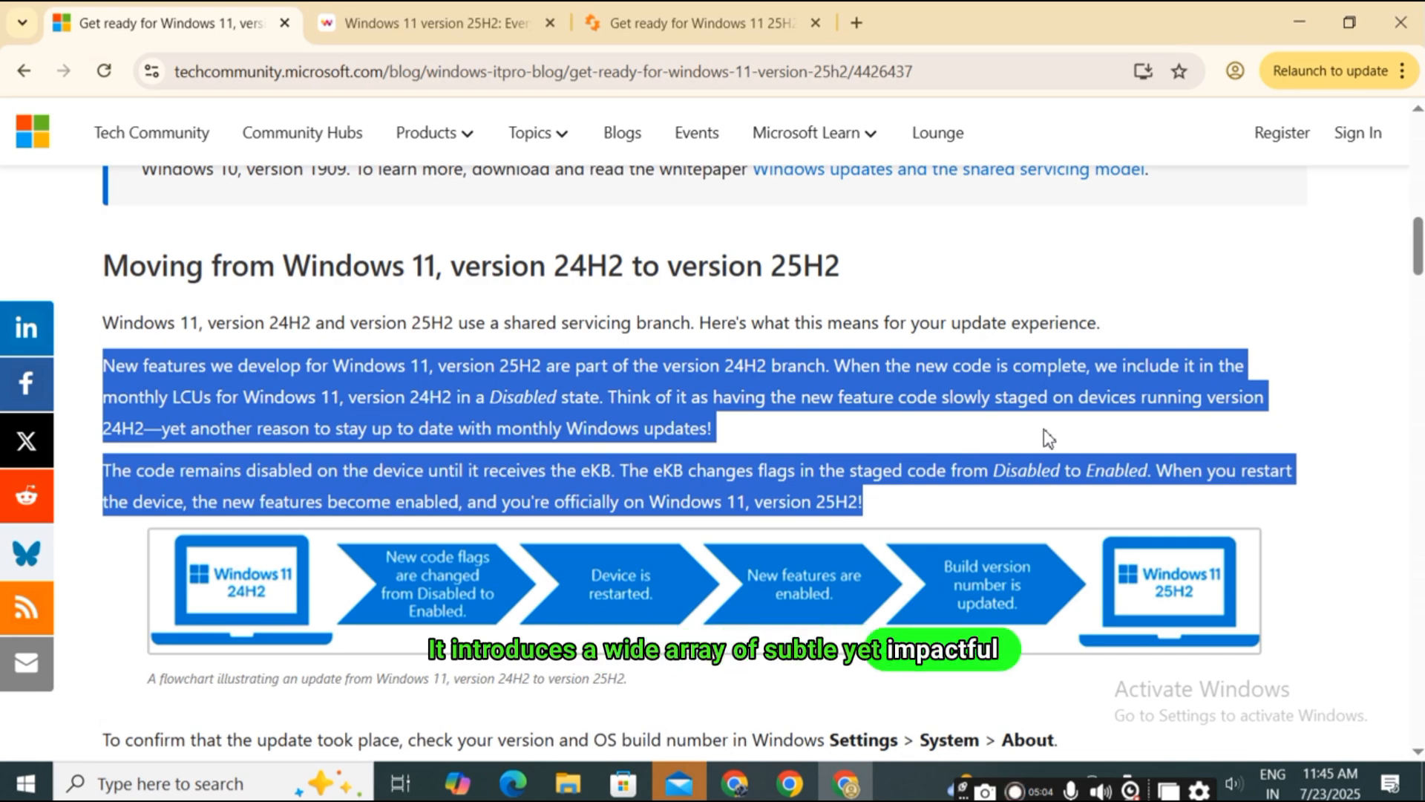
pyautogui.scroll(-3)
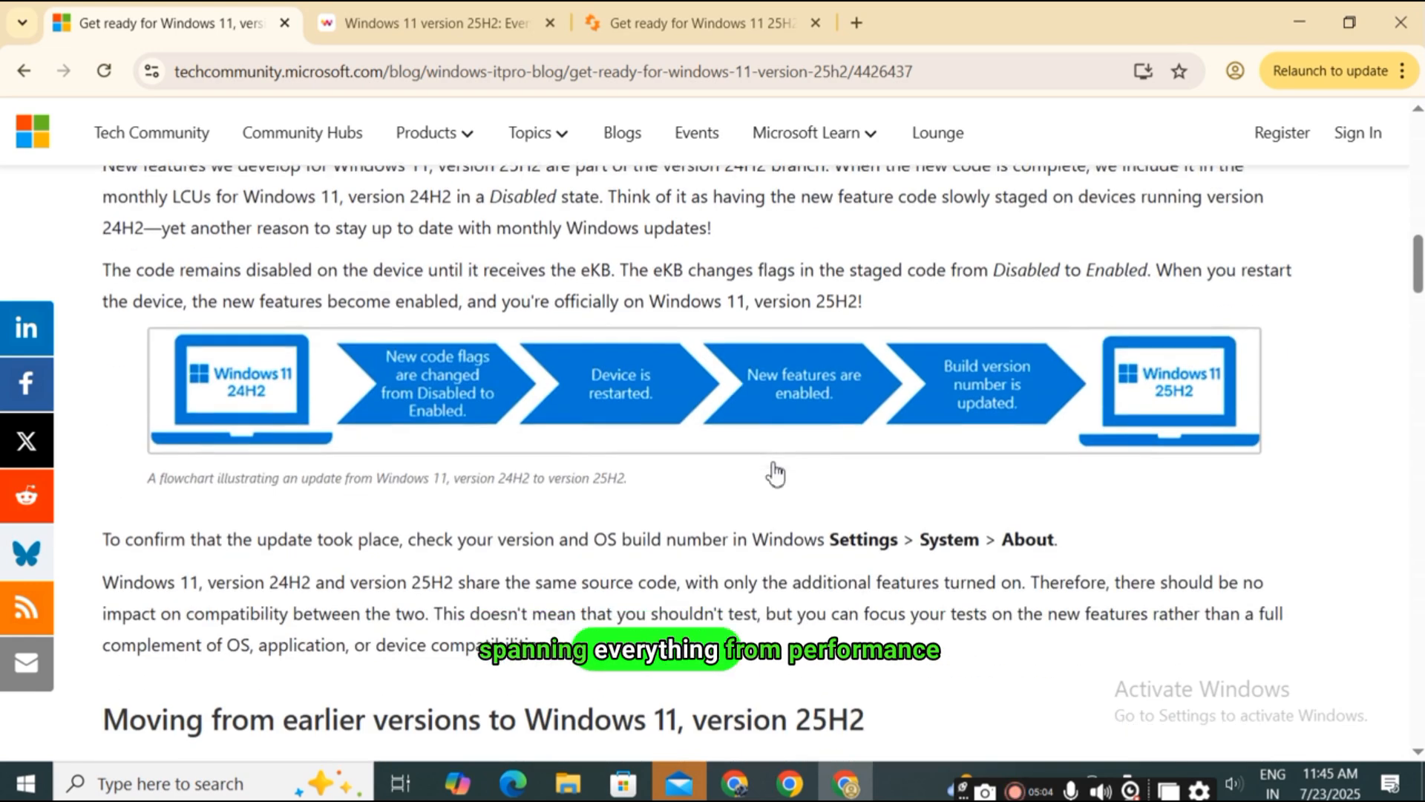
pyautogui.scroll(-3)
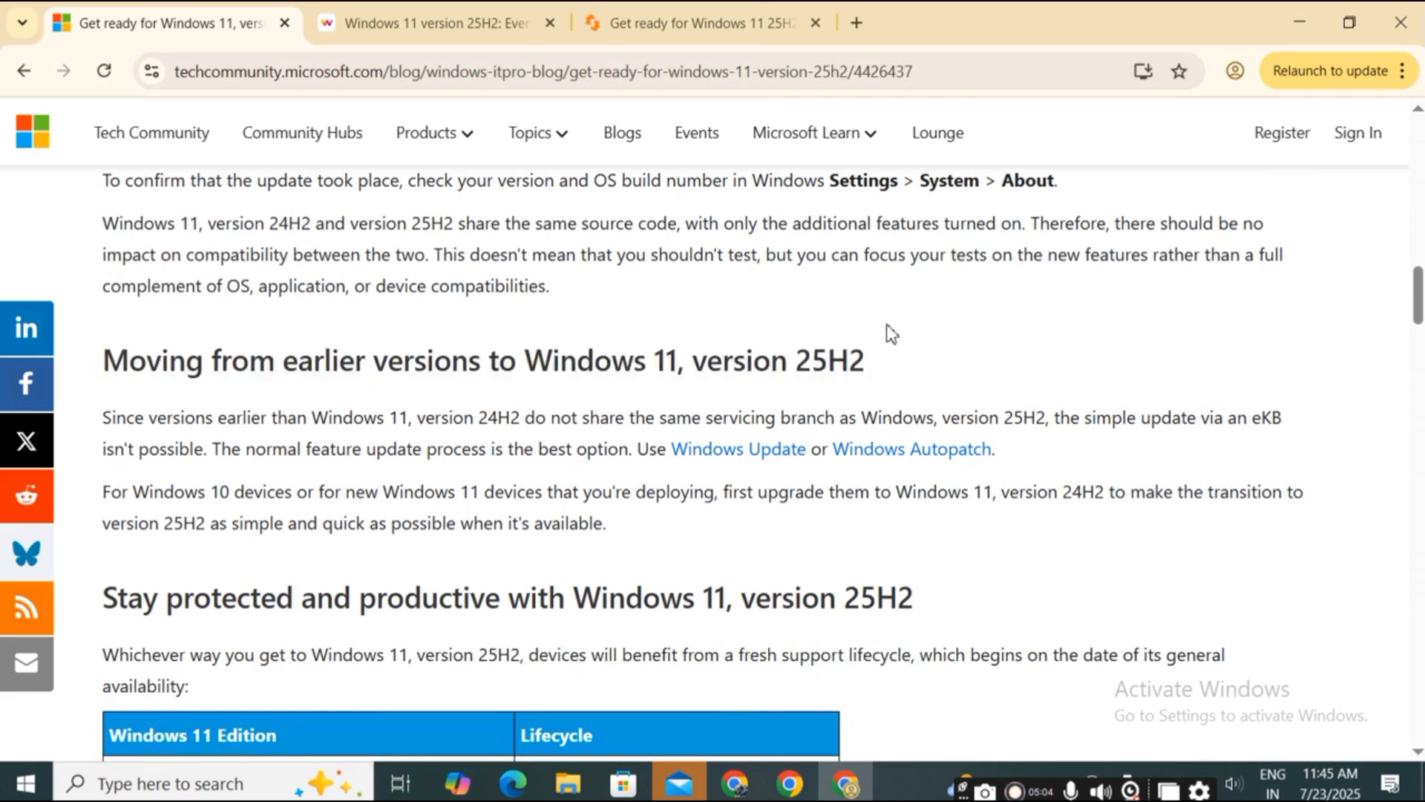
pyautogui.scroll(-3)
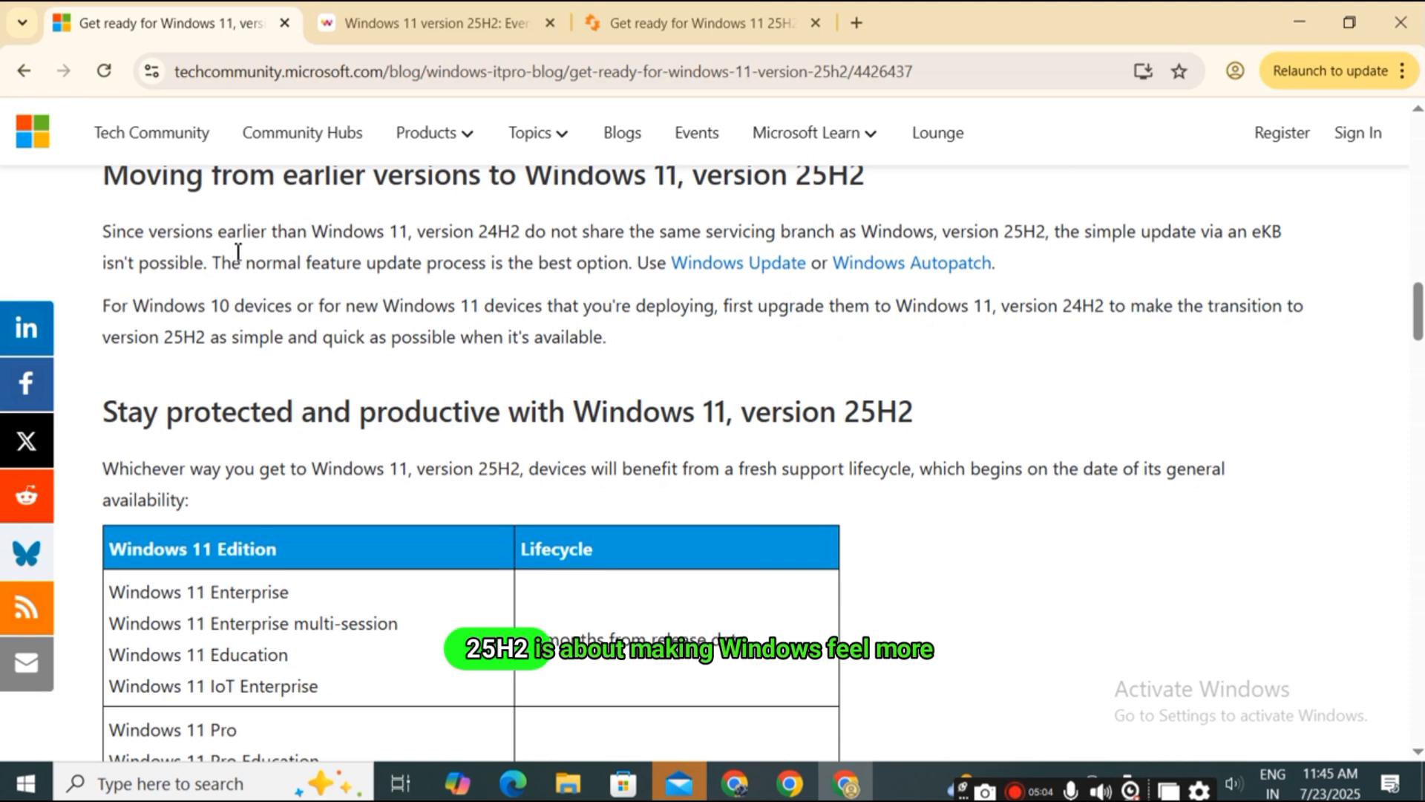
pyautogui.moveTo(102, 230); pyautogui.dragTo(604, 337)
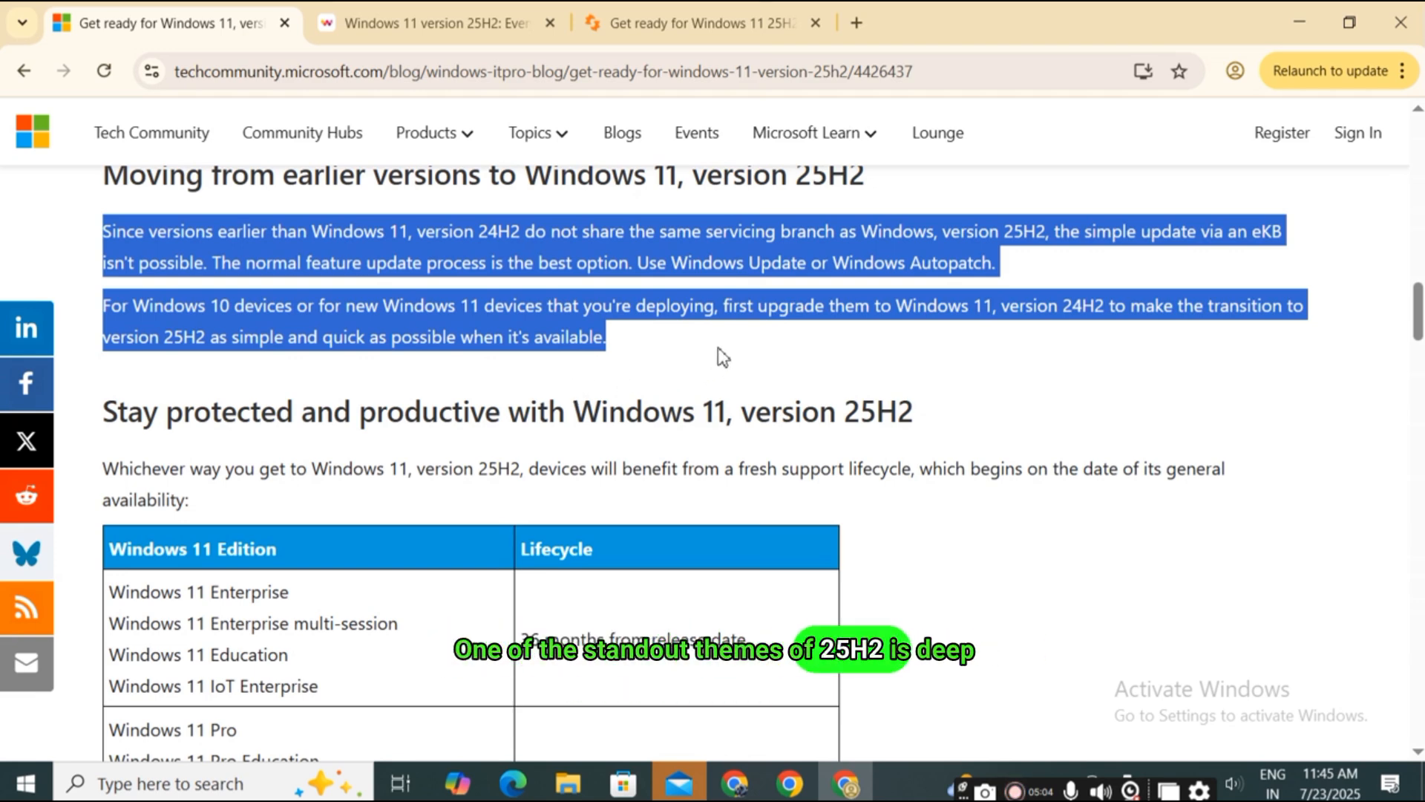
pyautogui.scroll(-3)
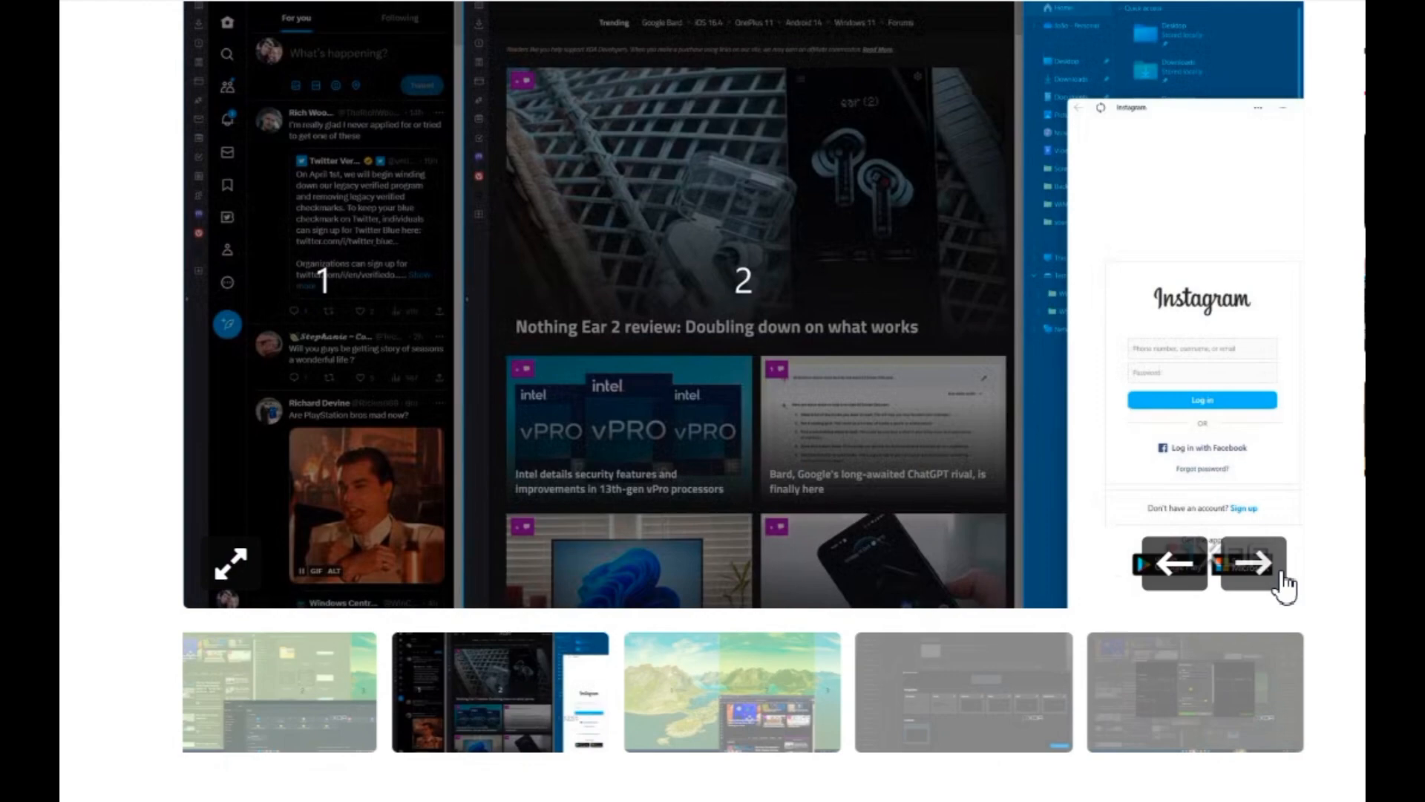
# Step: Advance the gallery once, highlight the window management and PowerToys paragraph, and scroll to the next section
pyautogui.click(1259, 563)
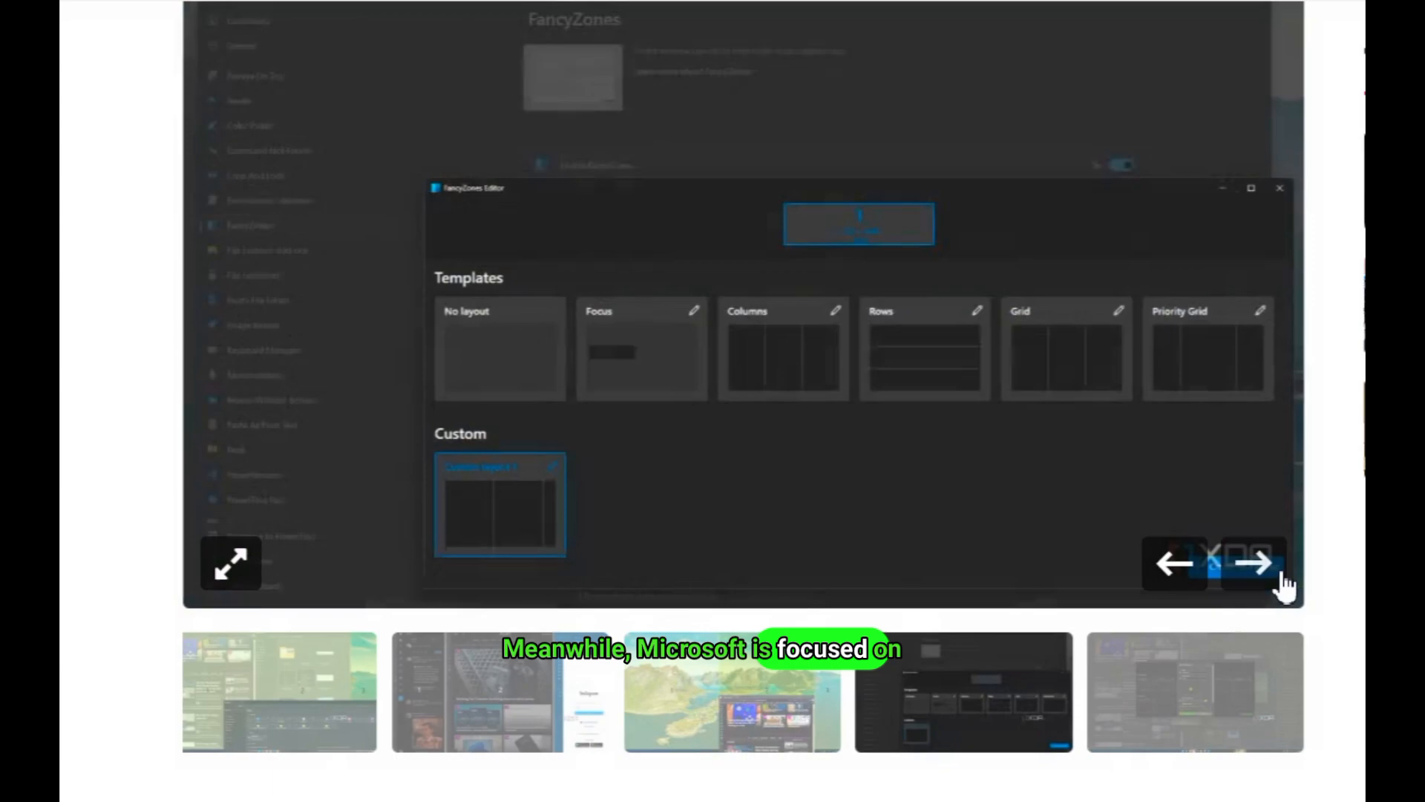
pyautogui.scroll(-3)
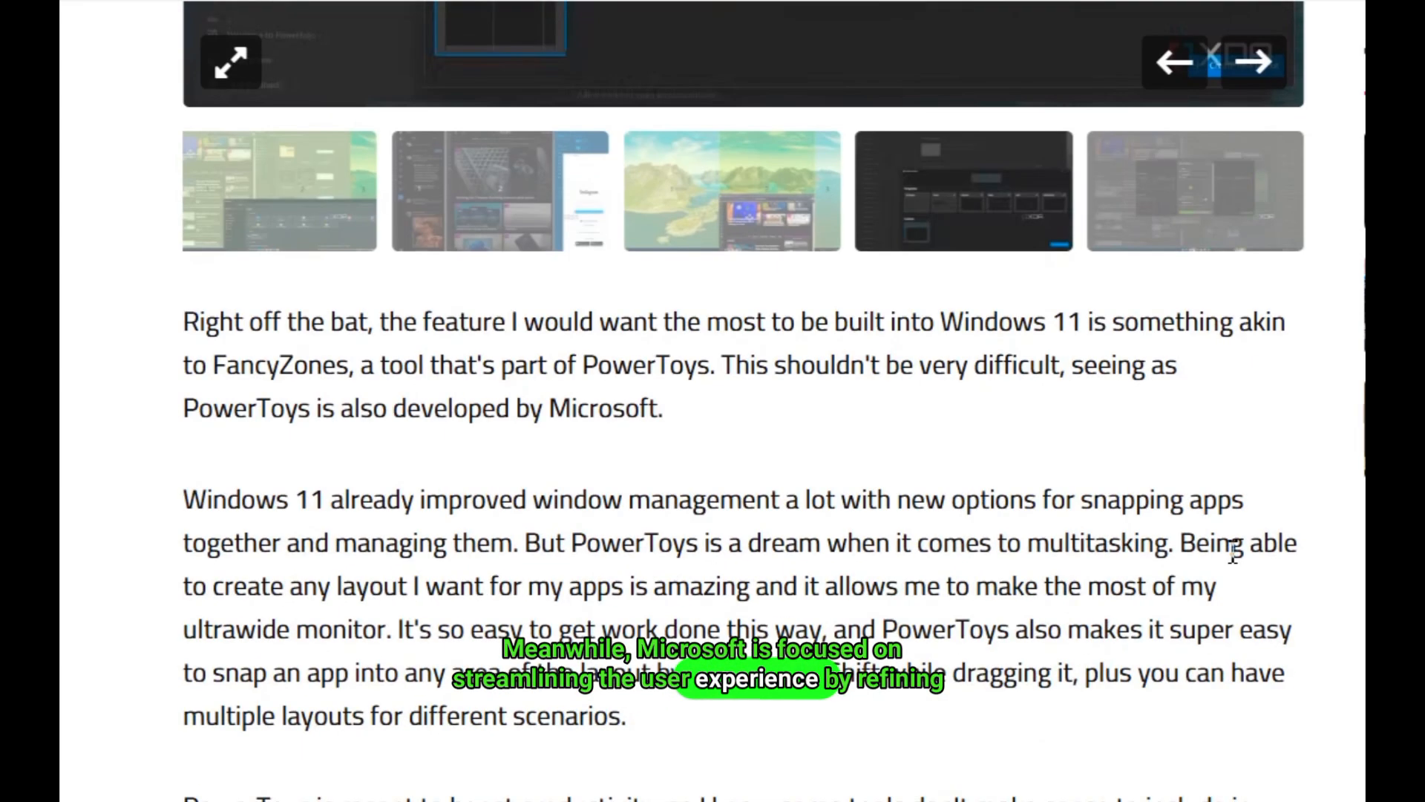
pyautogui.scroll(-3)
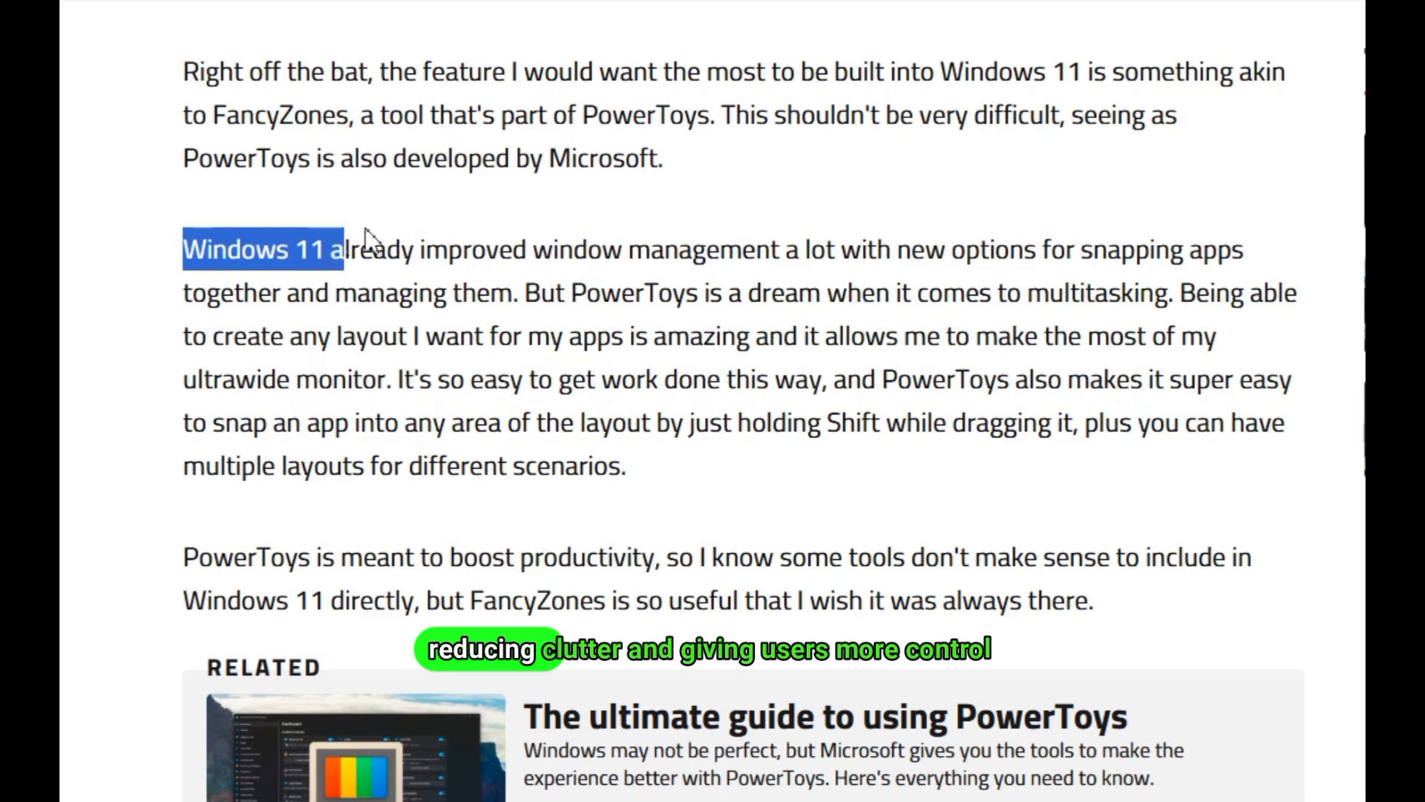
pyautogui.moveTo(344, 249); pyautogui.dragTo(952, 468)
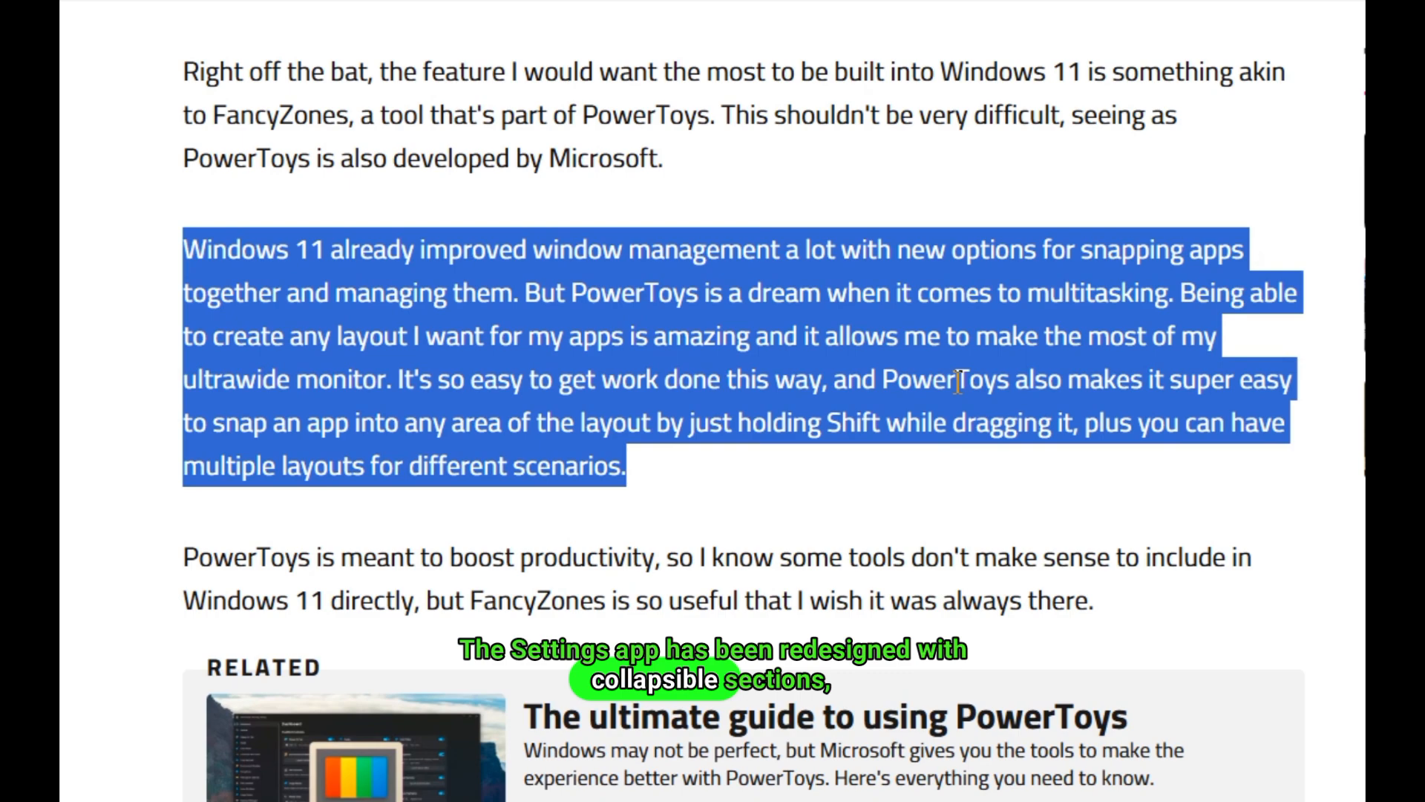
pyautogui.scroll(-3)
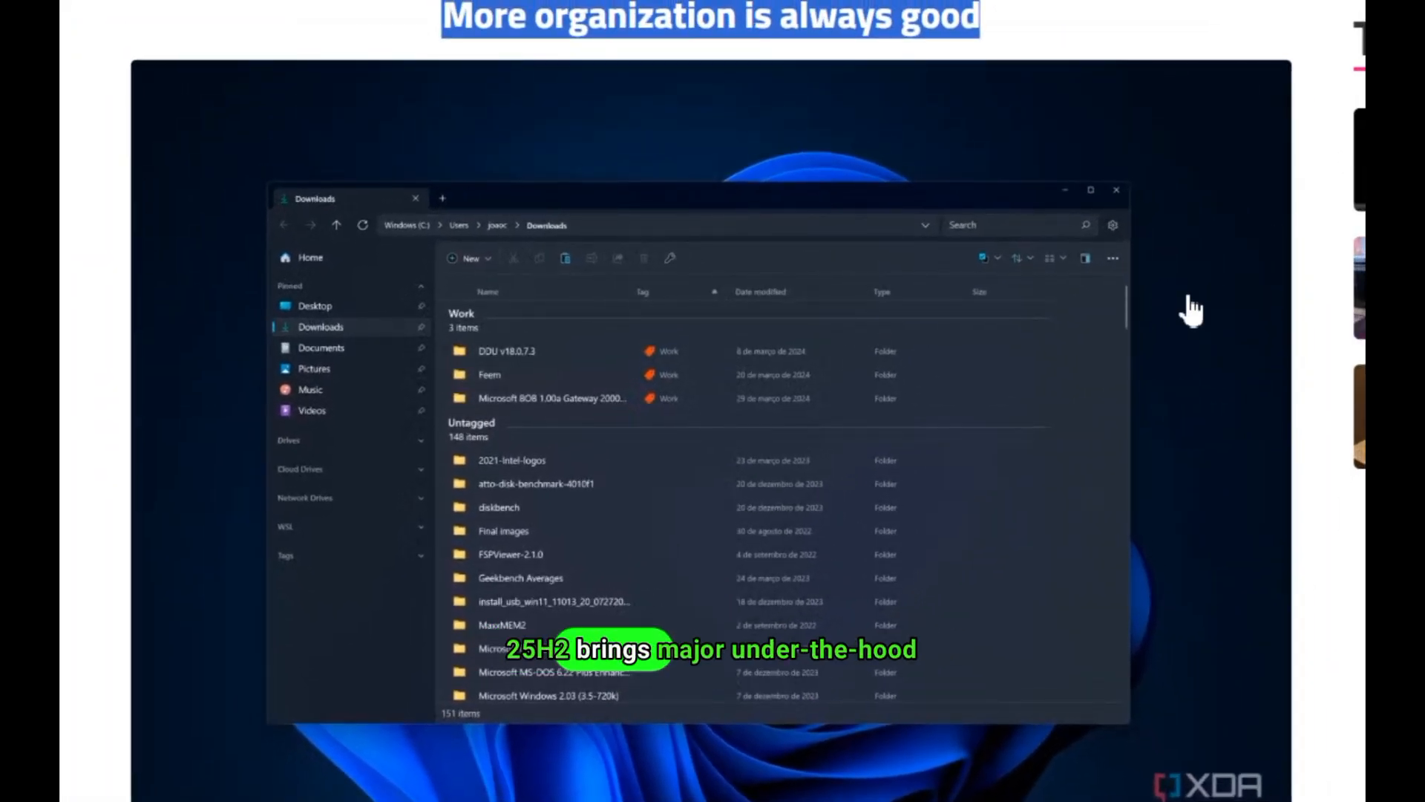
# Step: Scroll down the article to the 'Better multi-monitor support' section
pyautogui.scroll(-3)
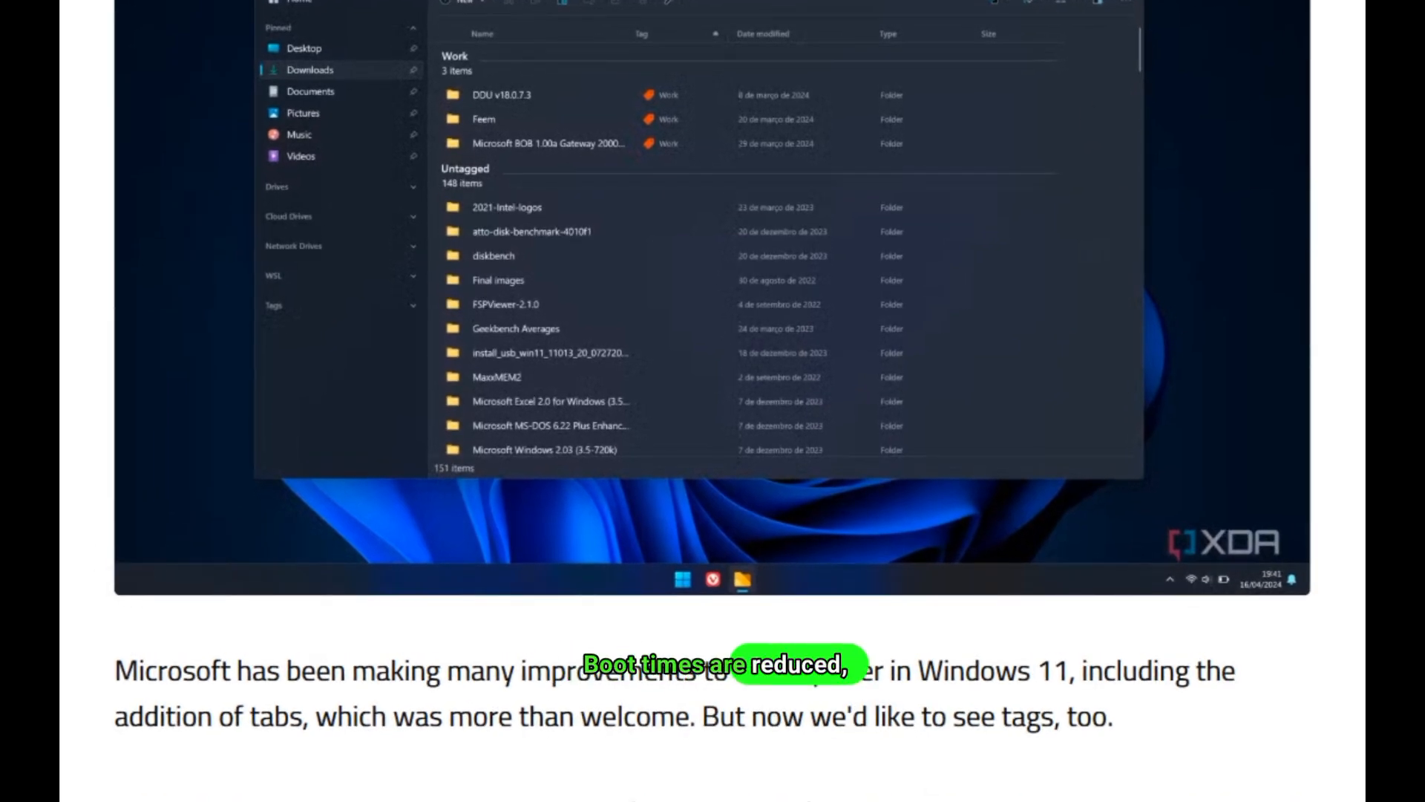
pyautogui.scroll(-3)
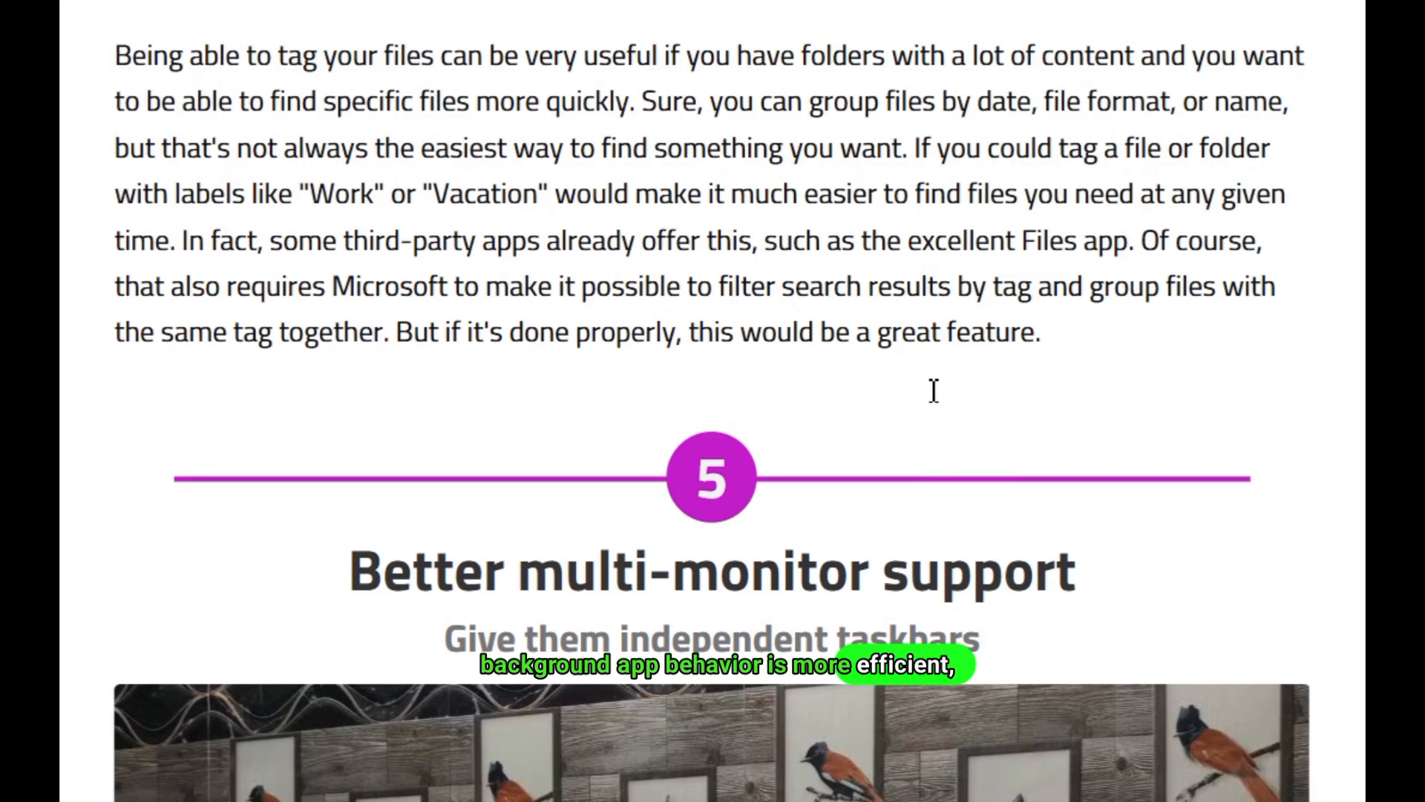
pyautogui.scroll(-3)
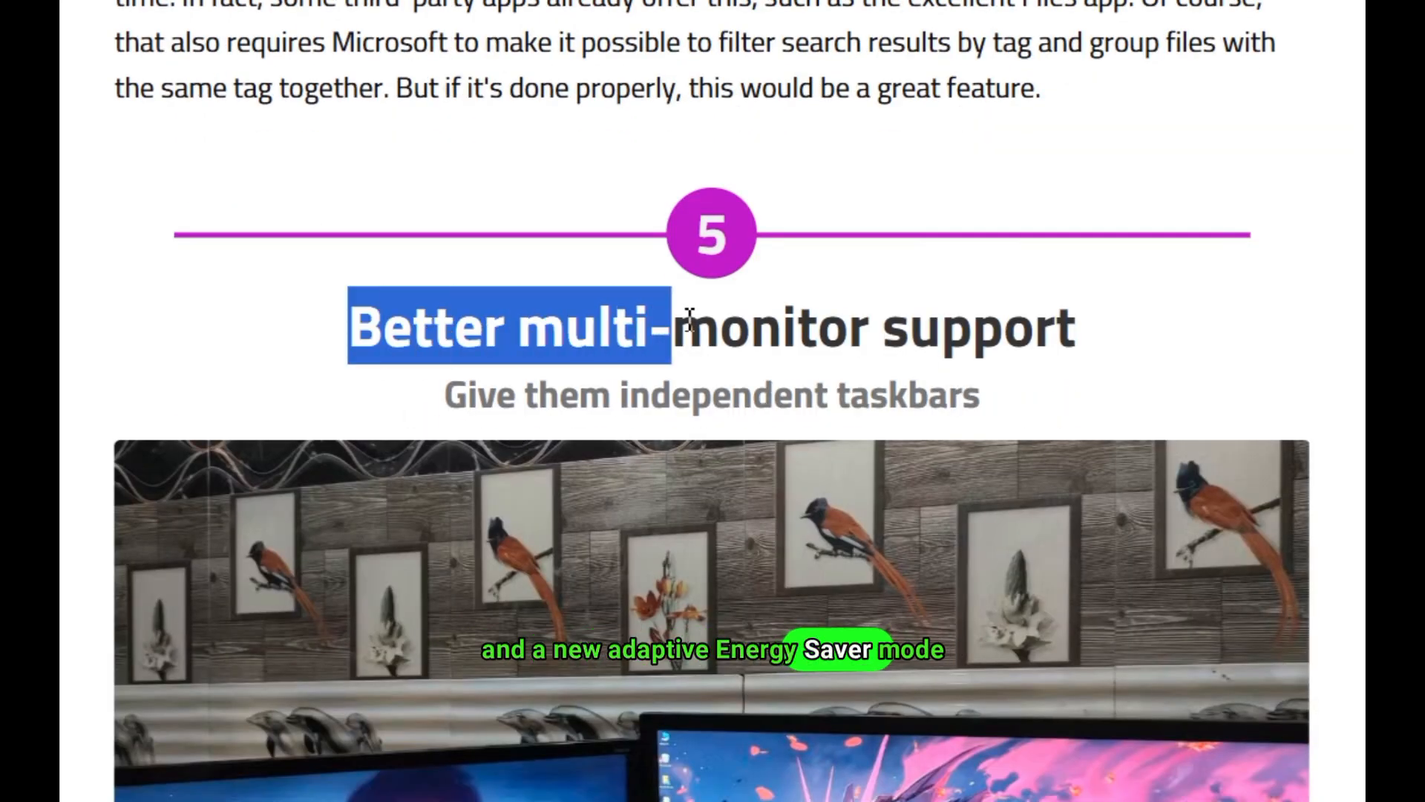
pyautogui.scroll(-3)
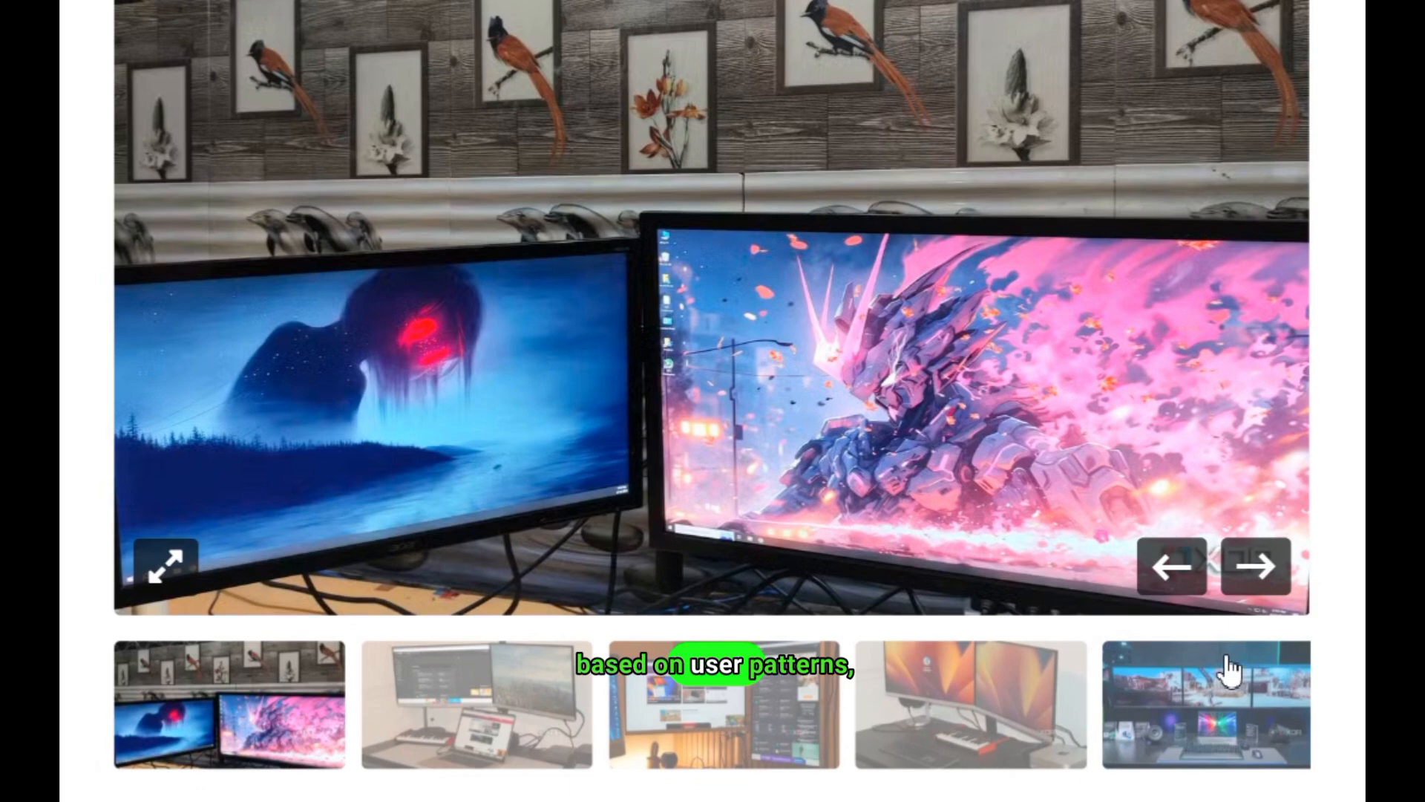
# Step: Cycle through the multi-monitor desk setup photos in the section's gallery, including the triple-monitor shot
pyautogui.click(1256, 567)
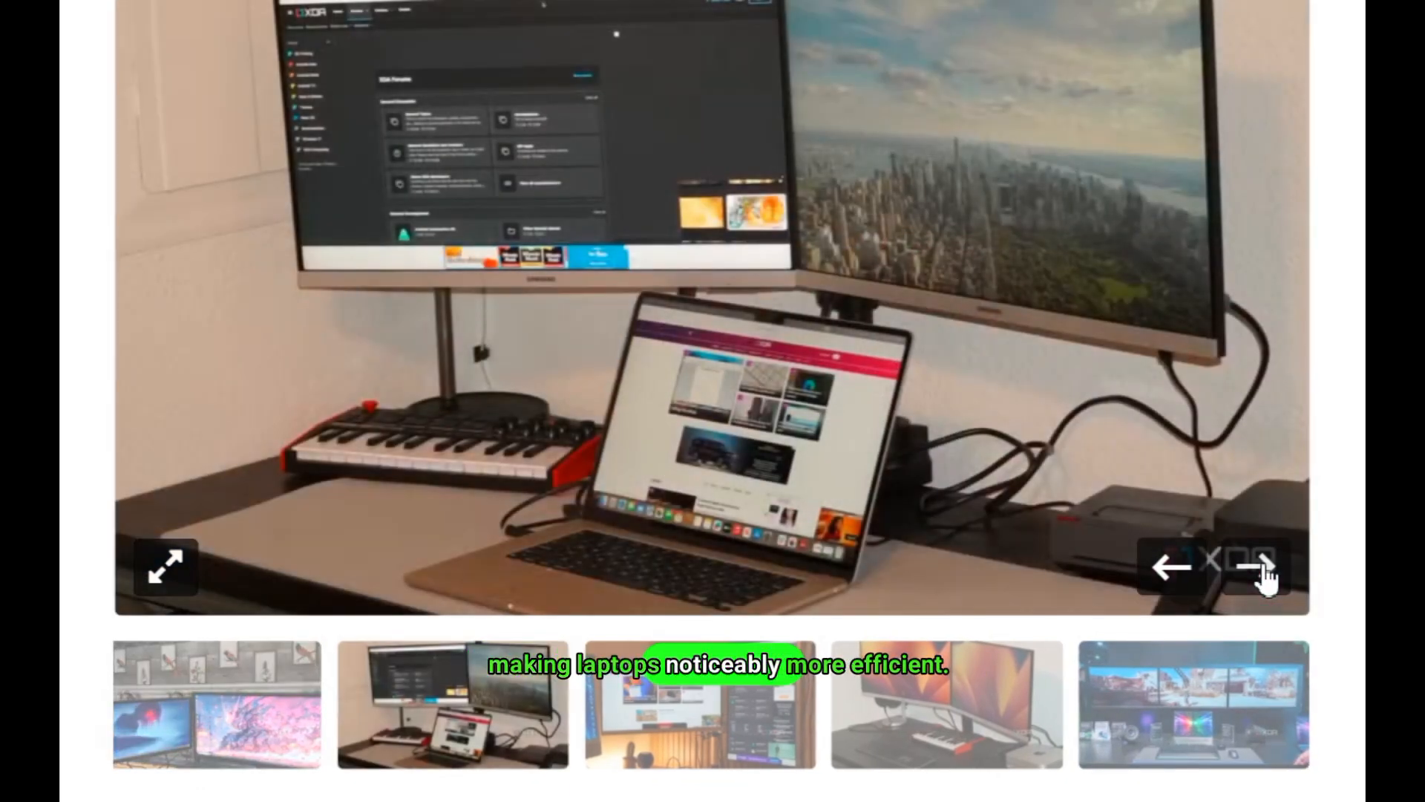
pyautogui.click(1261, 567)
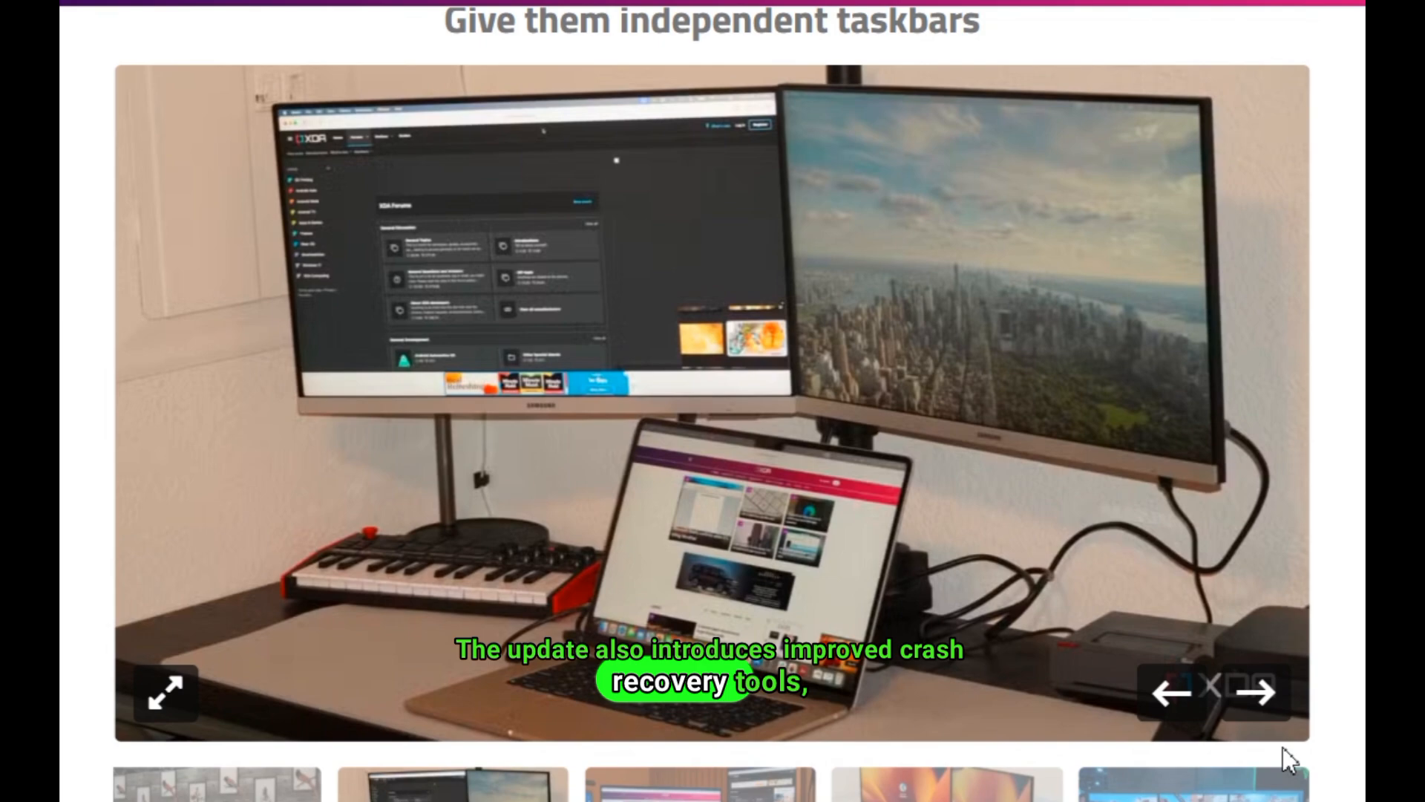
pyautogui.click(1258, 693)
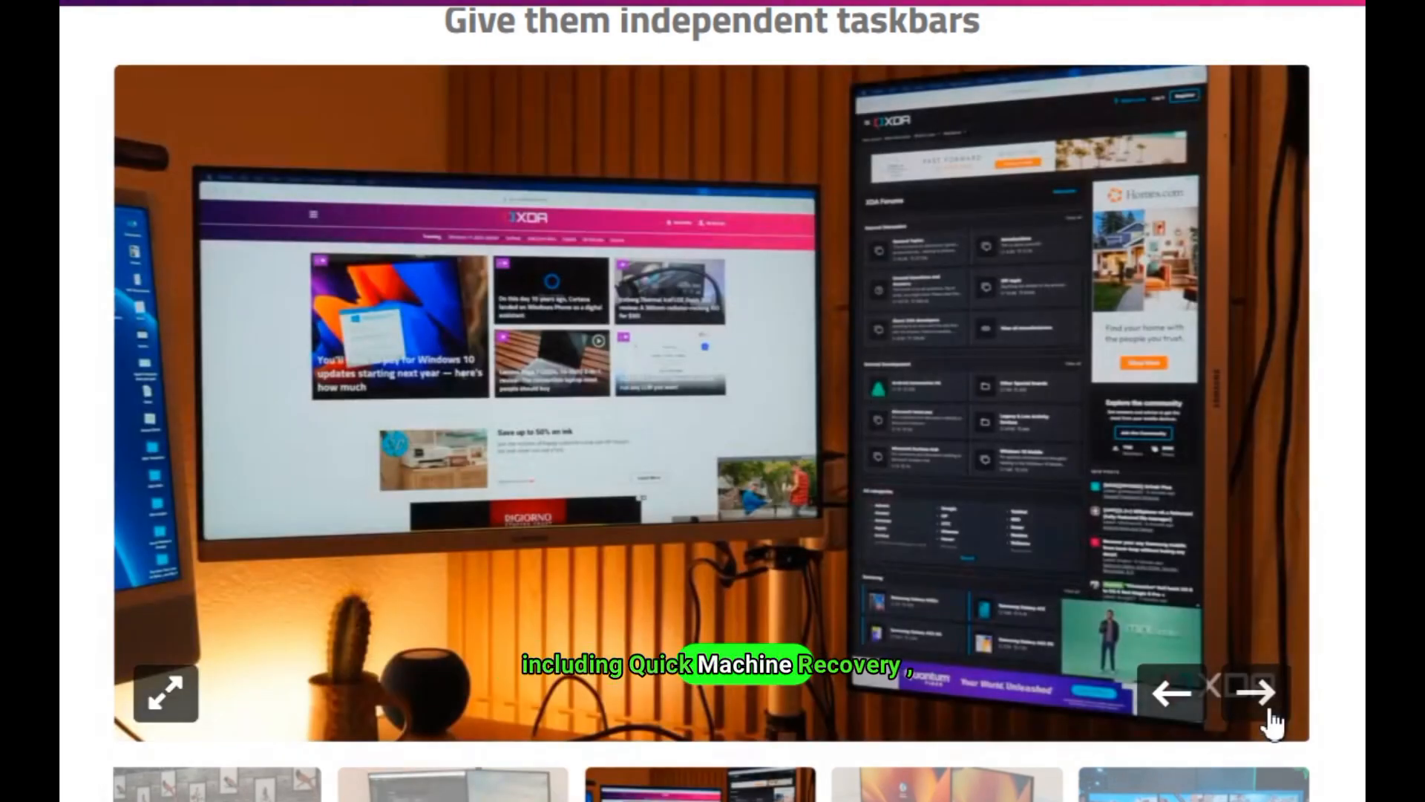
pyautogui.click(1254, 692)
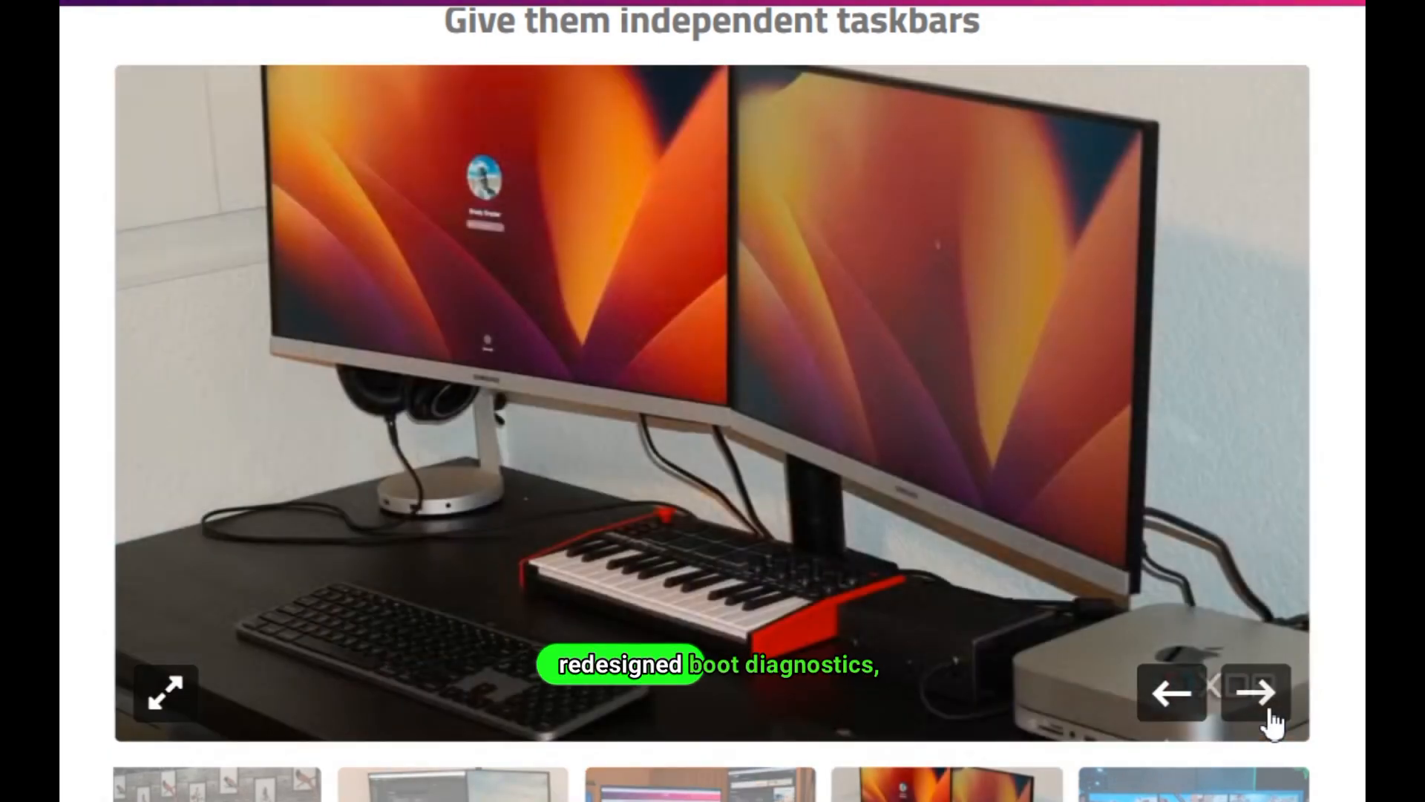
pyautogui.click(1255, 692)
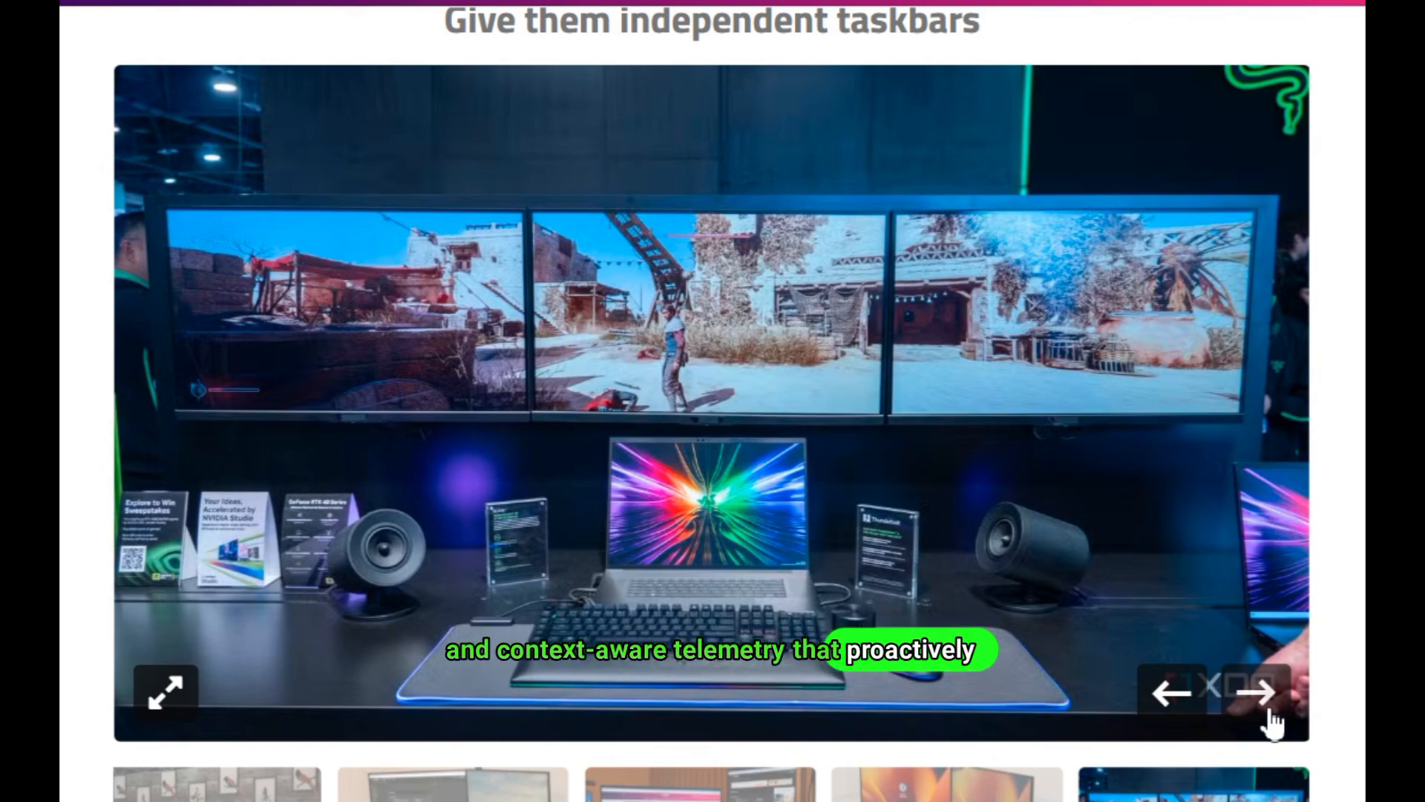
pyautogui.click(1256, 693)
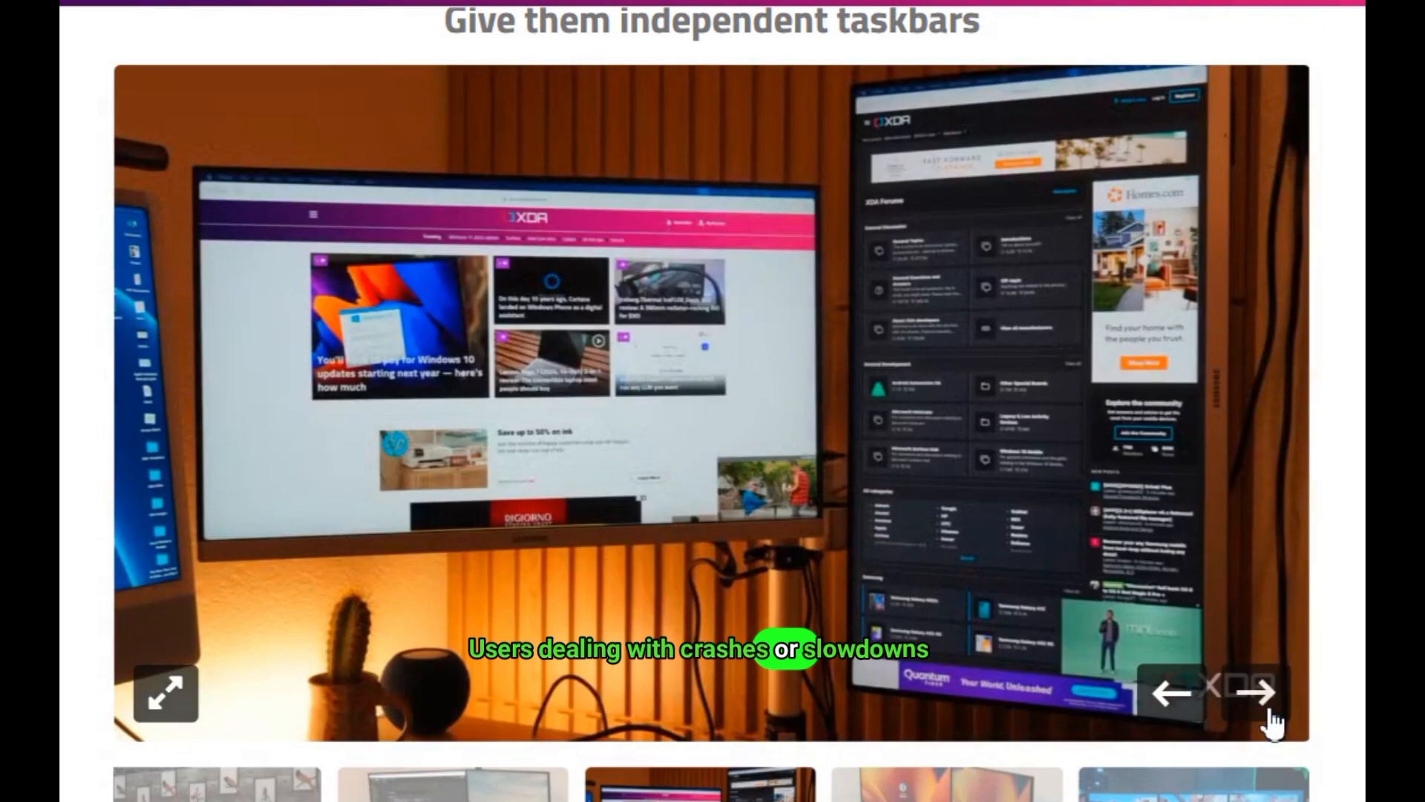
pyautogui.click(1255, 693)
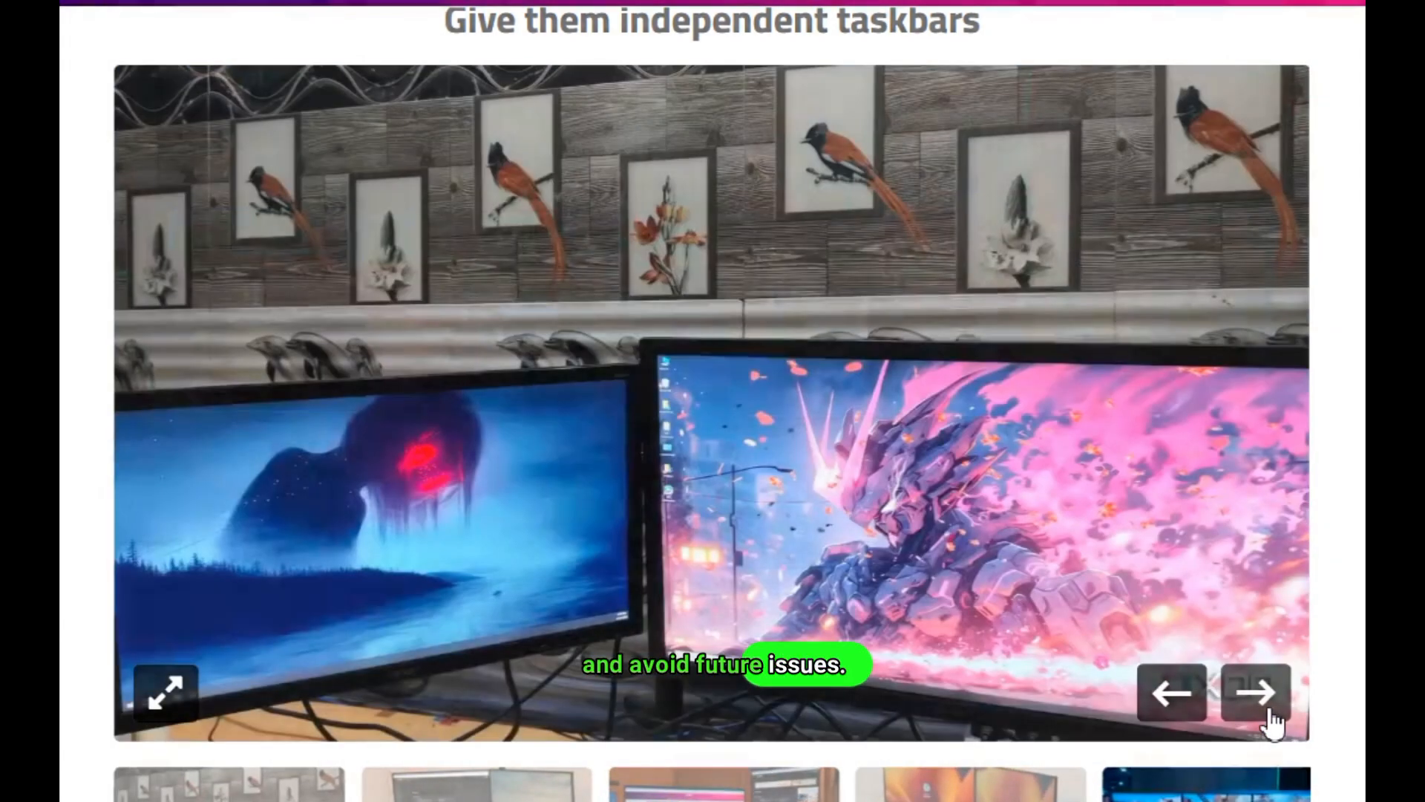
pyautogui.click(1256, 693)
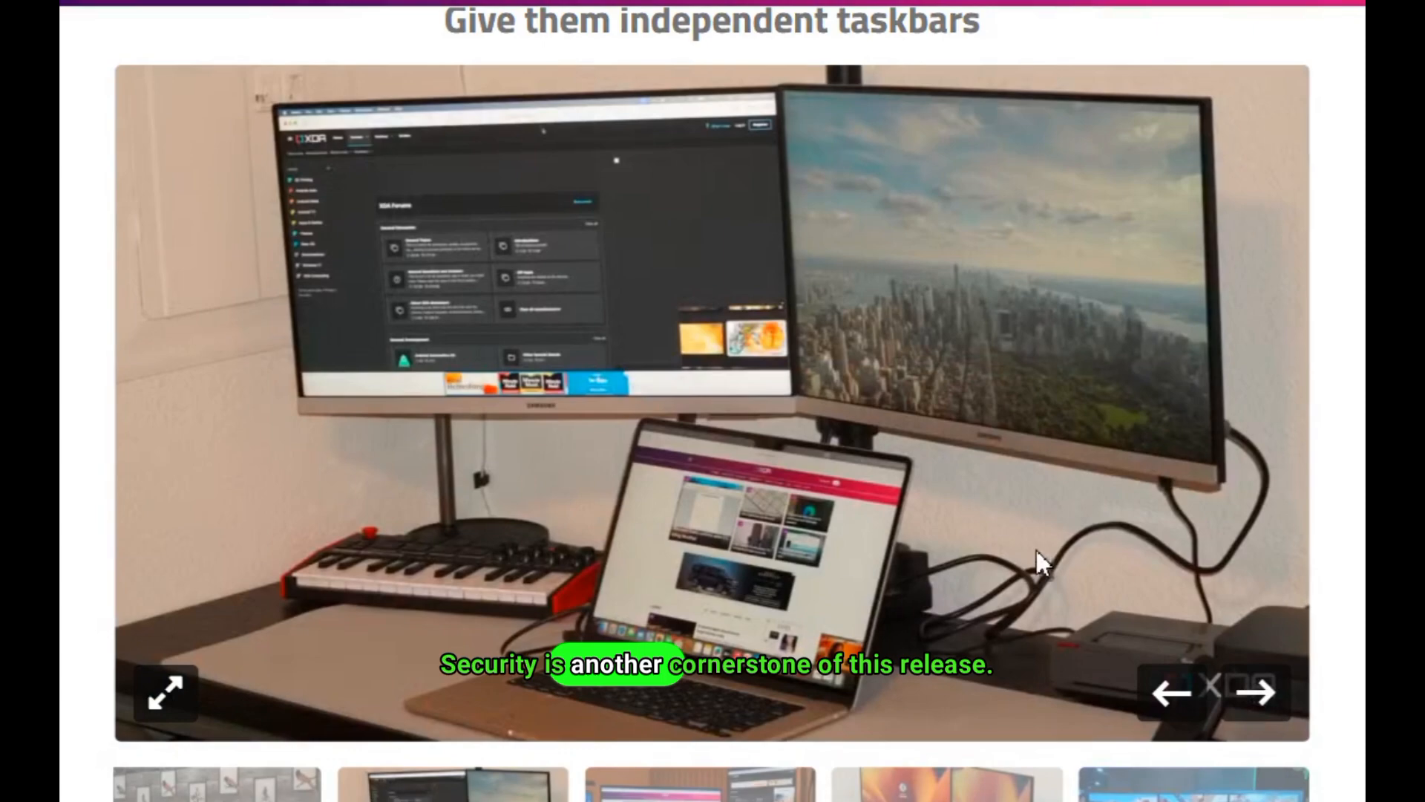
# Step: Scroll past 'It should be easier to set defaults' down to the focus-assist passage
pyautogui.scroll(-3)
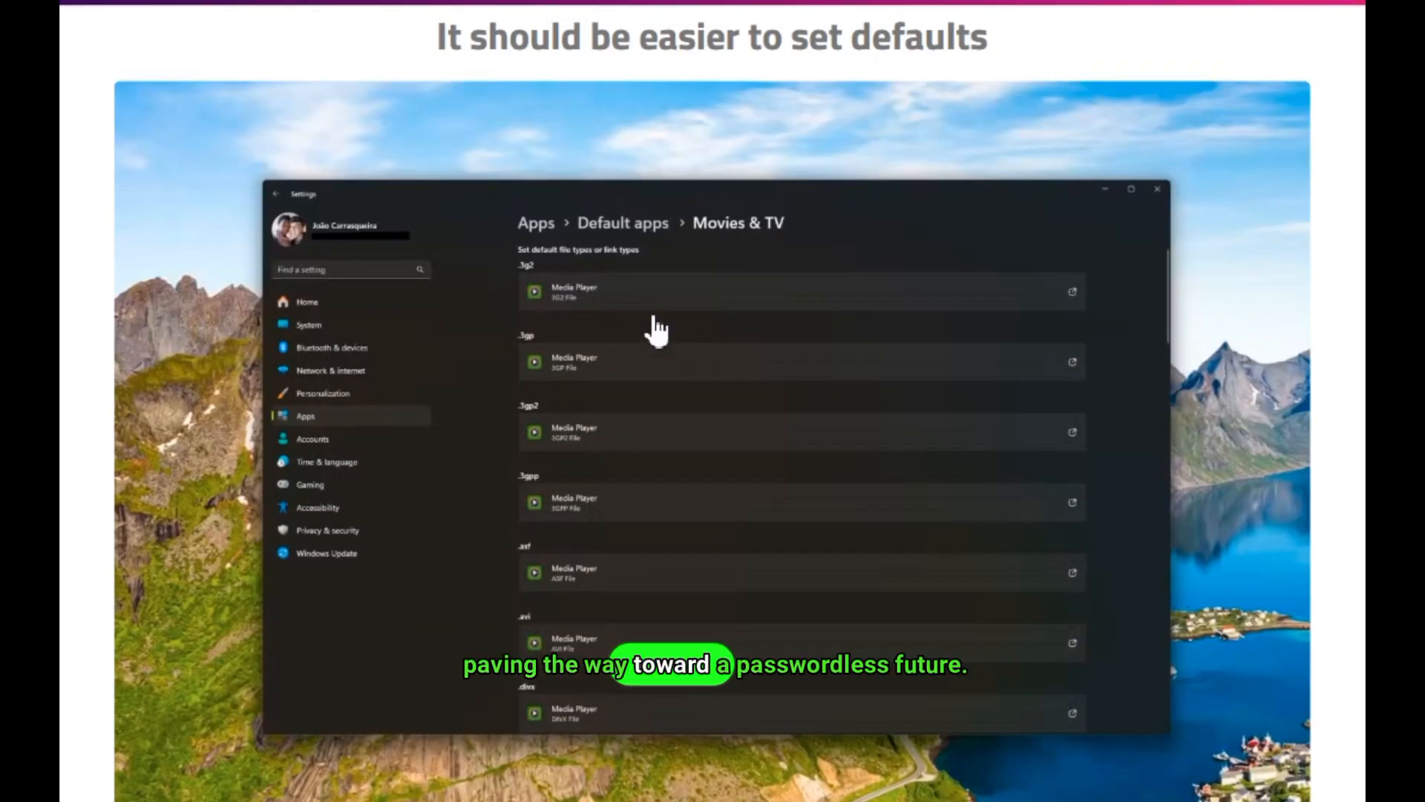
pyautogui.moveTo(604, 473)
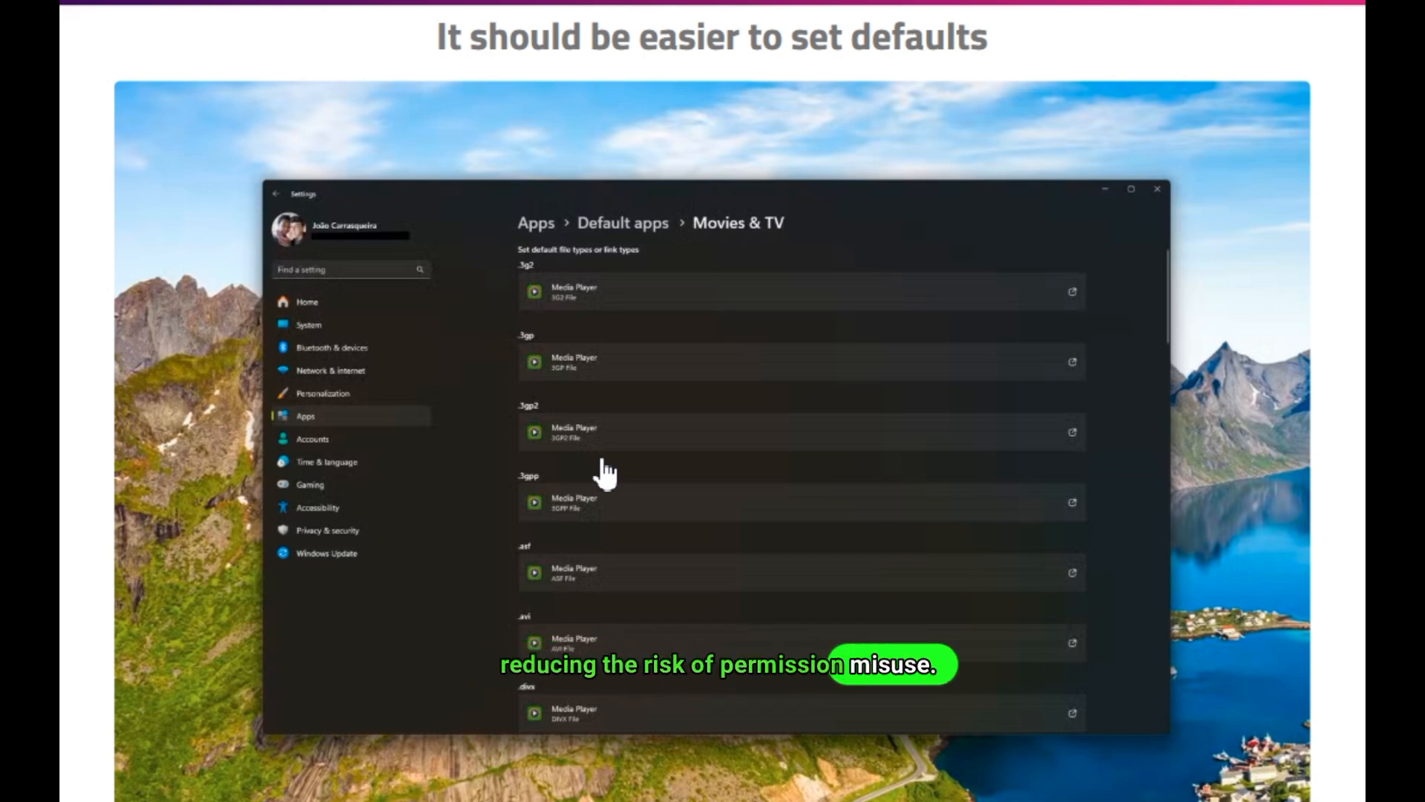
pyautogui.scroll(-3)
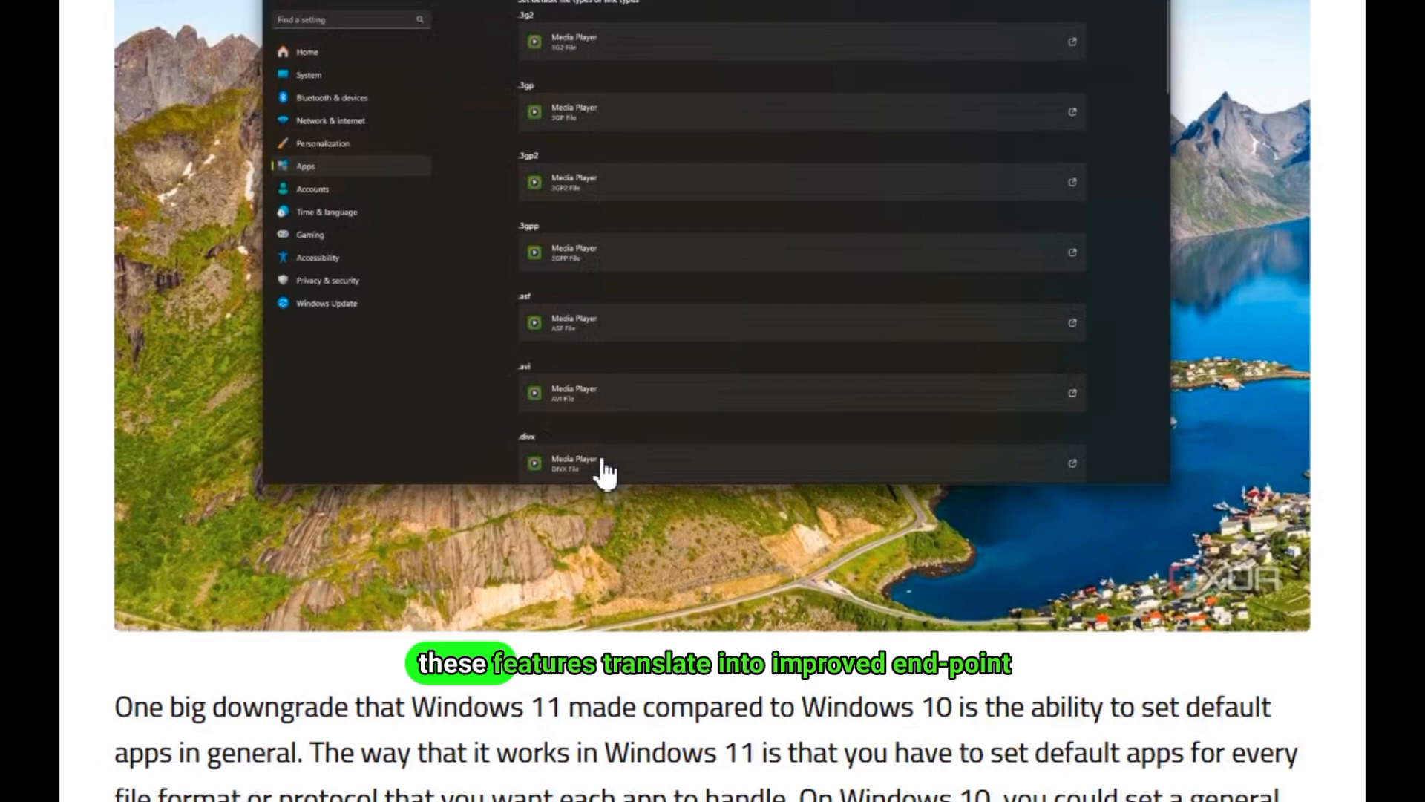
pyautogui.scroll(-3)
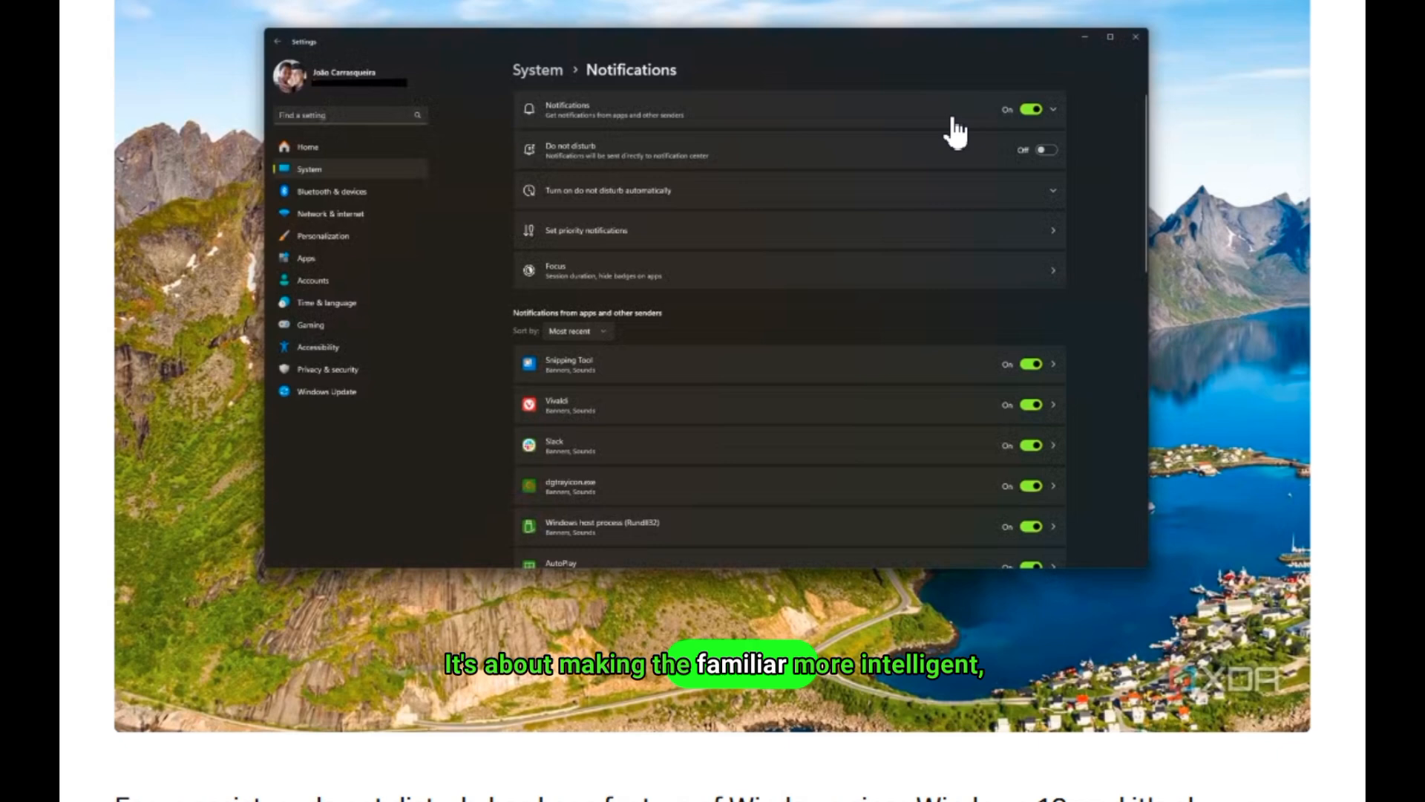
pyautogui.moveTo(759, 563)
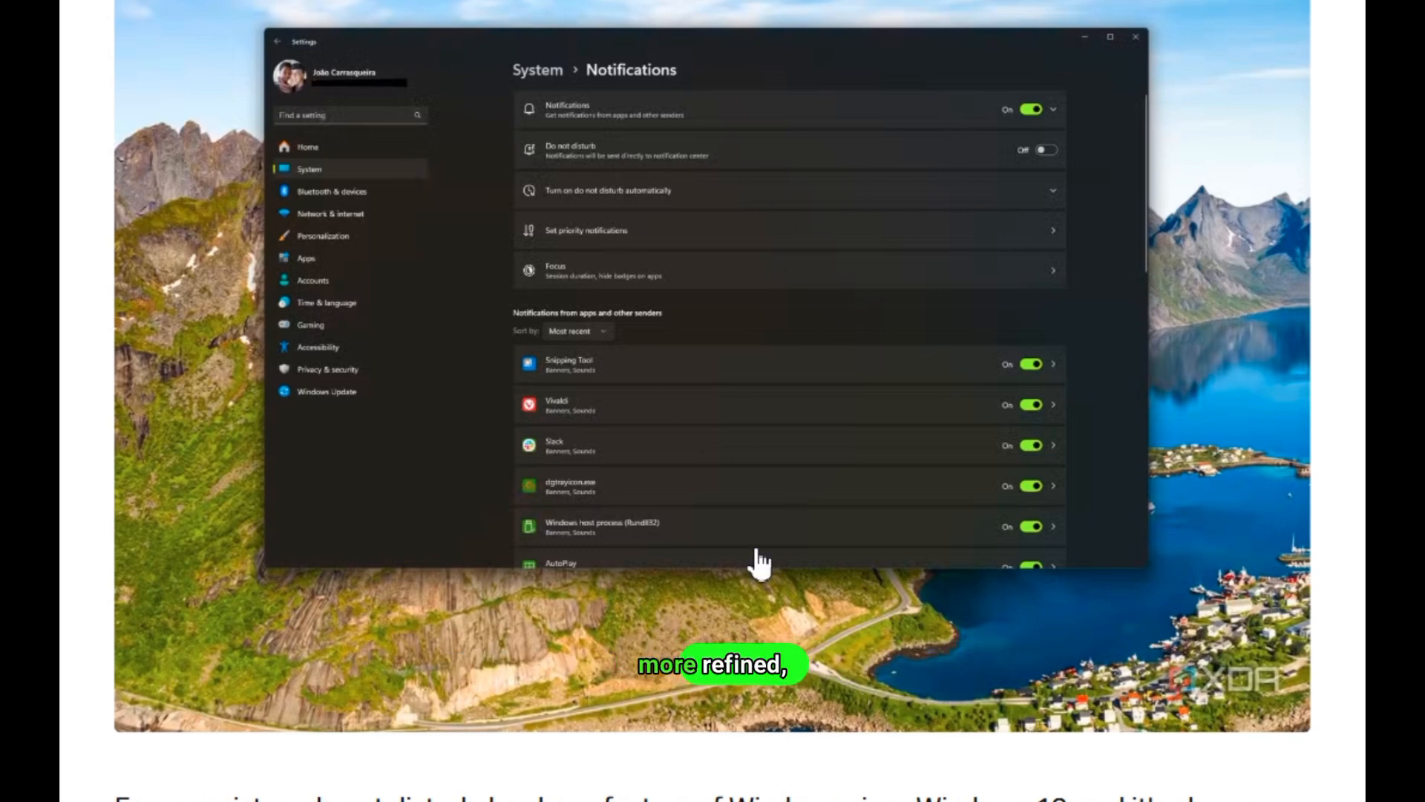
pyautogui.moveTo(1345, 309)
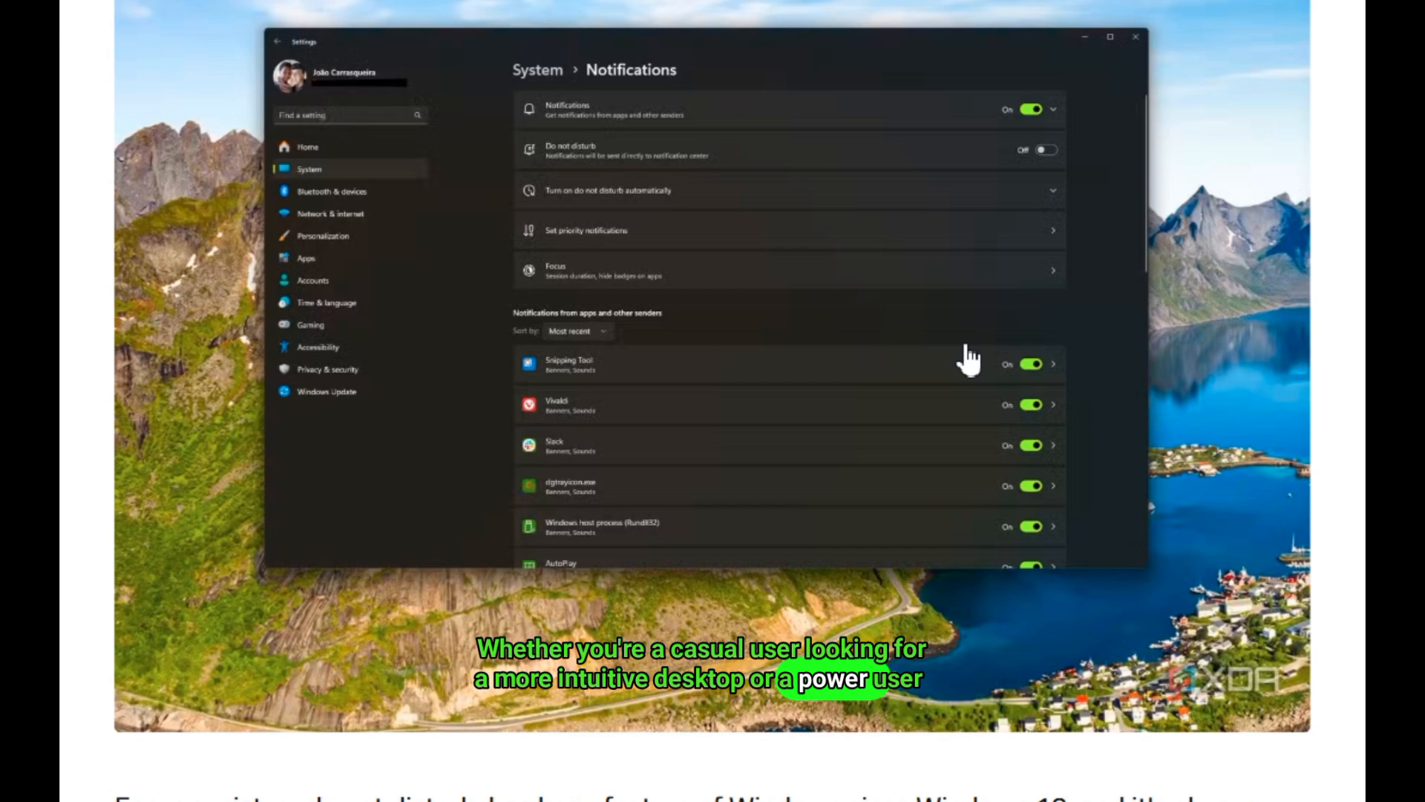
pyautogui.scroll(-3)
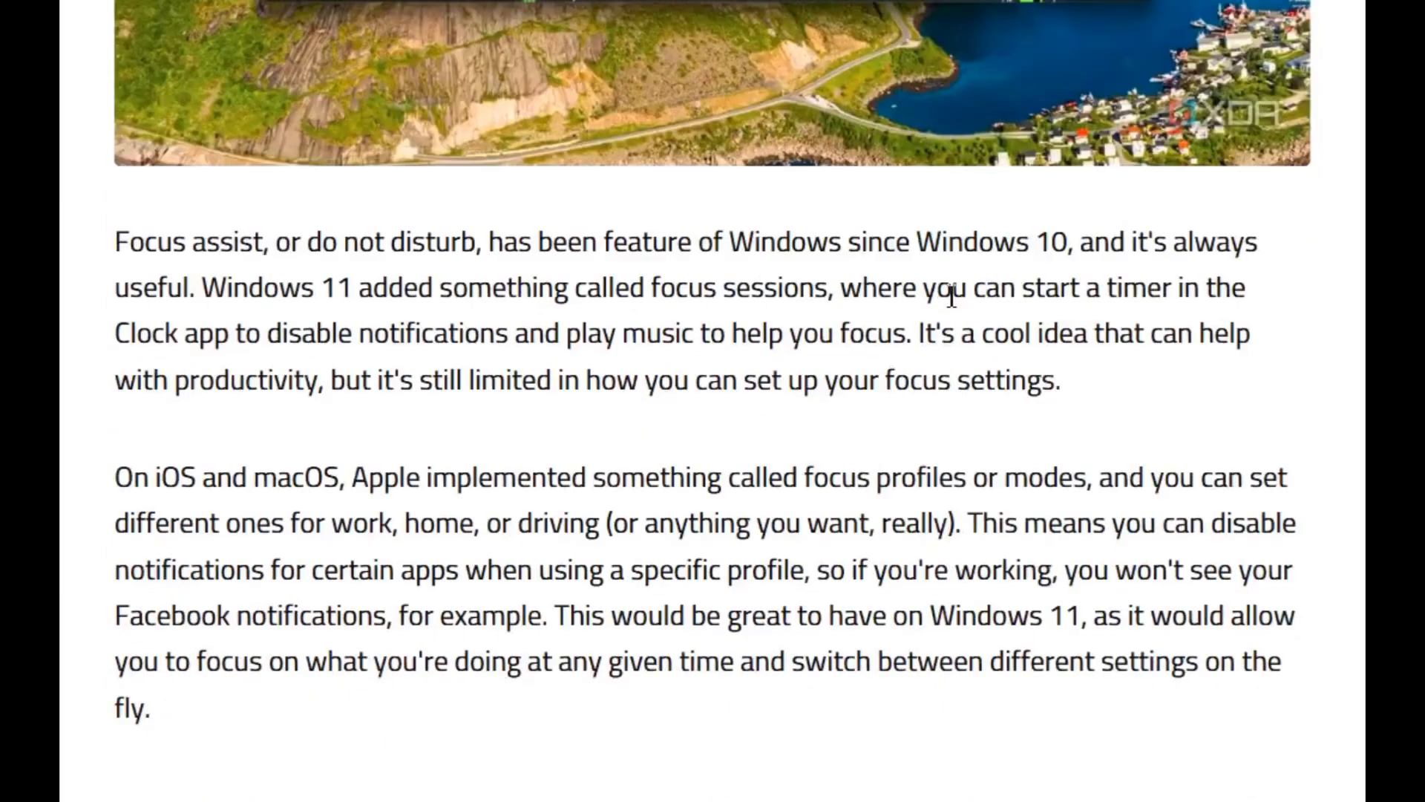
# Step: Page through the Start menu customization screenshots and scroll to the text below the gallery
pyautogui.scroll(-3)
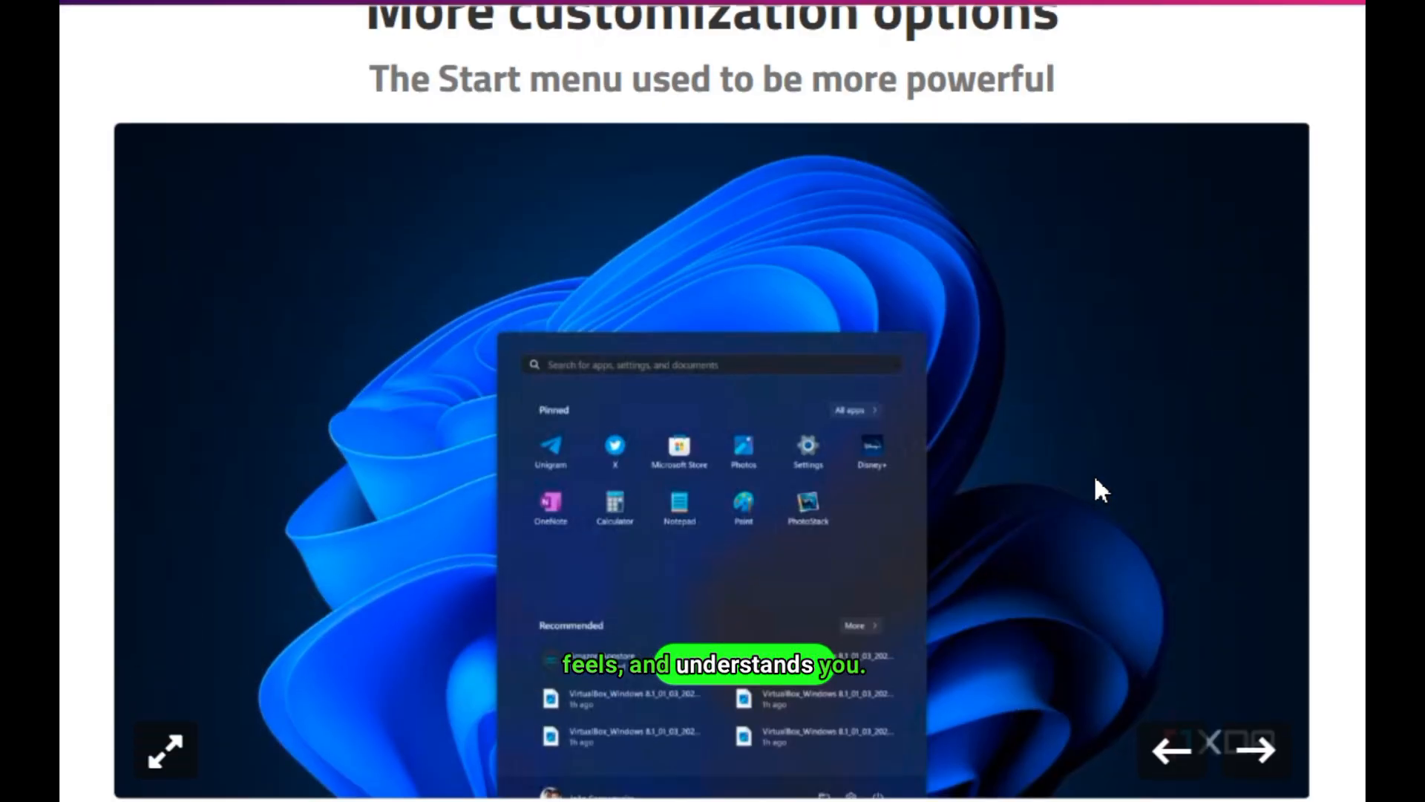
pyautogui.click(1256, 750)
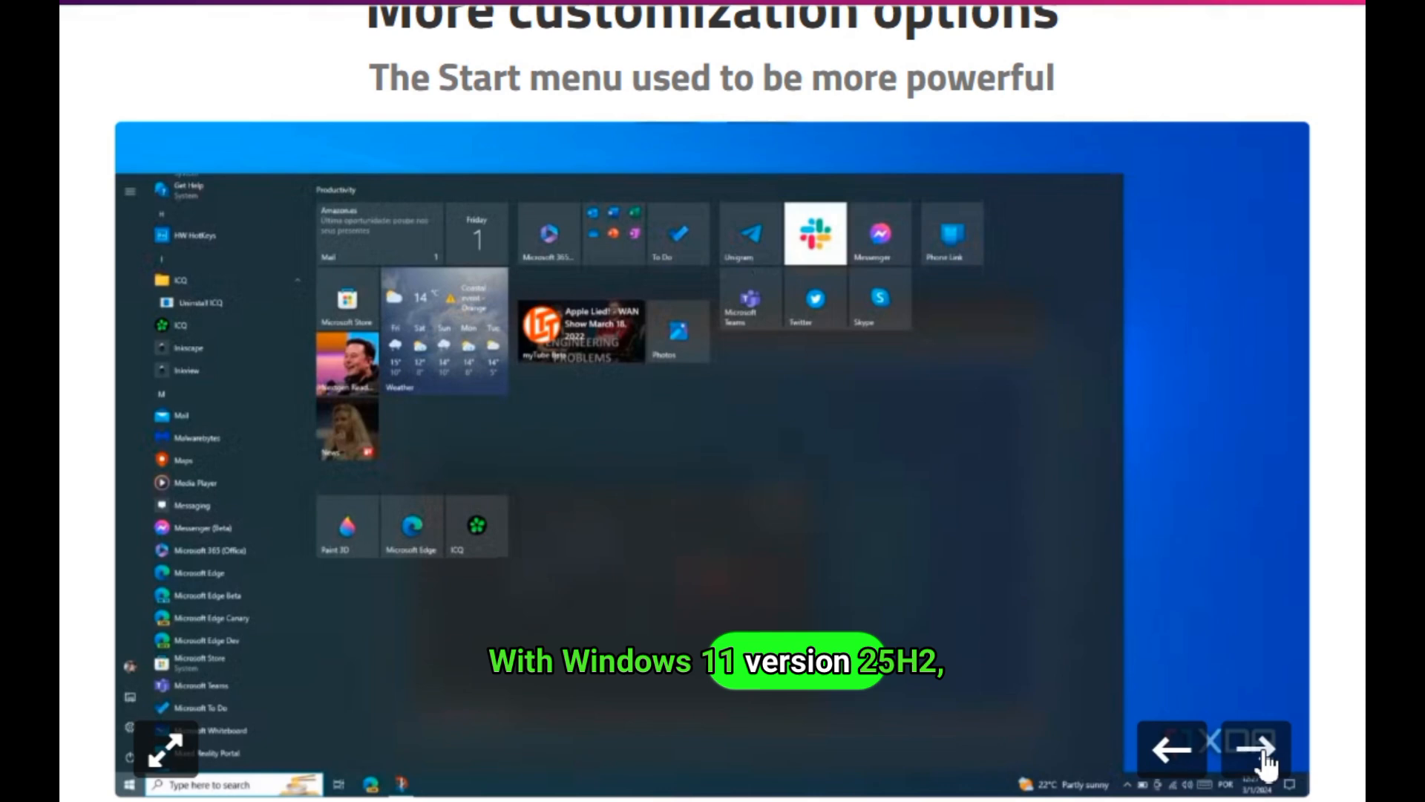
pyautogui.click(1254, 749)
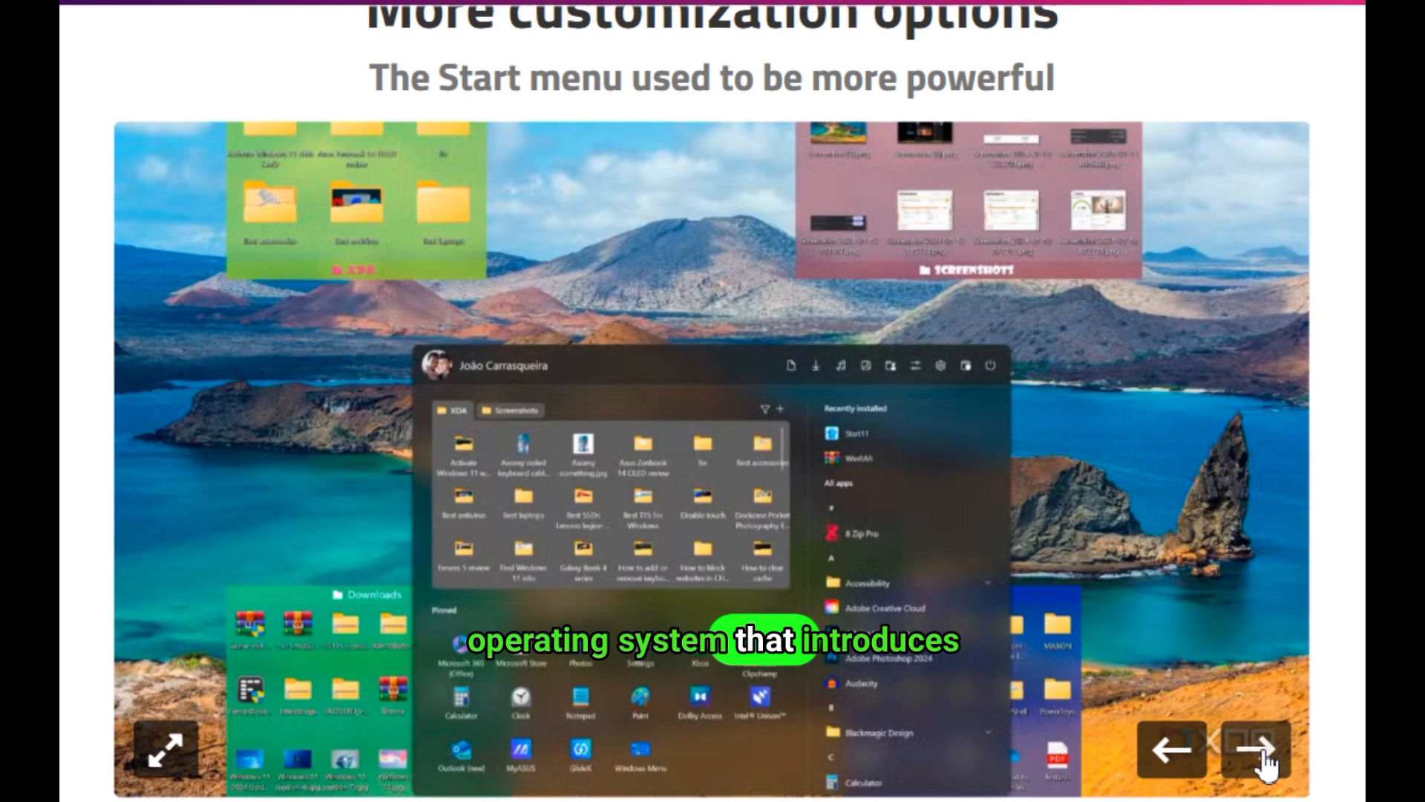
pyautogui.click(1255, 749)
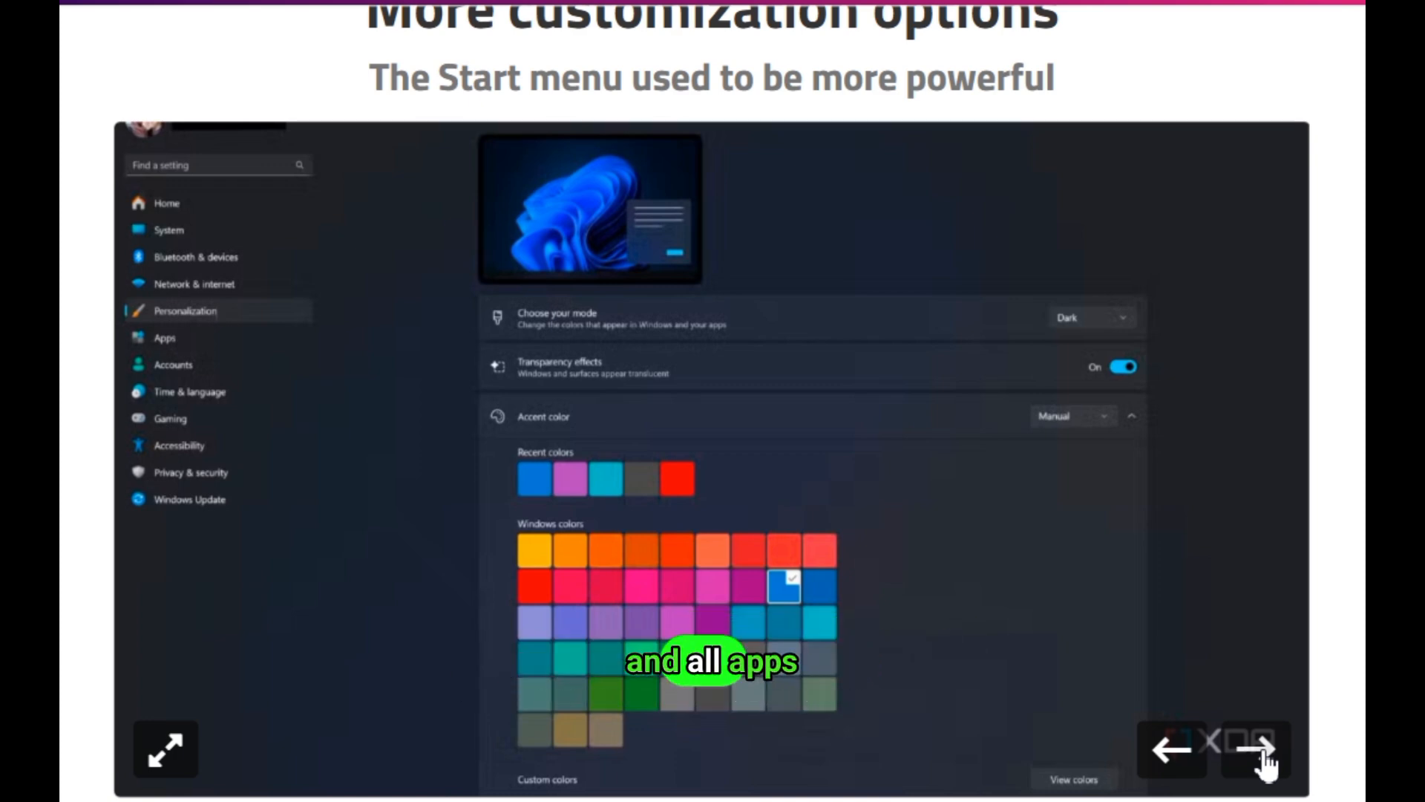
pyautogui.click(1258, 748)
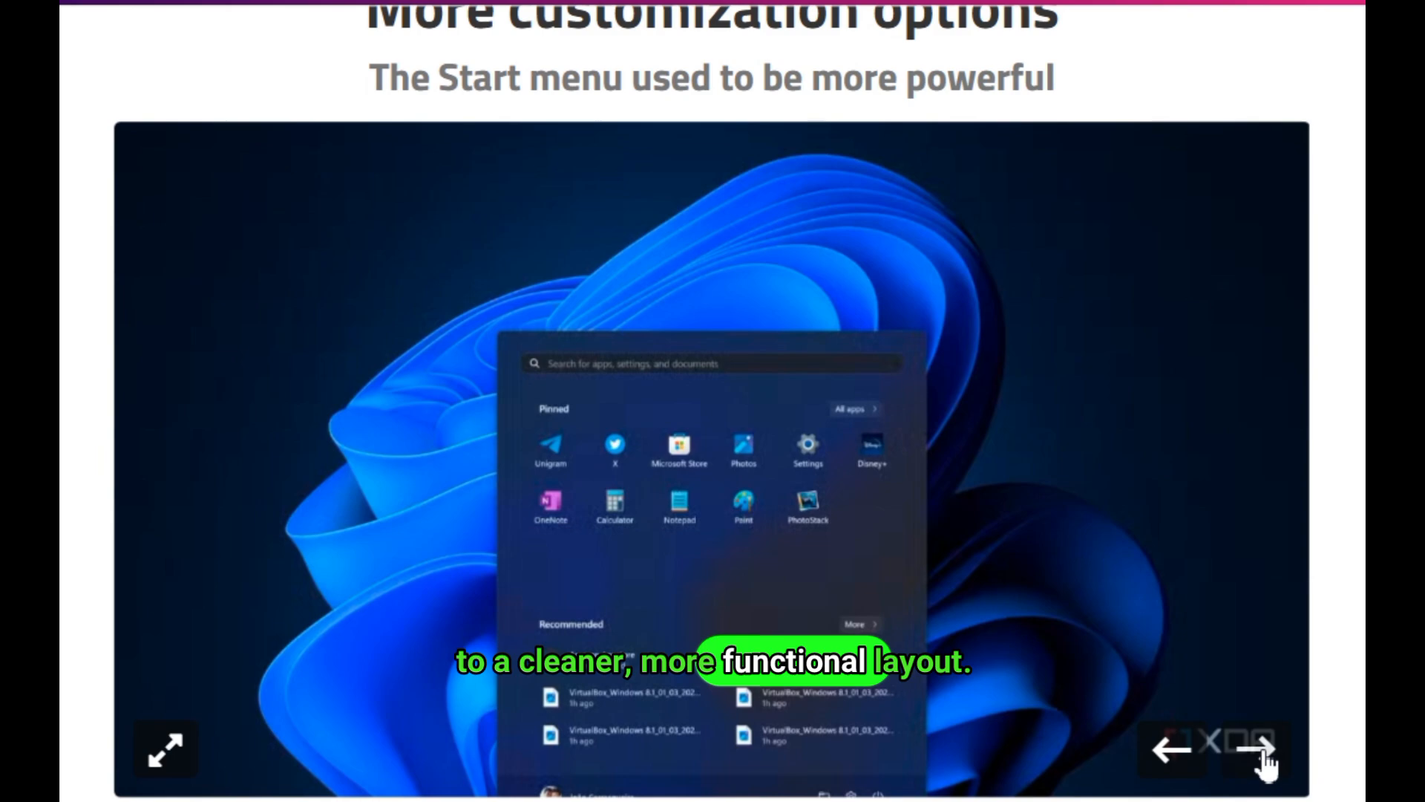
pyautogui.click(1264, 749)
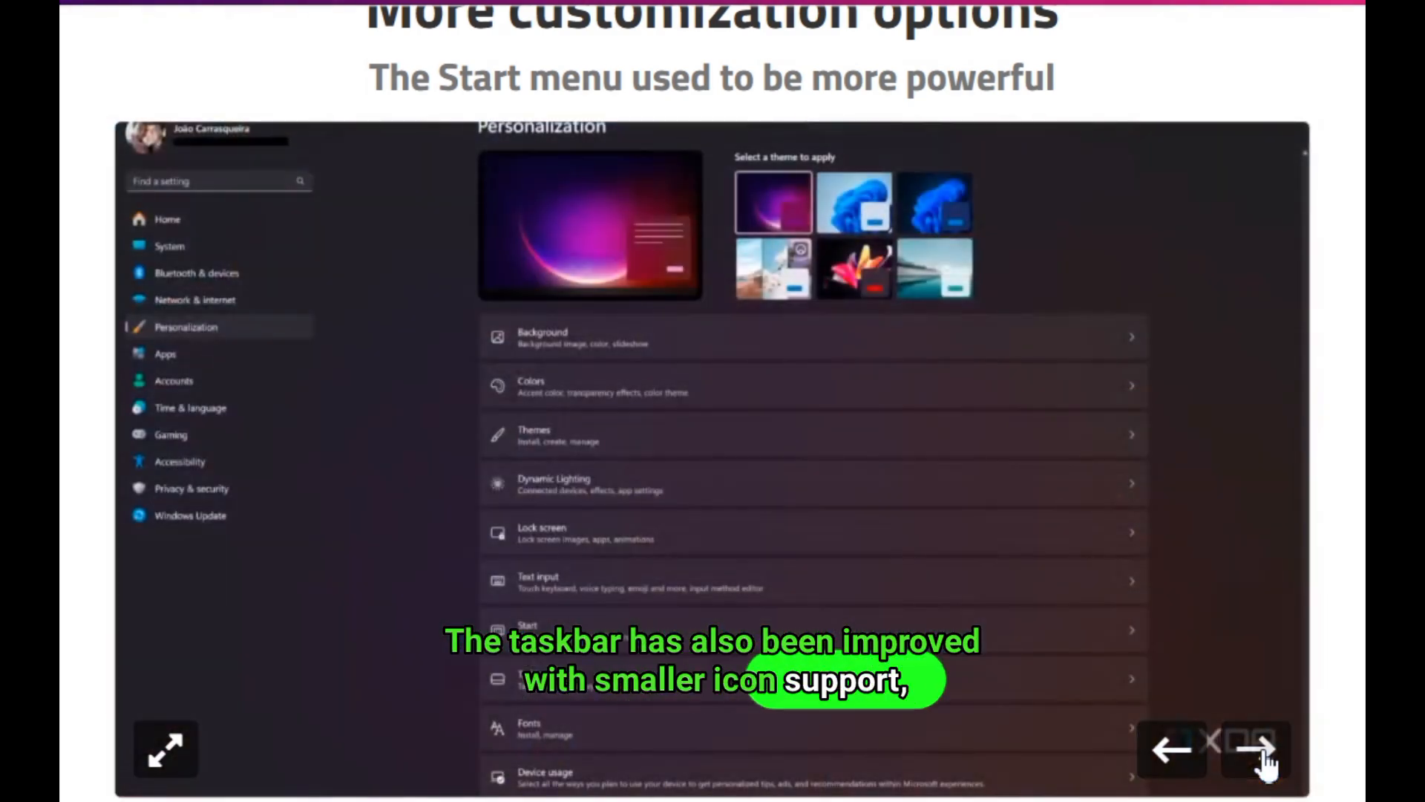
pyautogui.click(1259, 749)
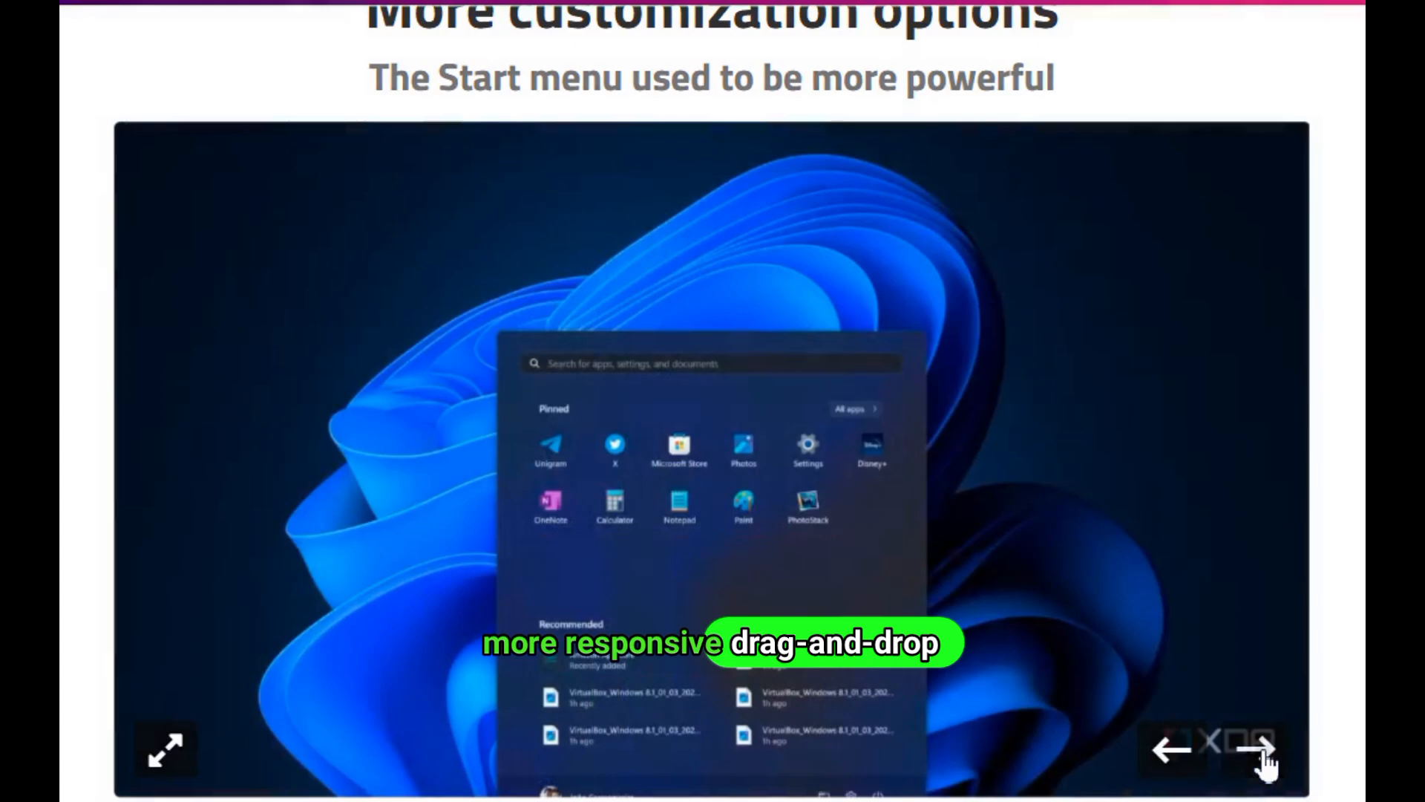
pyautogui.scroll(-3)
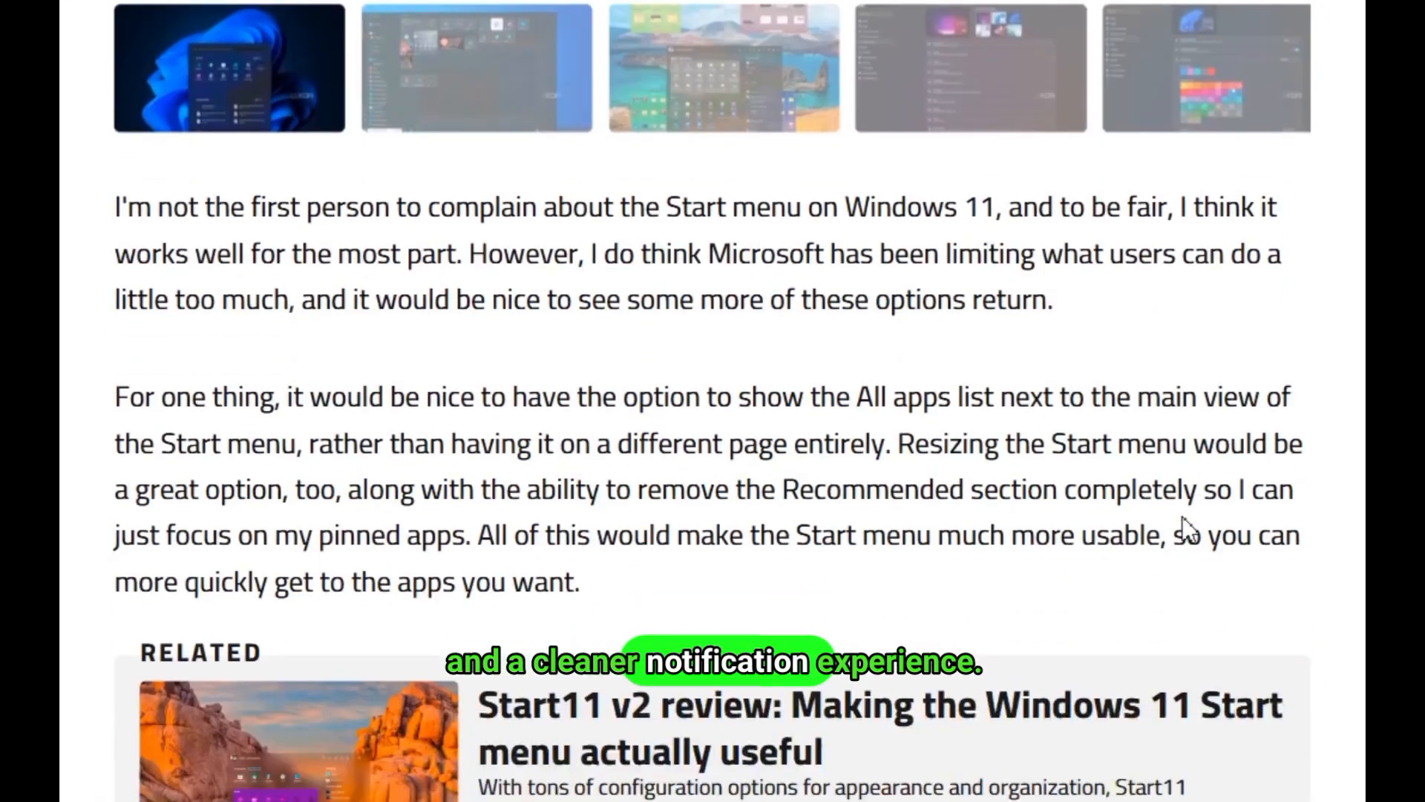
# Step: Scroll to the dark-mode gallery and step through two more of its screenshots
pyautogui.scroll(-3)
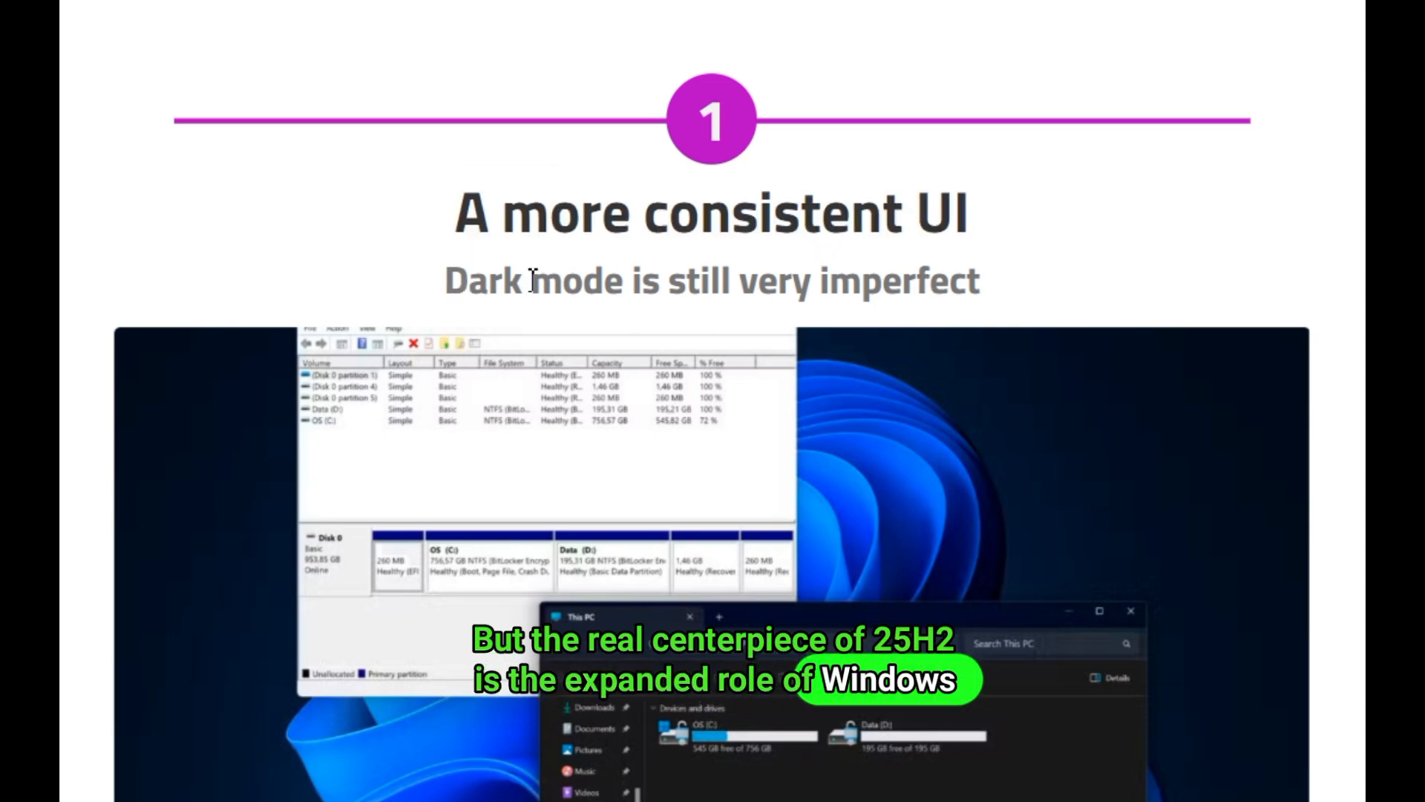
pyautogui.scroll(-3)
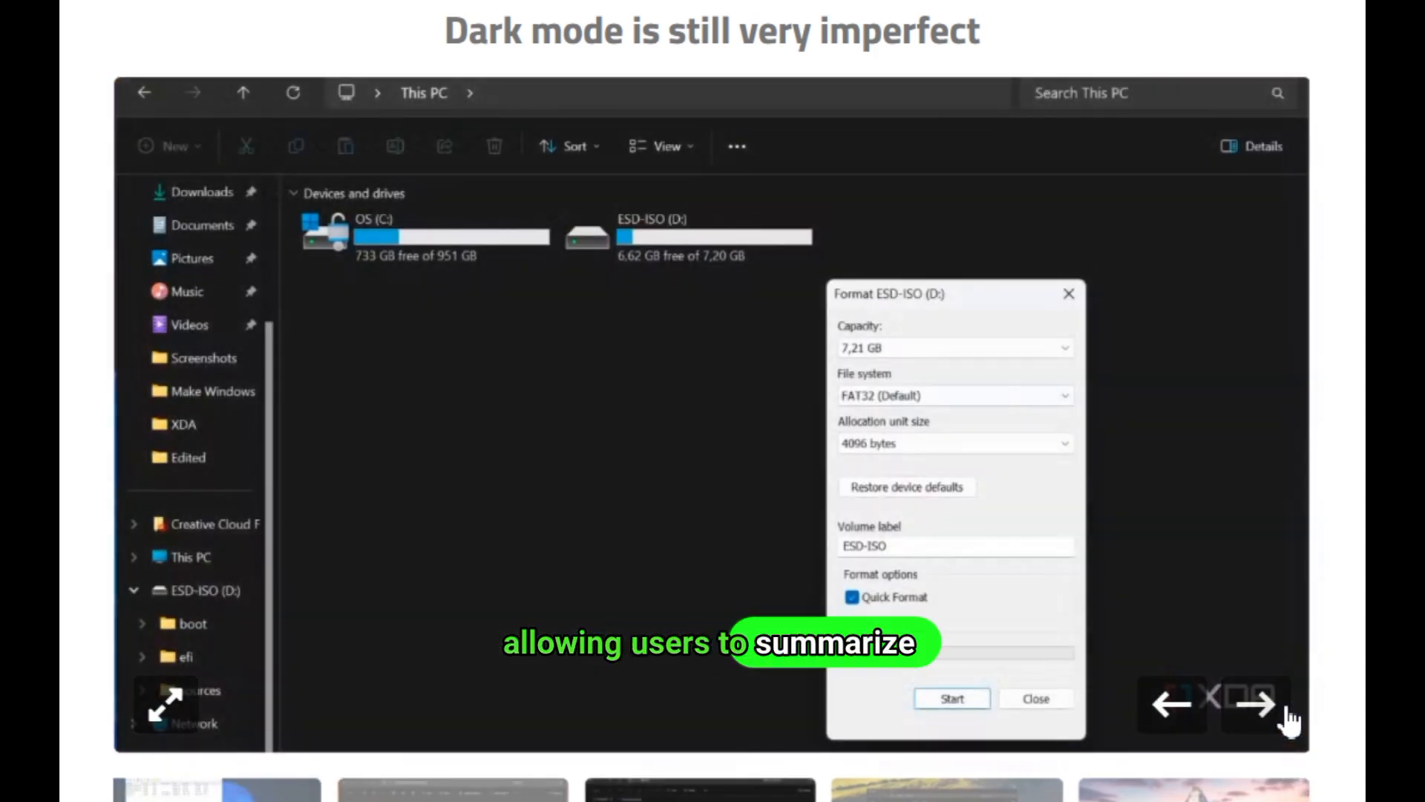
pyautogui.click(1259, 705)
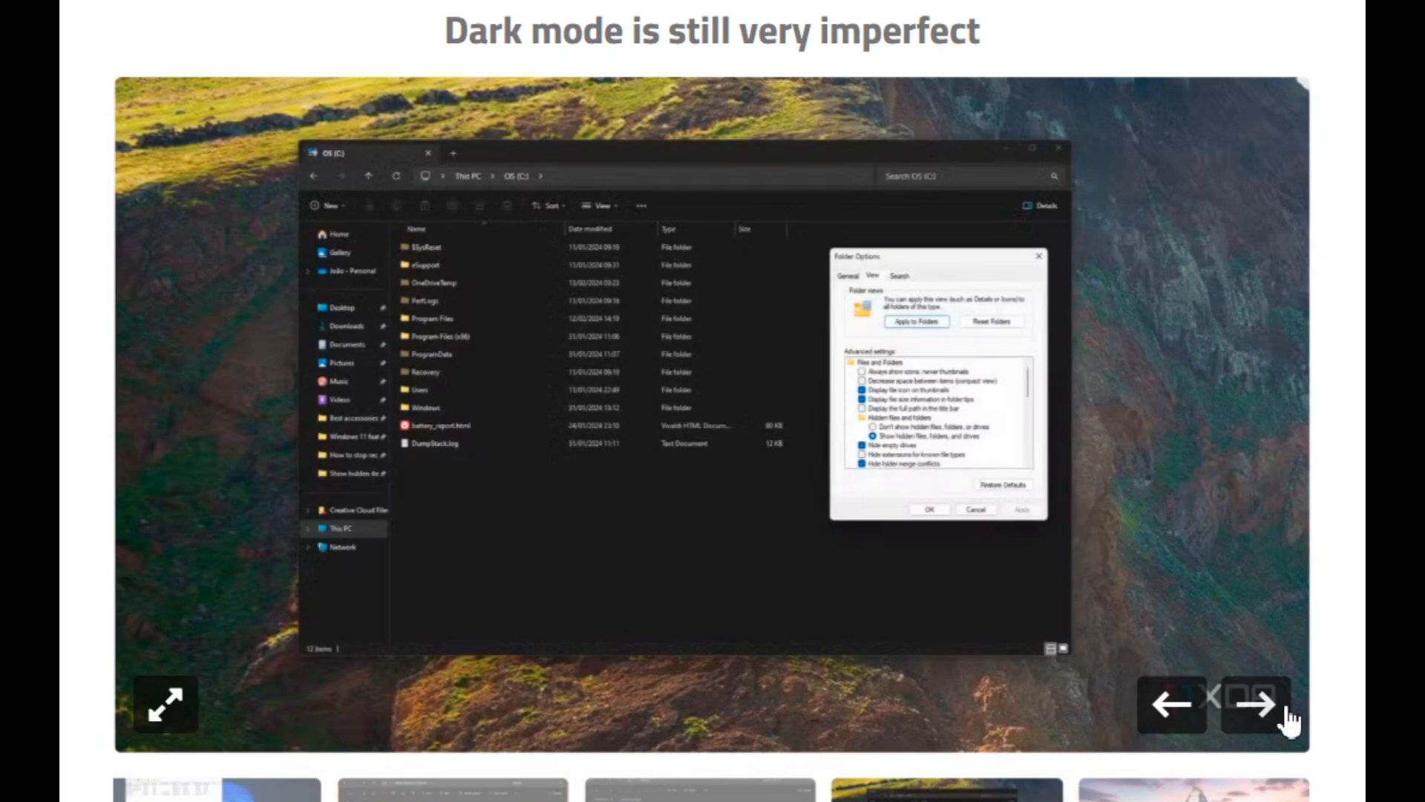
pyautogui.click(1260, 705)
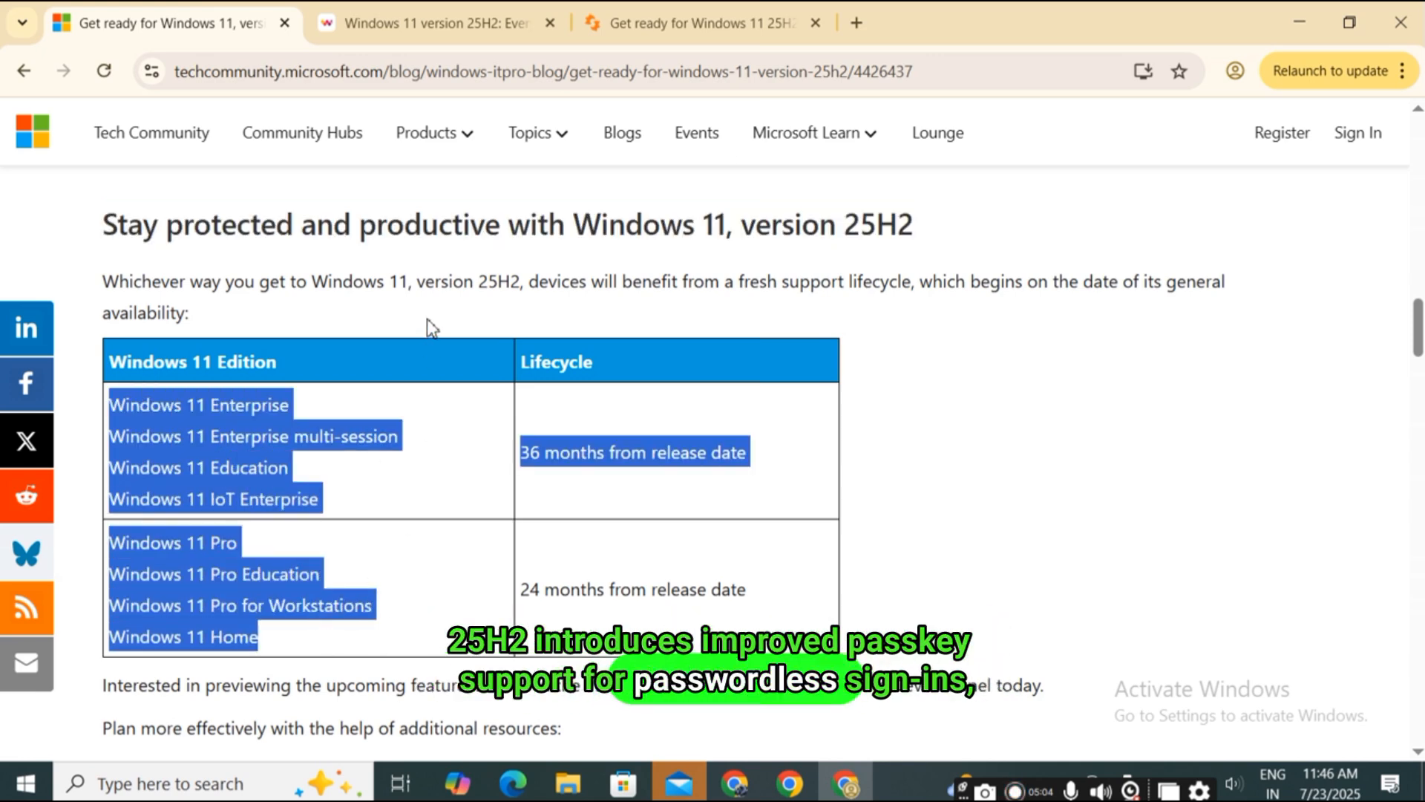
# Step: Nudge the lifecycle table view, then switch to the Windows Central 25H2 FAQ tab
pyautogui.scroll(-3)
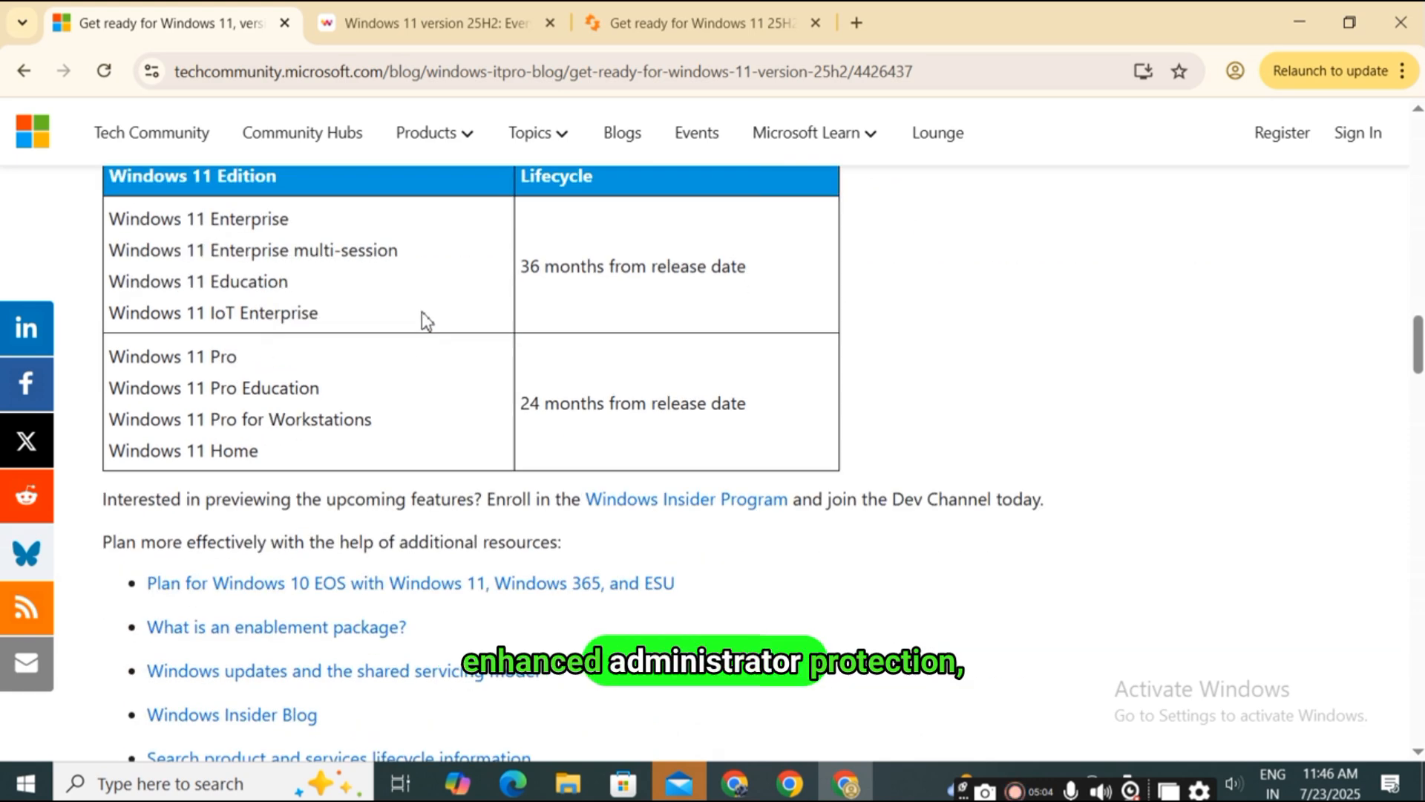
pyautogui.scroll(3)
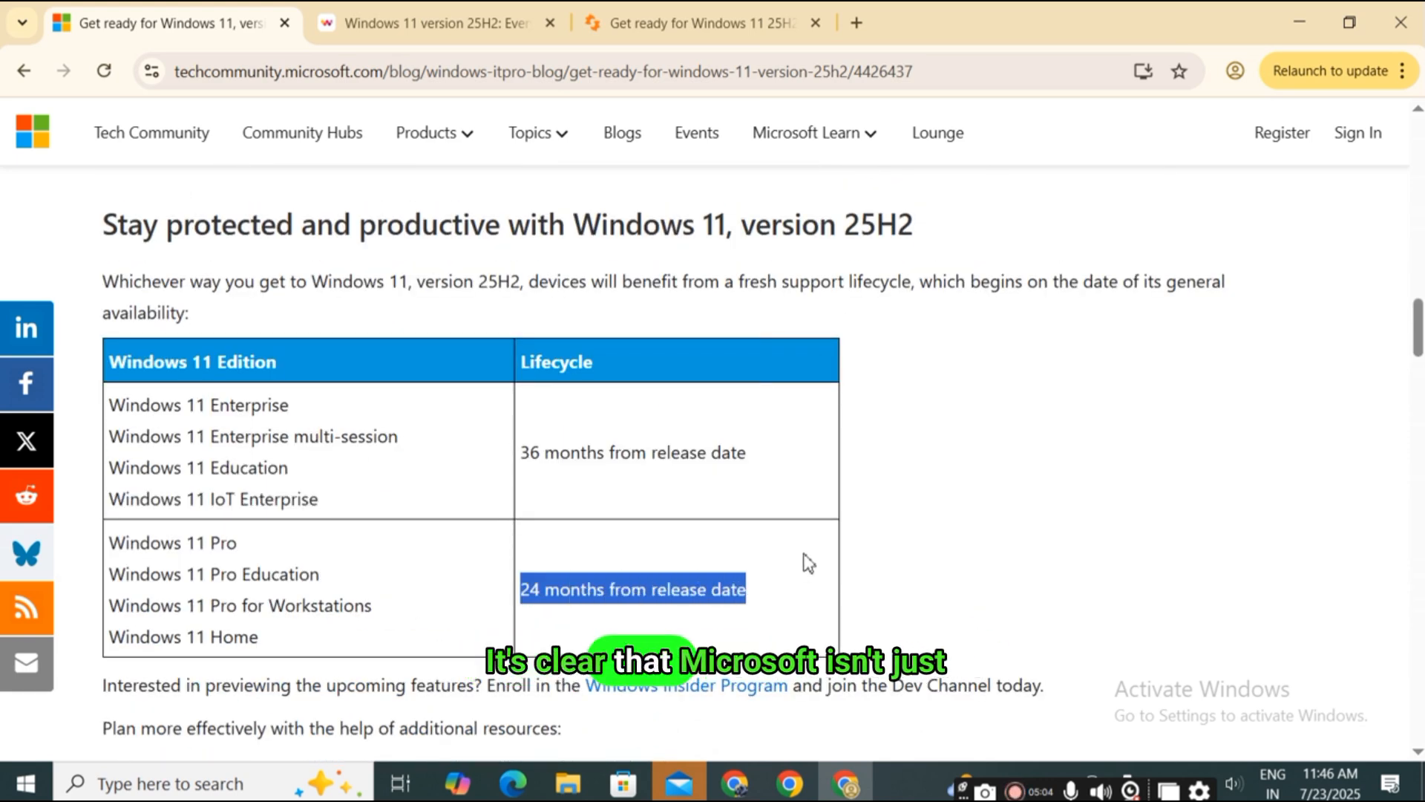
pyautogui.click(428, 23)
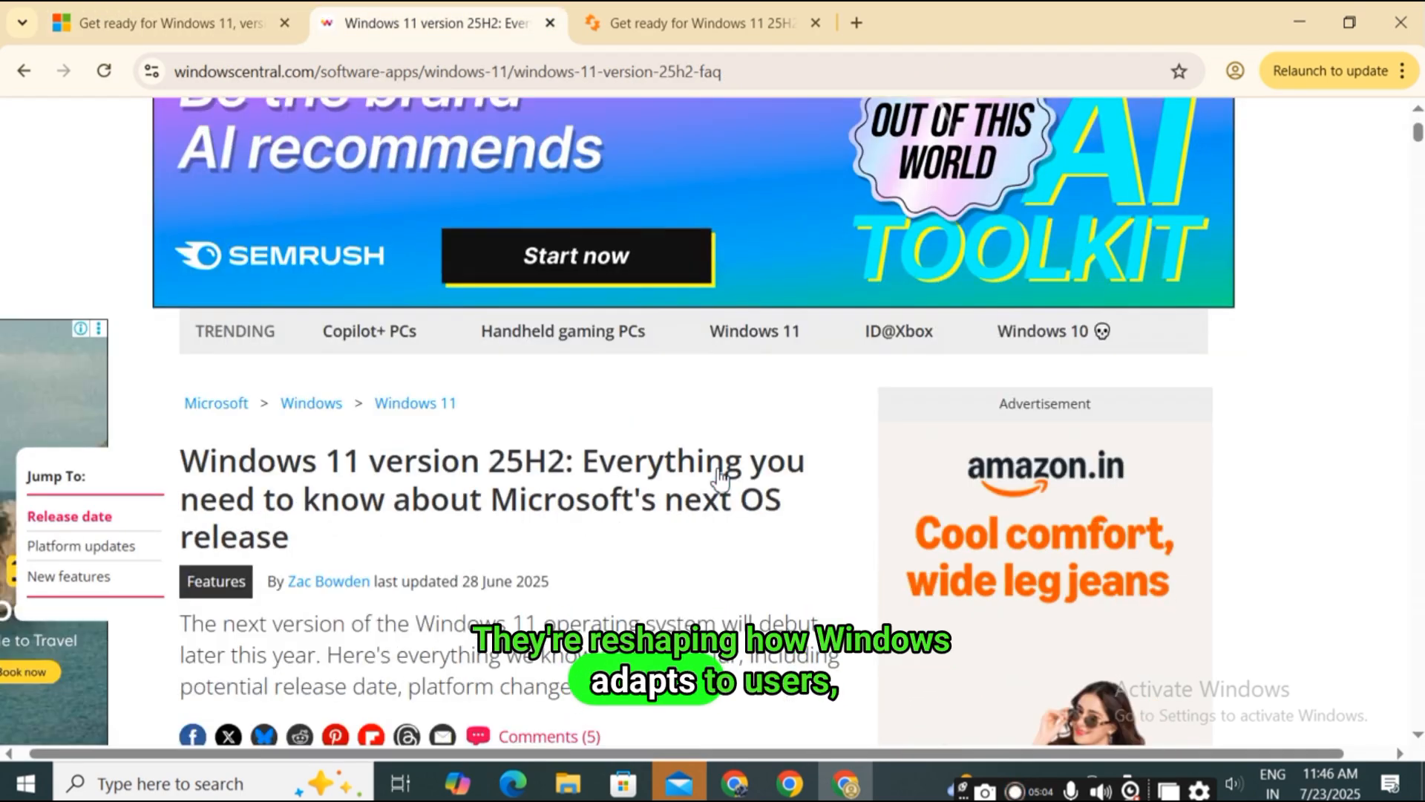
# Step: Scroll down through the Windows Central FAQ and highlight the sentence about the good news
pyautogui.scroll(-3)
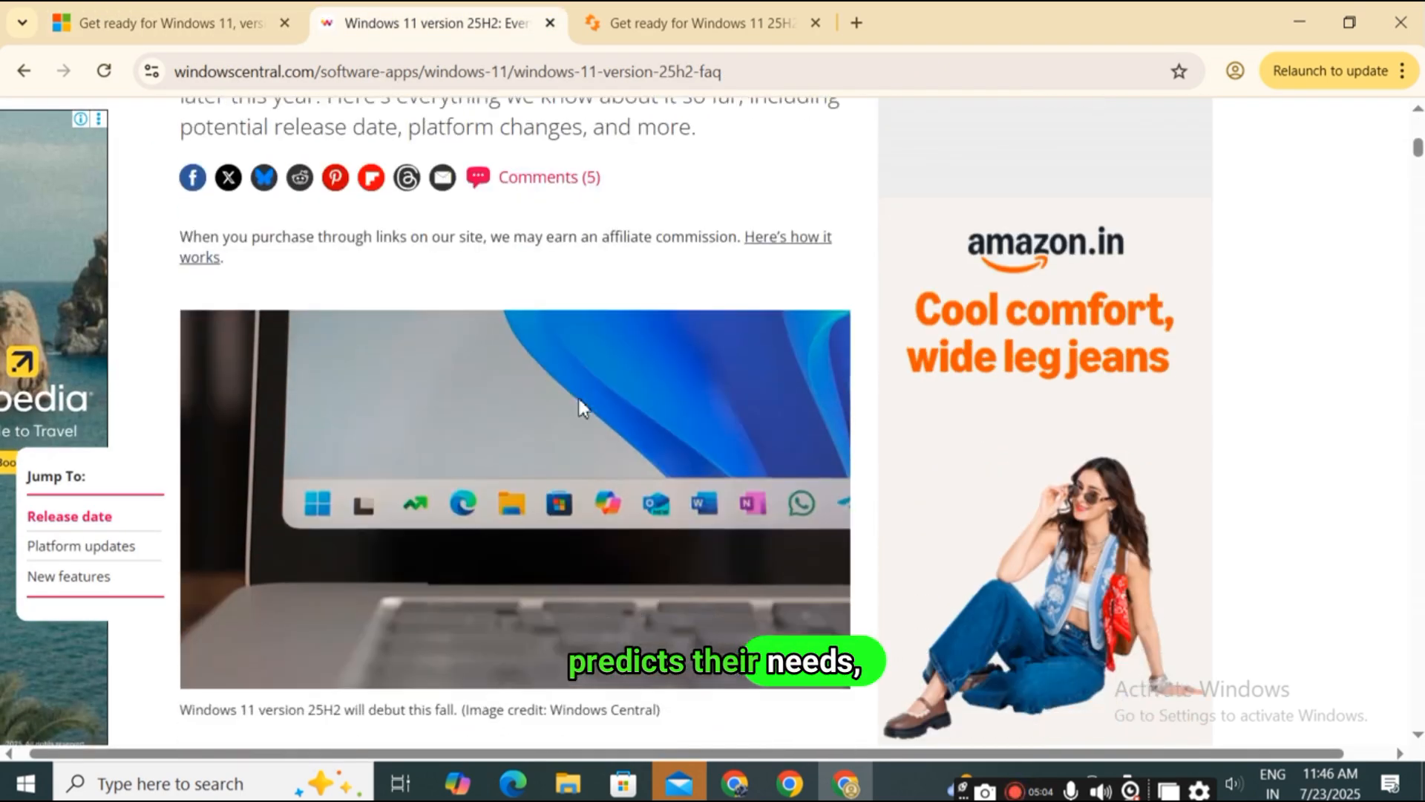
pyautogui.scroll(-3)
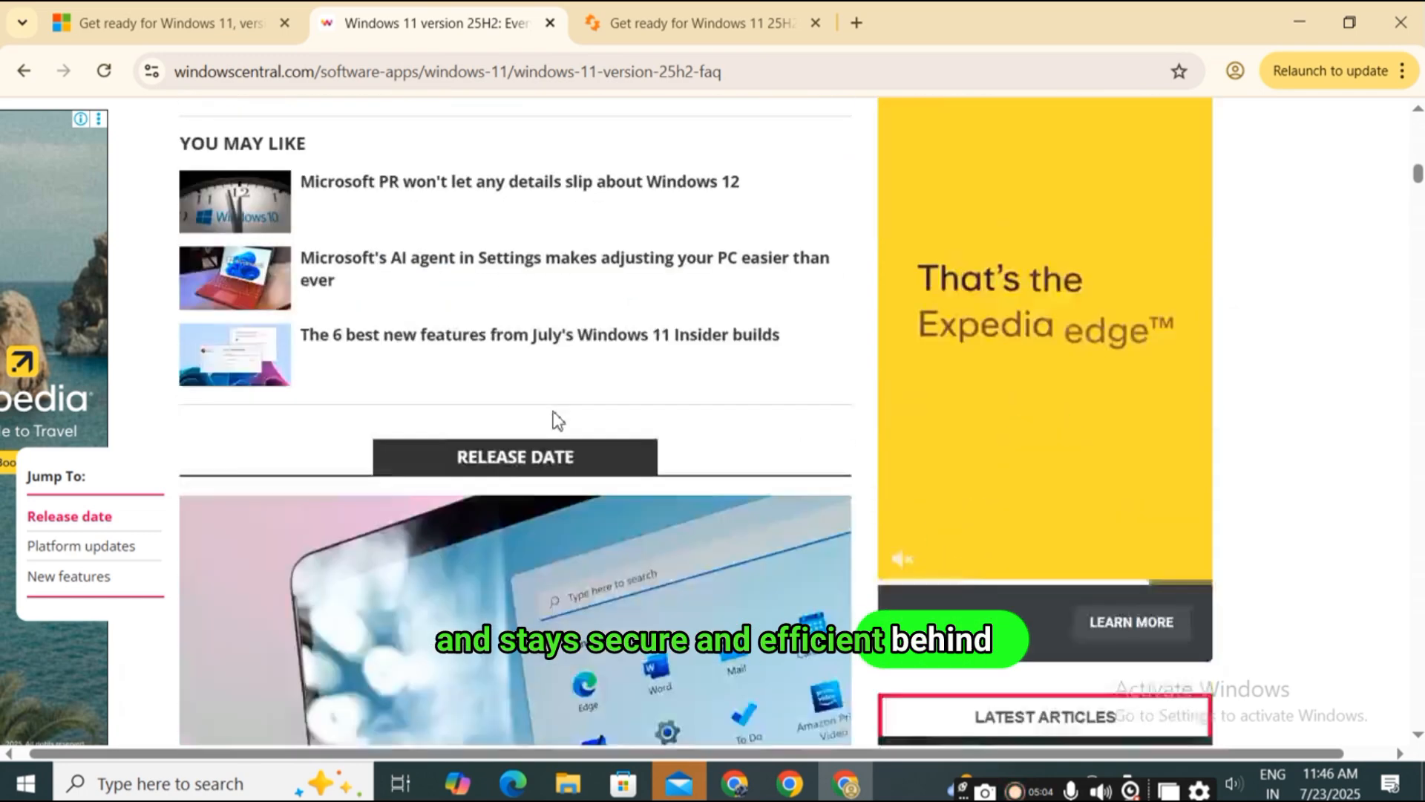
pyautogui.scroll(-3)
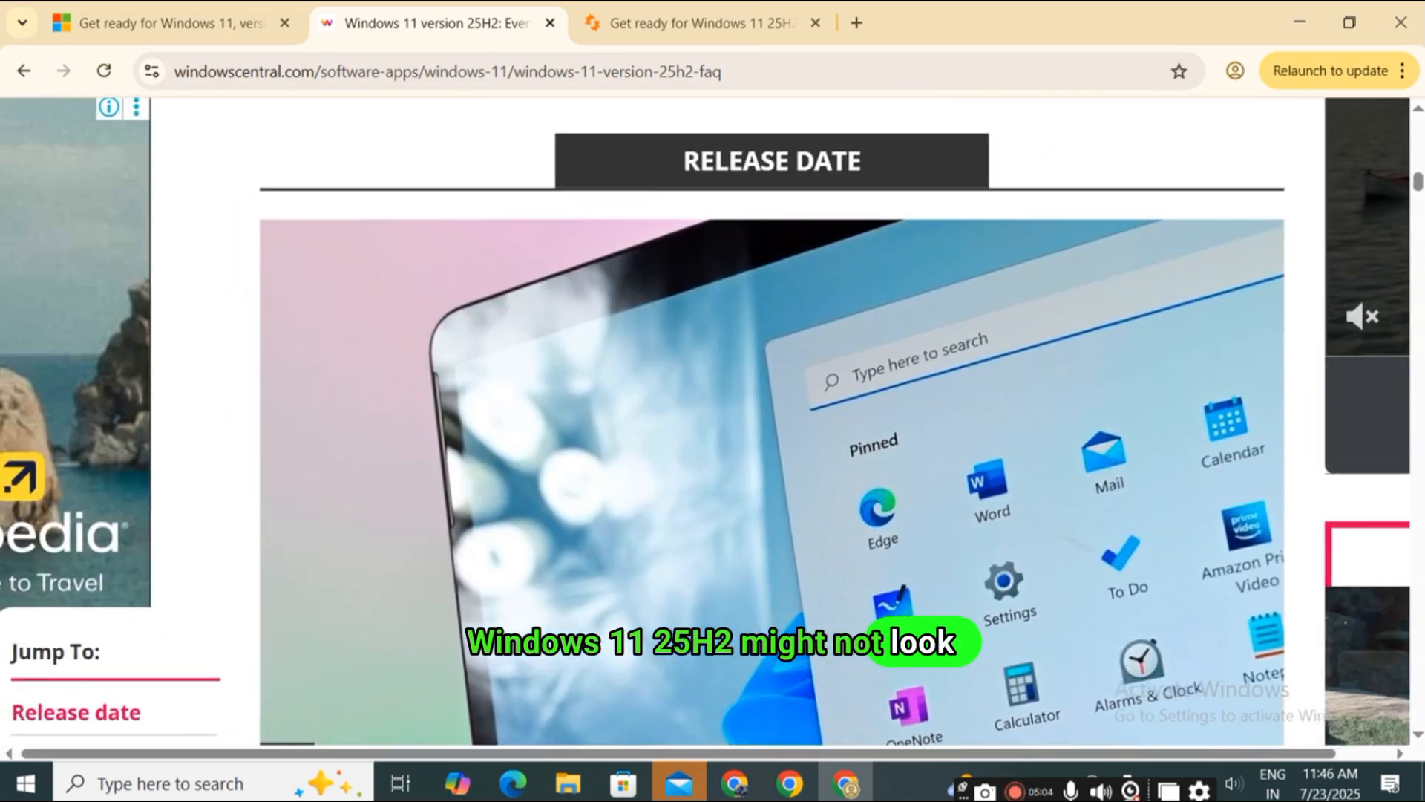
pyautogui.scroll(-3)
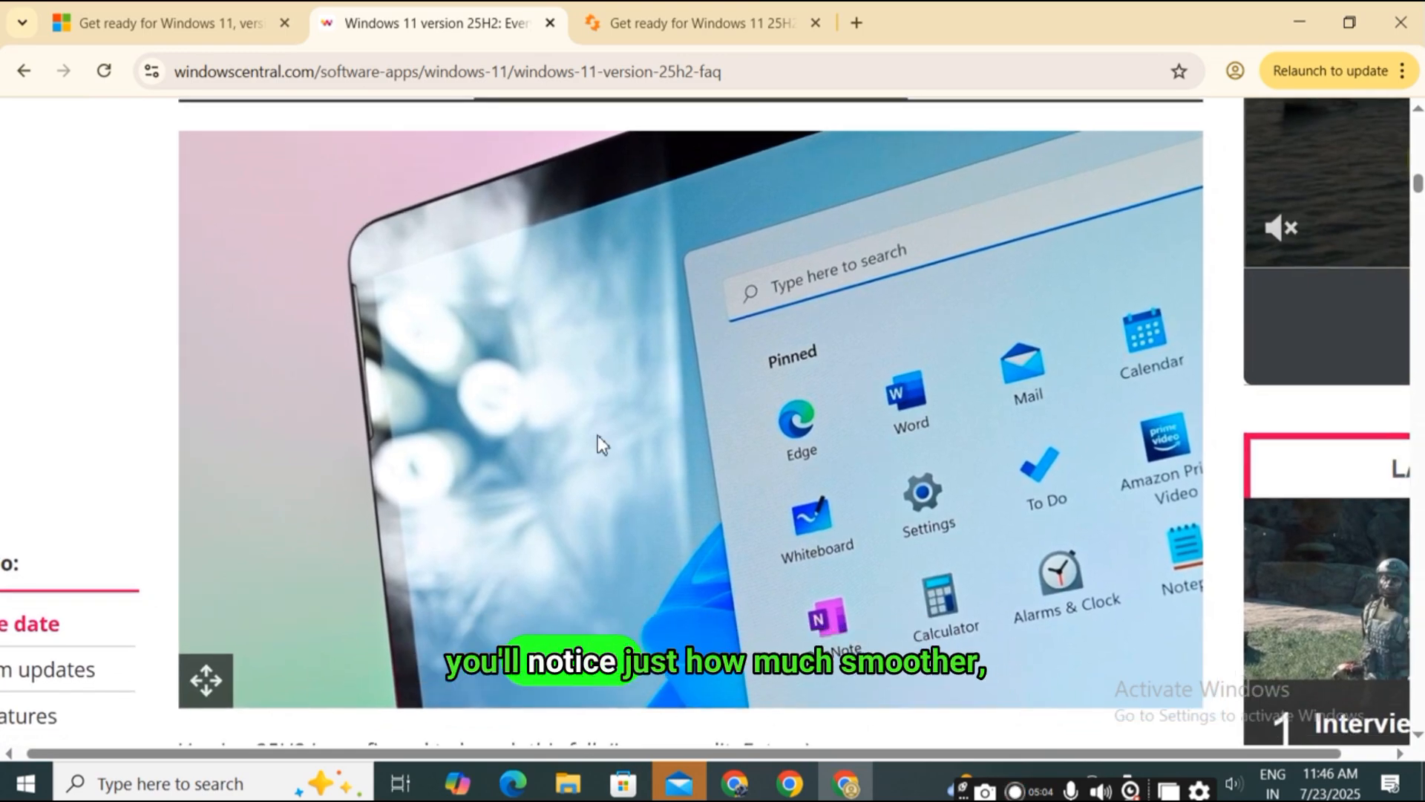
pyautogui.scroll(-3)
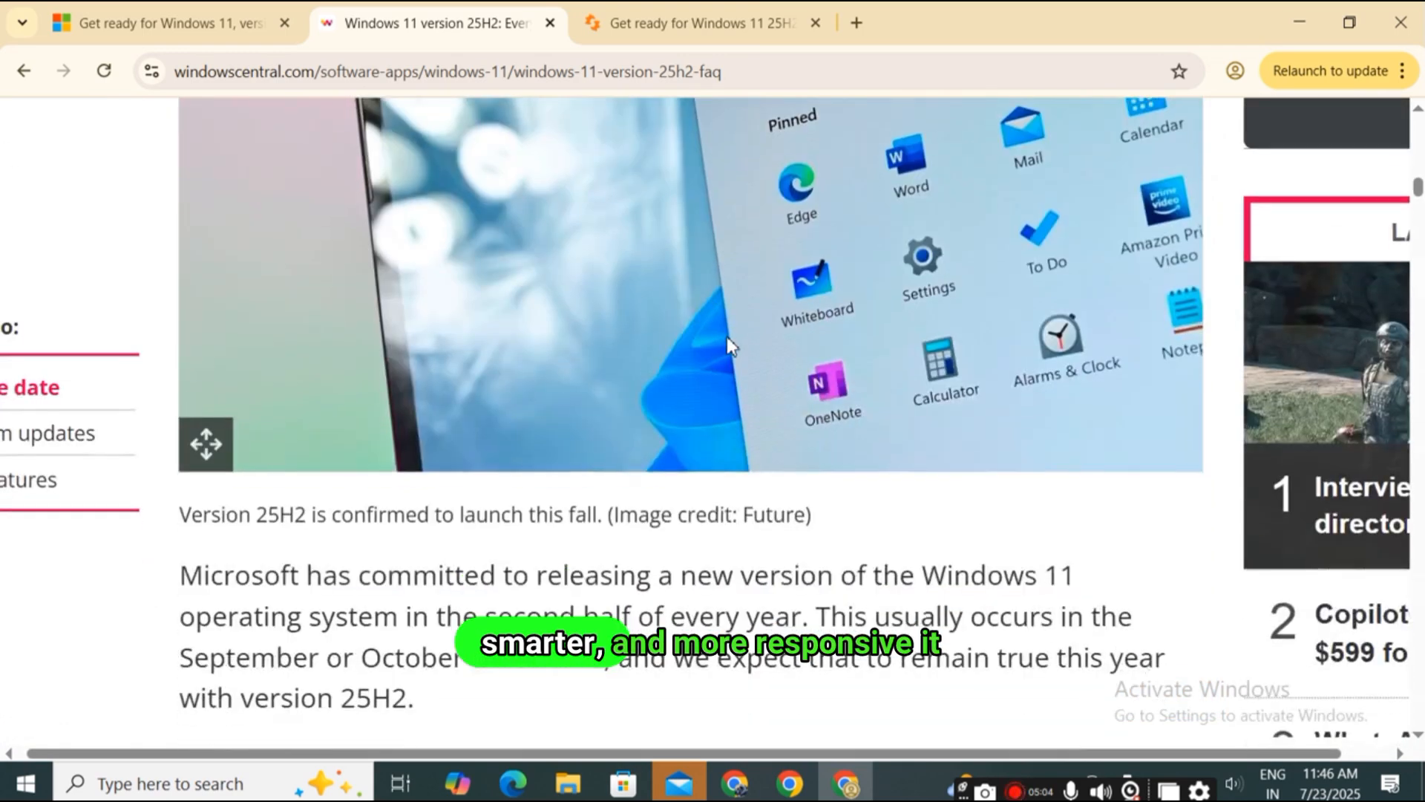
pyautogui.scroll(-3)
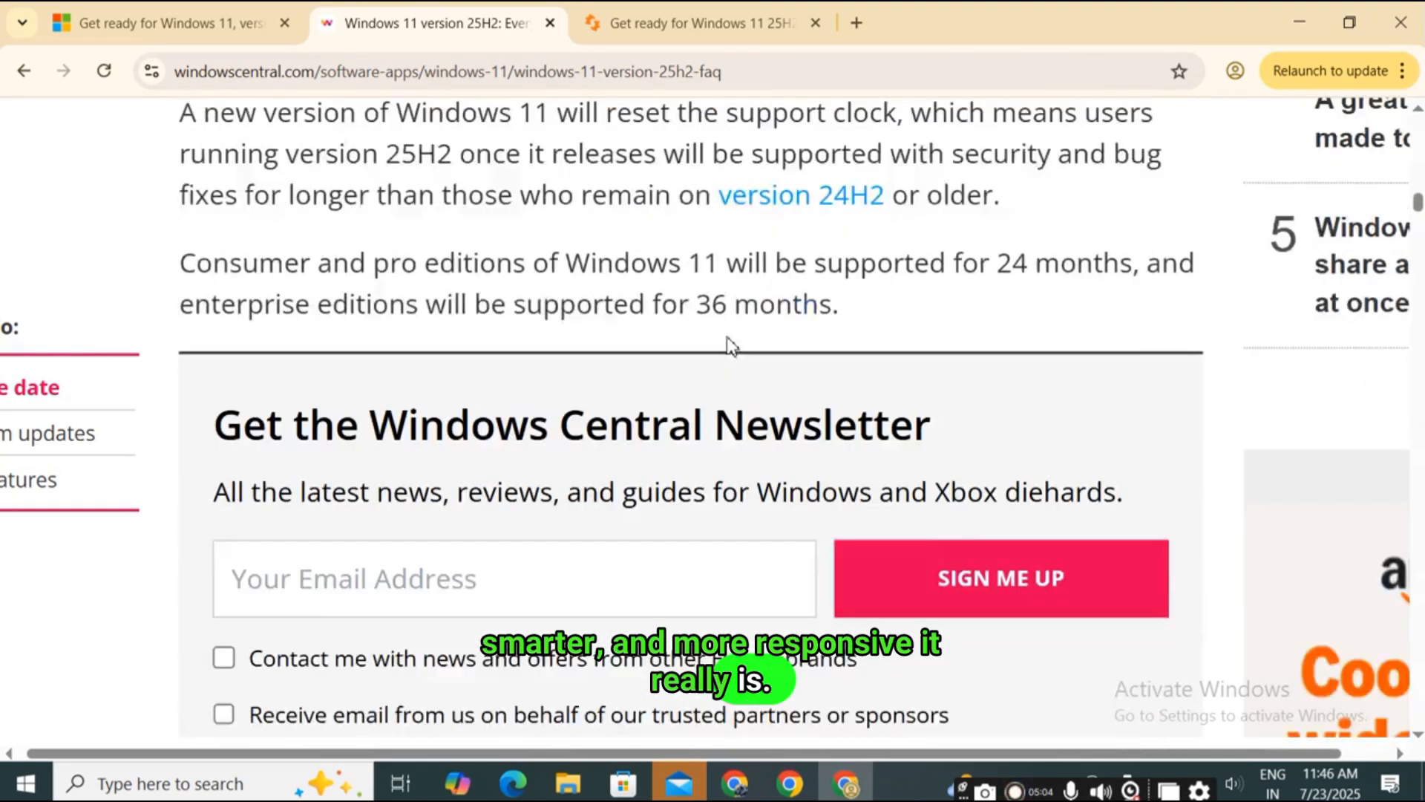
pyautogui.scroll(-3)
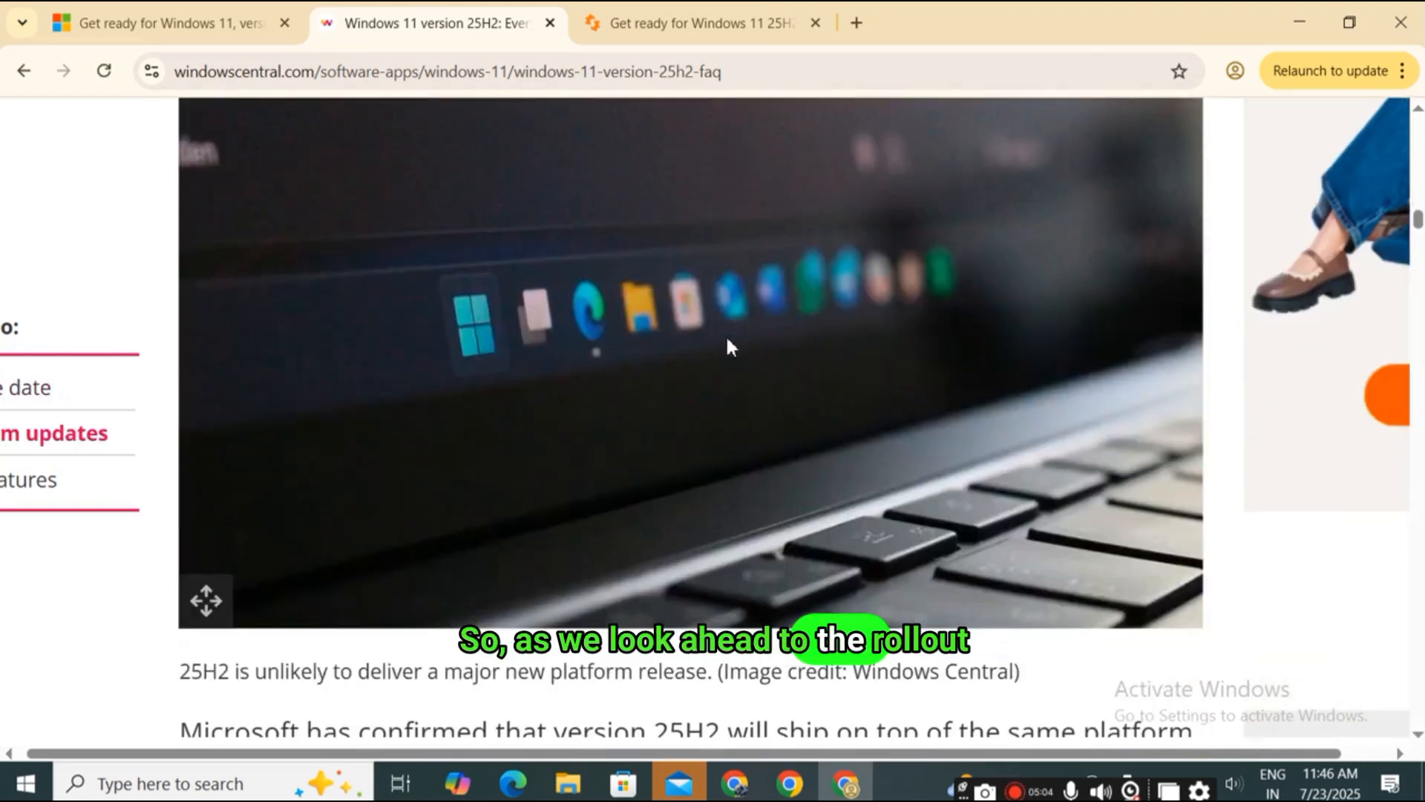
pyautogui.scroll(-3)
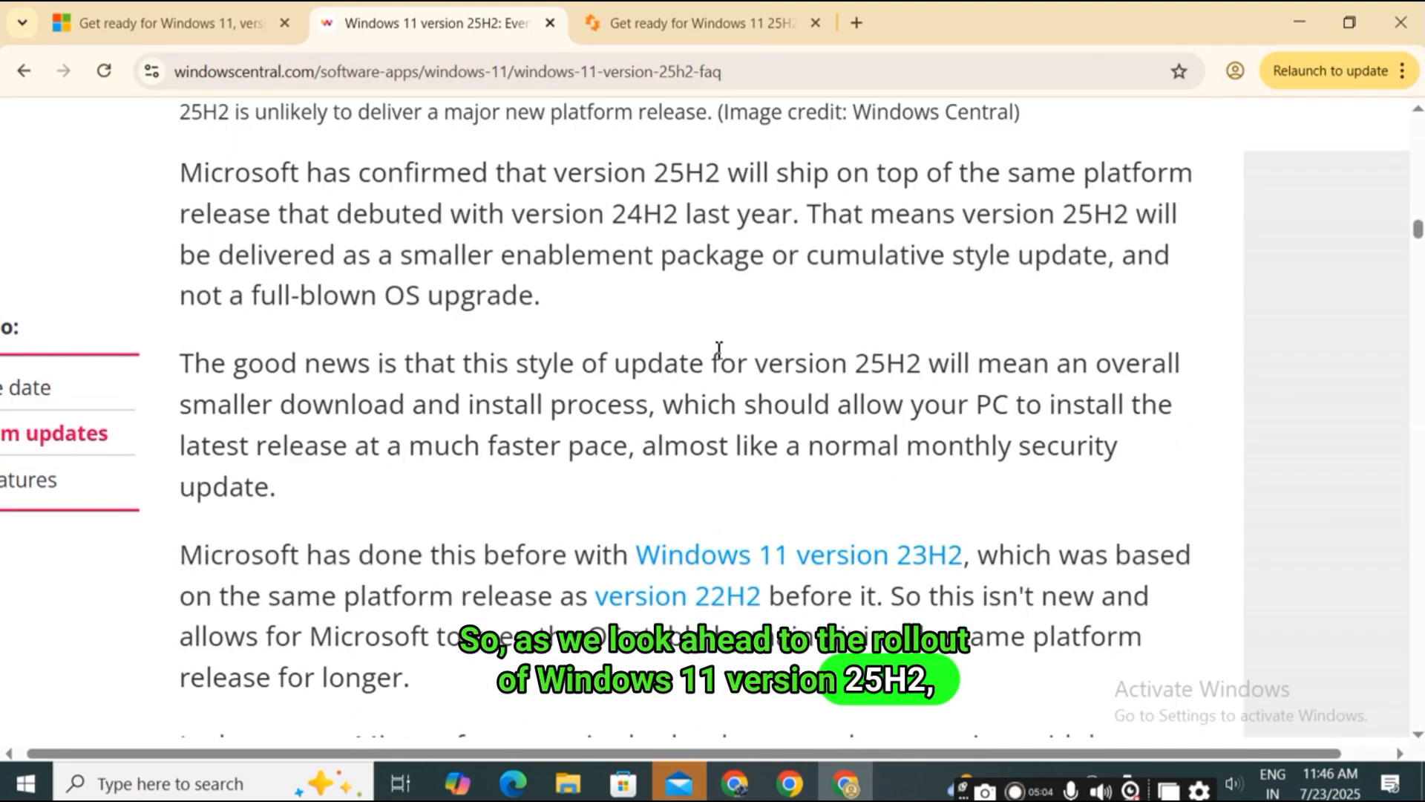
pyautogui.moveTo(655, 171); pyautogui.dragTo(1060, 171)
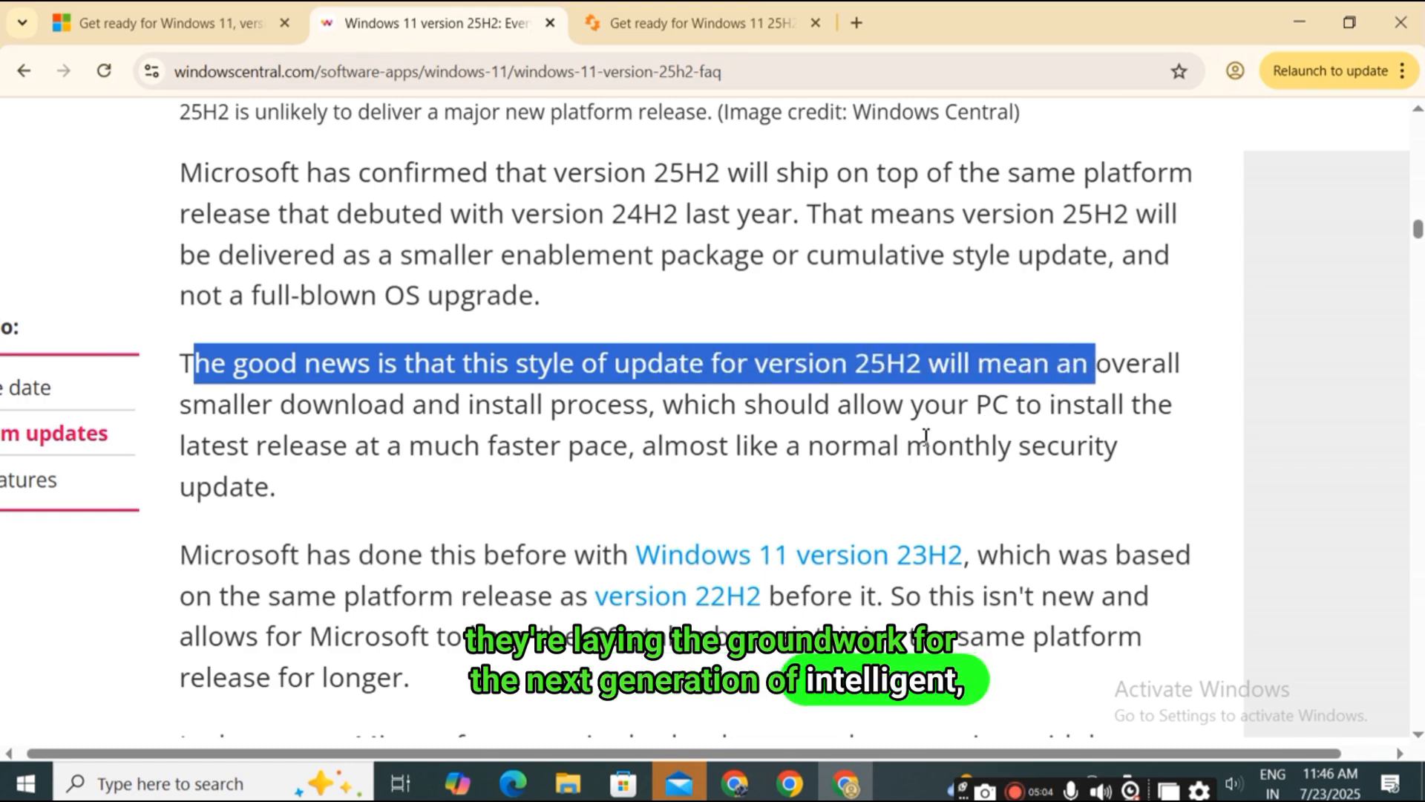
# Step: Highlight Microsoft's quote about shared source code and continue toward the 'New features' section
pyautogui.scroll(-3)
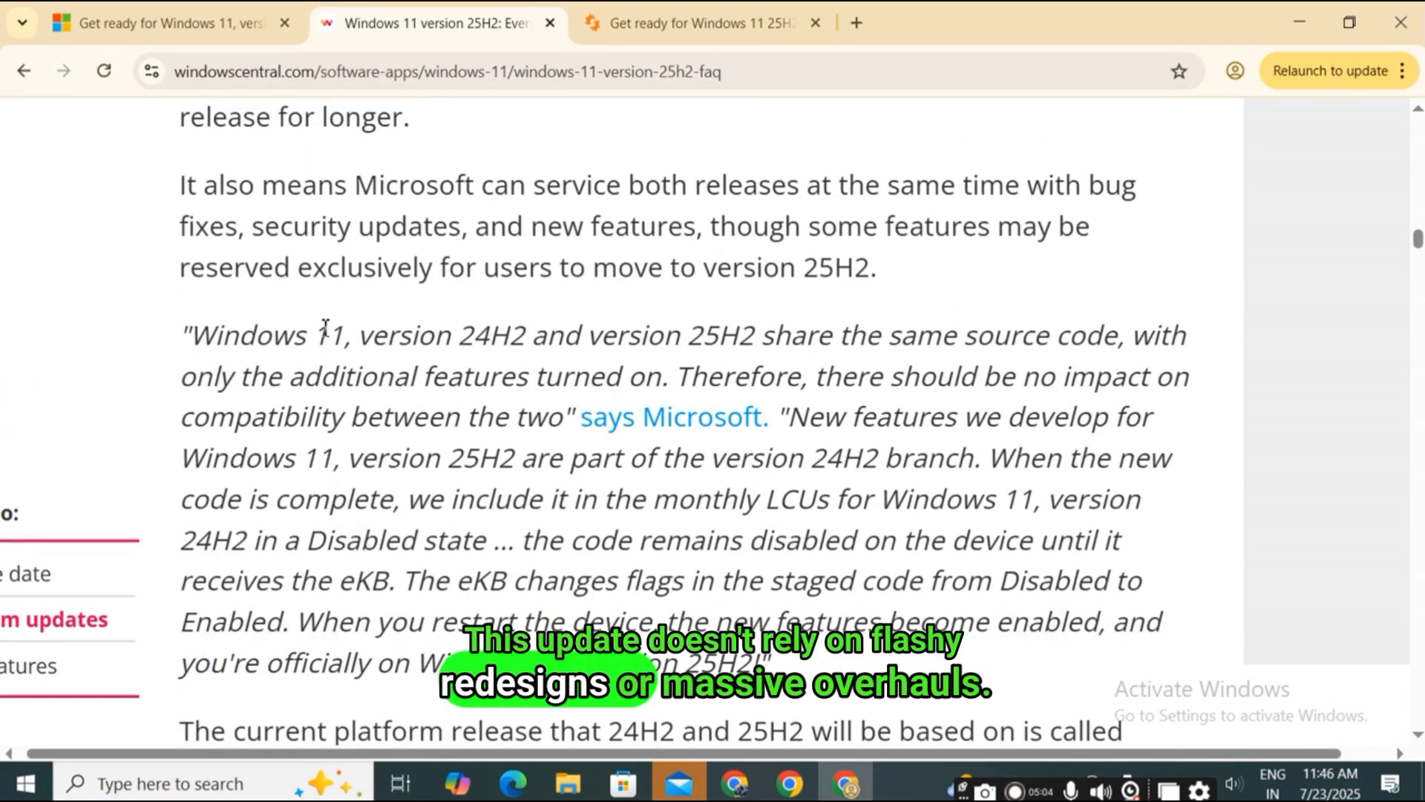
pyautogui.moveTo(183, 335); pyautogui.dragTo(1100, 591)
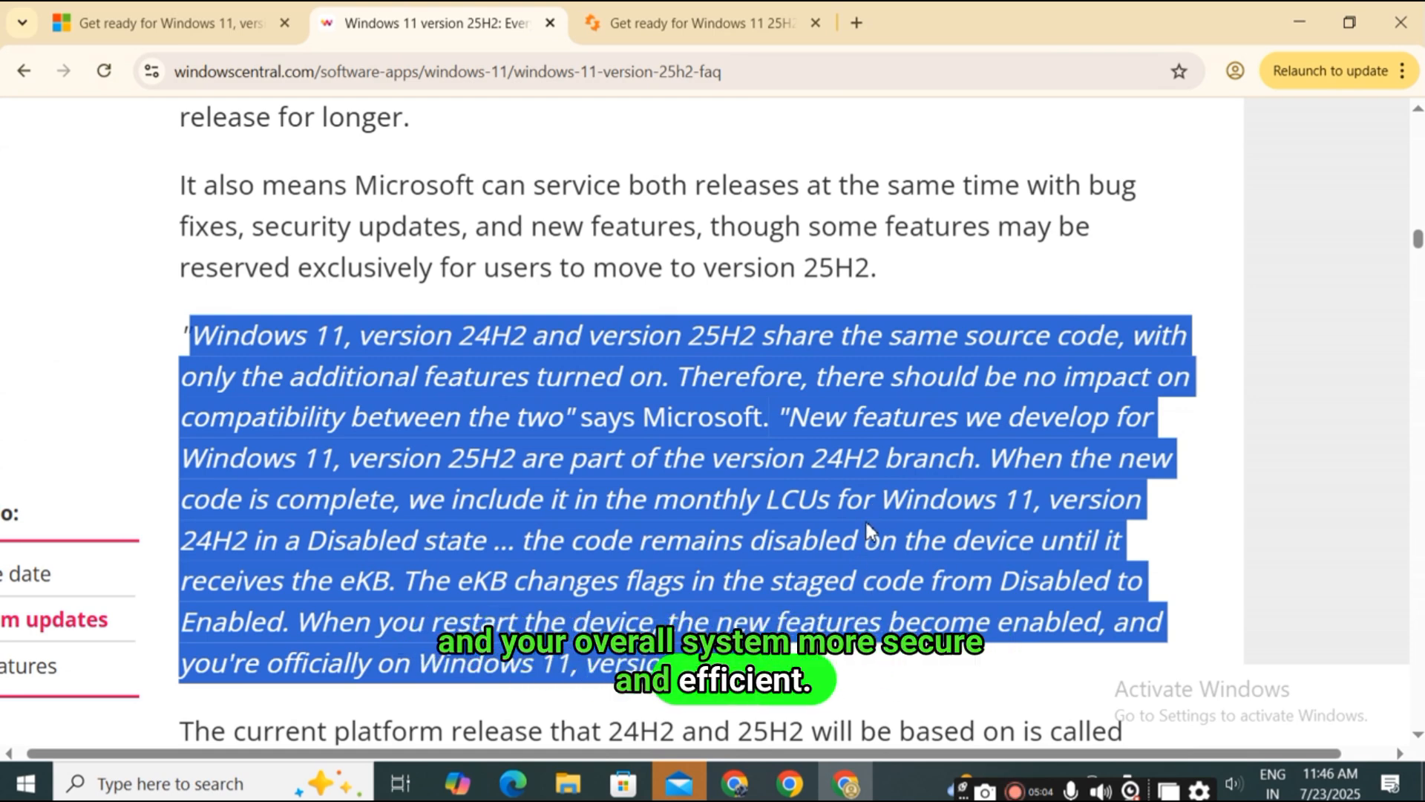
pyautogui.scroll(-3)
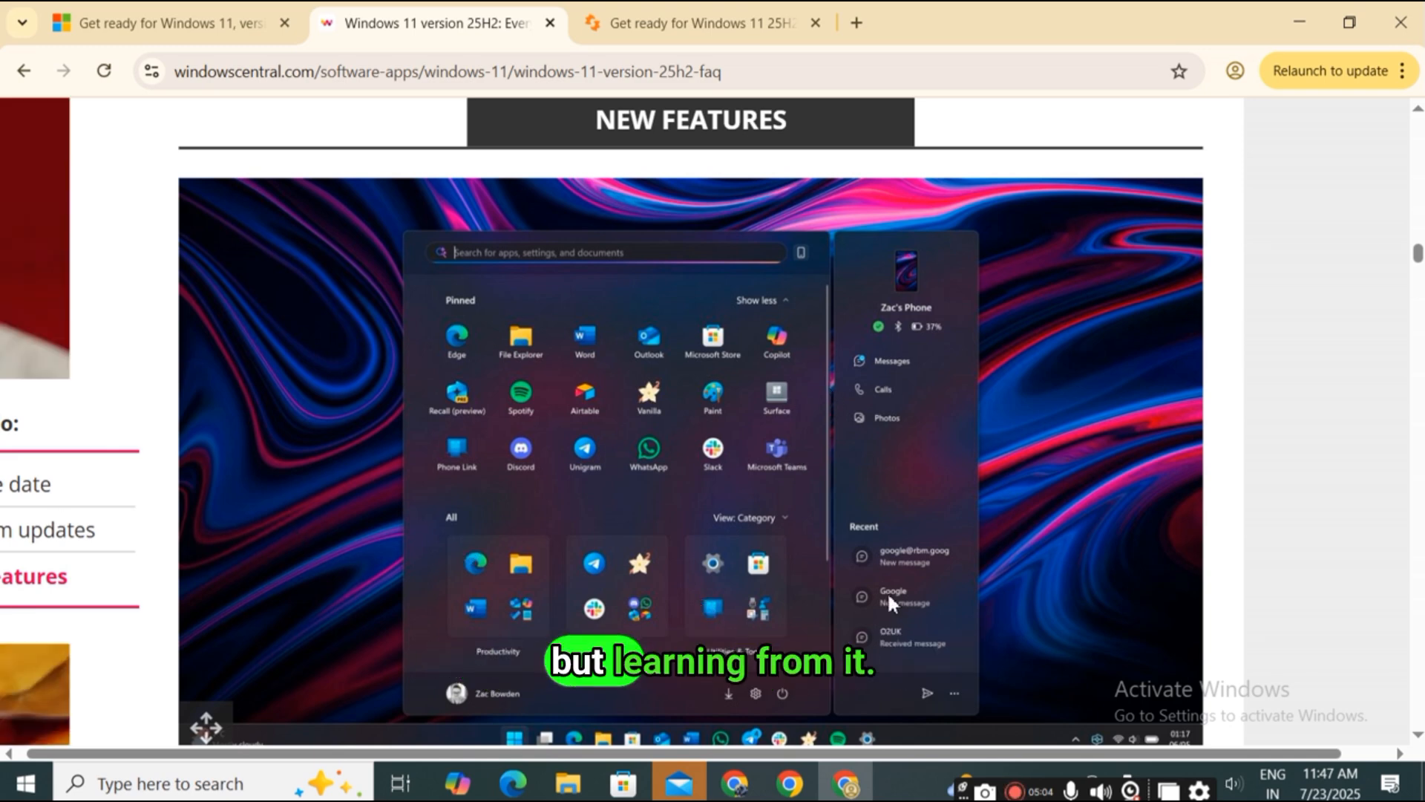
pyautogui.moveTo(896, 504)
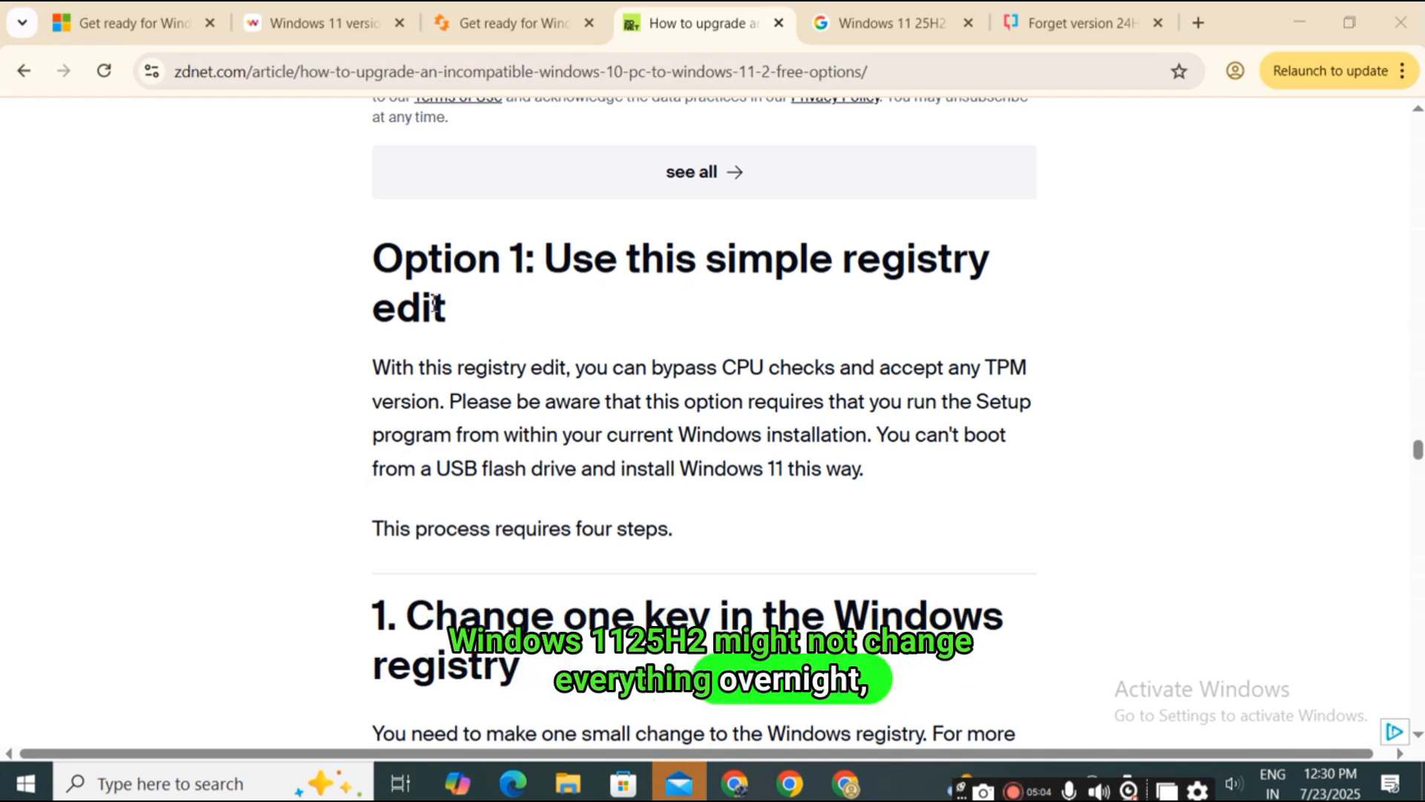
# Step: Highlight the Option 1 registry-edit intro and read down to the AllowUpgradesWithUnsupportedTPMOrCPU DWORD screenshot
pyautogui.moveTo(371, 259); pyautogui.dragTo(673, 529)
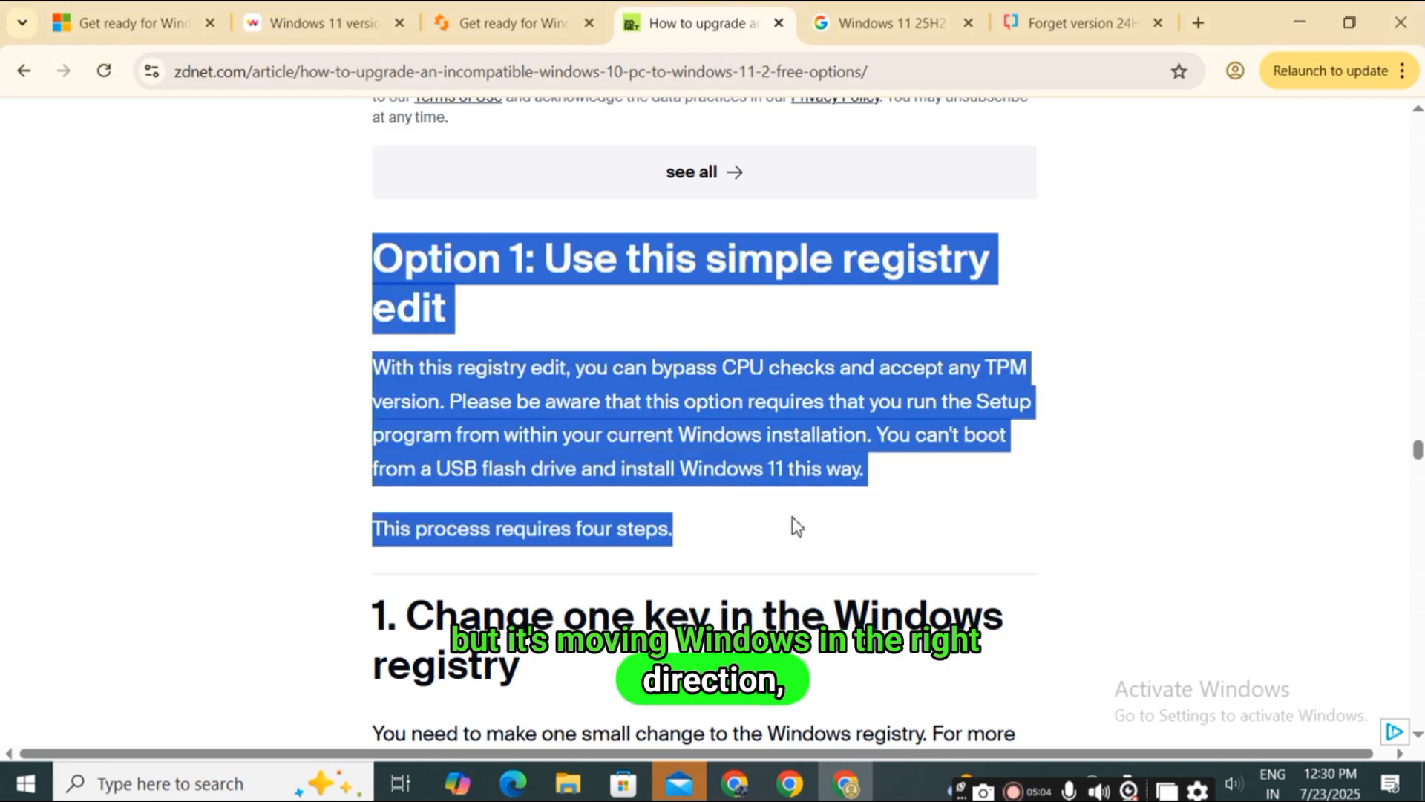
pyautogui.scroll(-3)
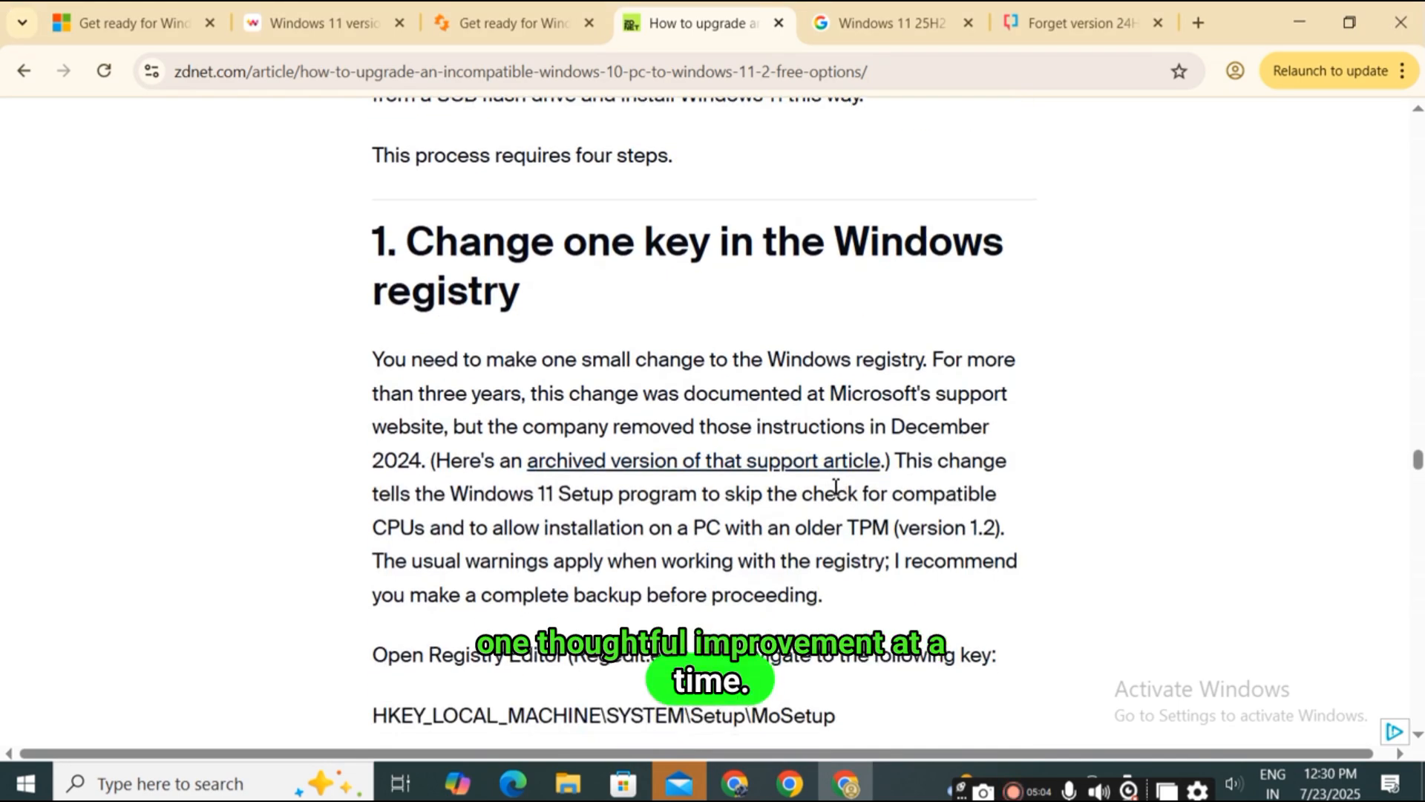
pyautogui.scroll(-3)
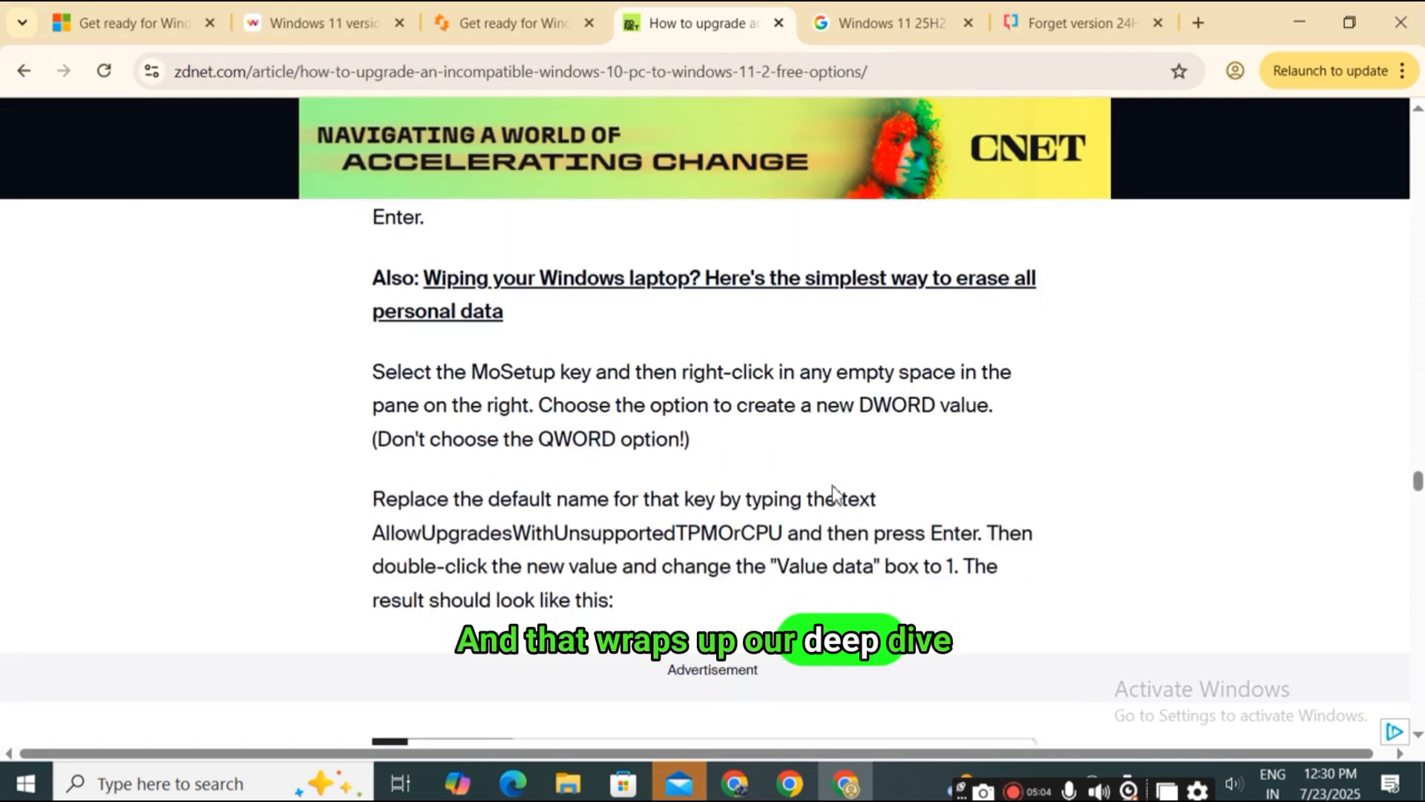
pyautogui.scroll(-3)
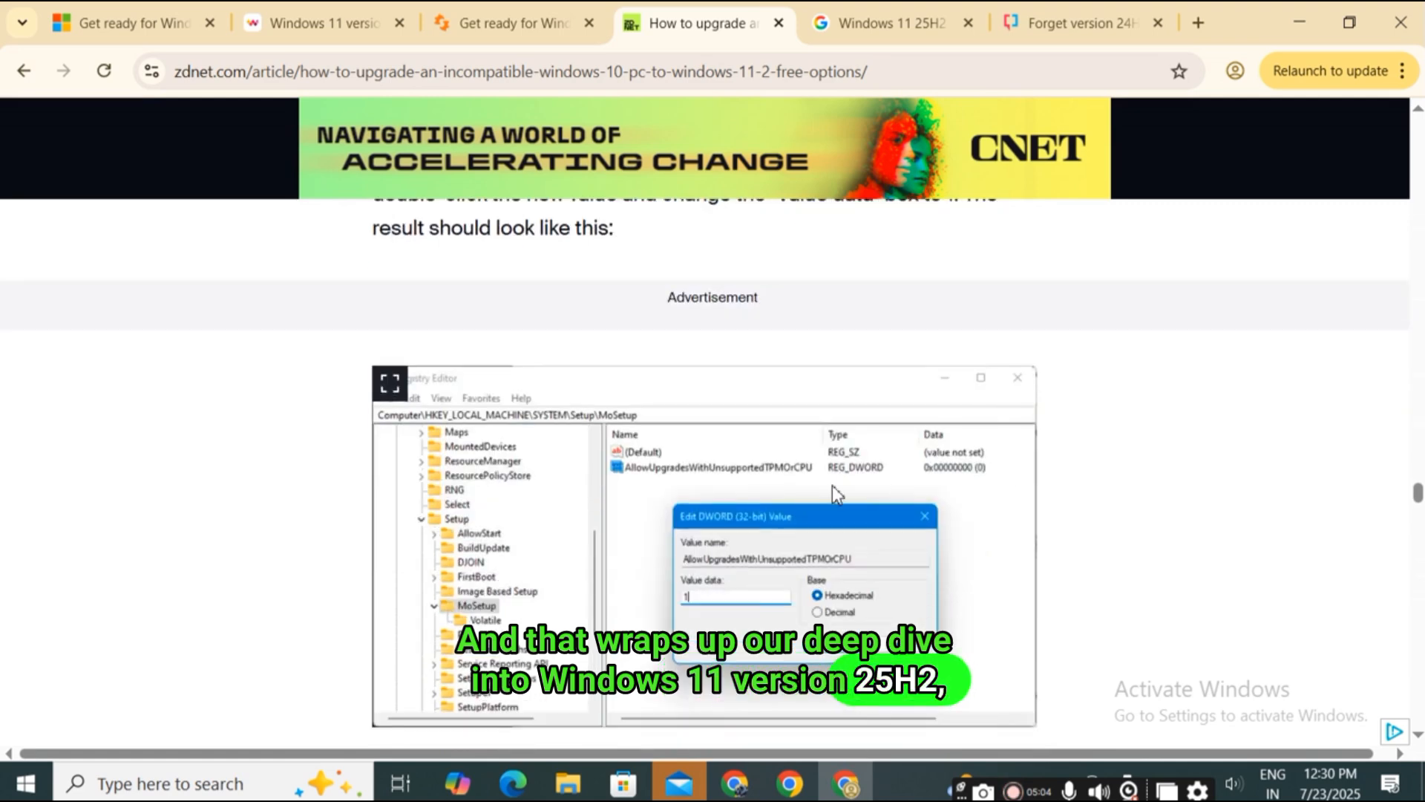
pyautogui.scroll(-3)
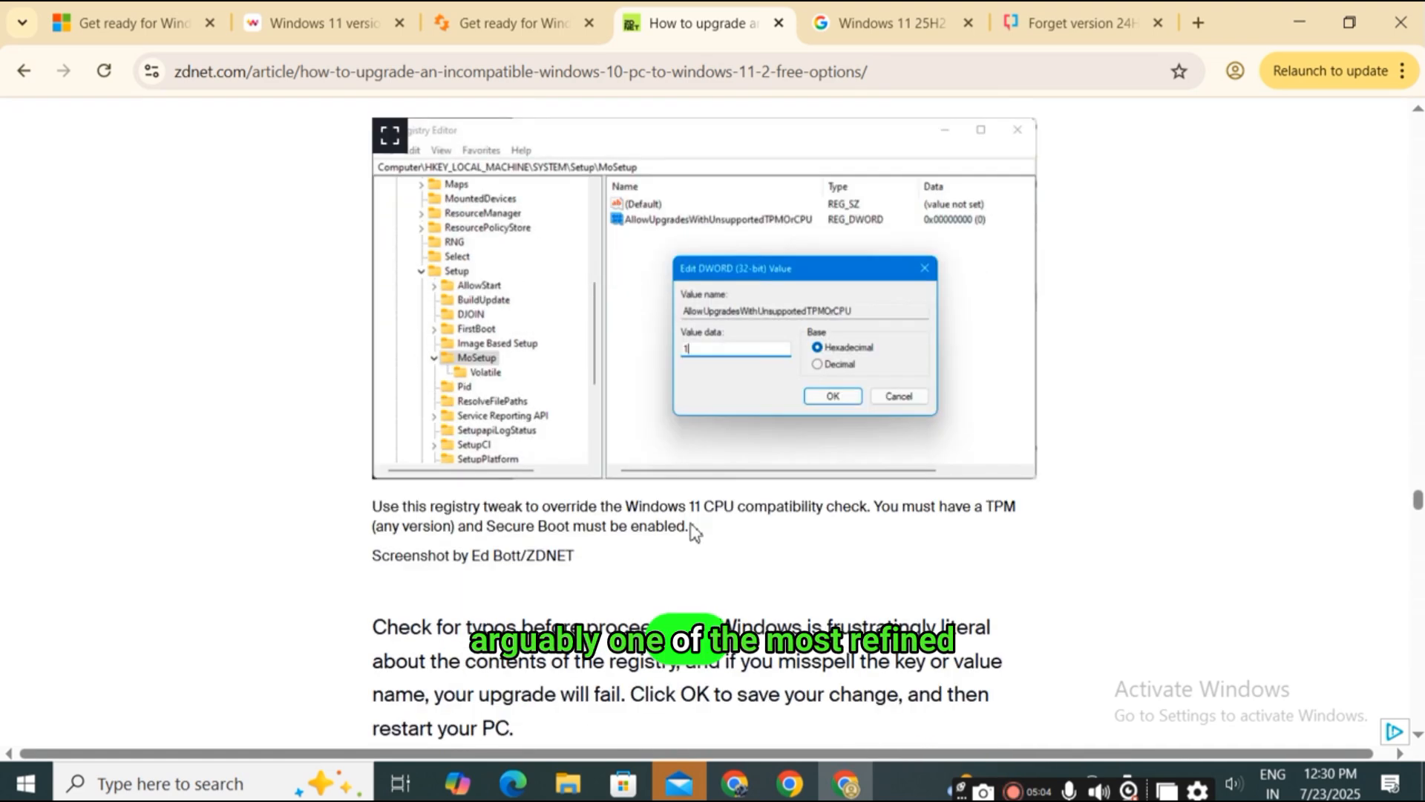
pyautogui.scroll(-3)
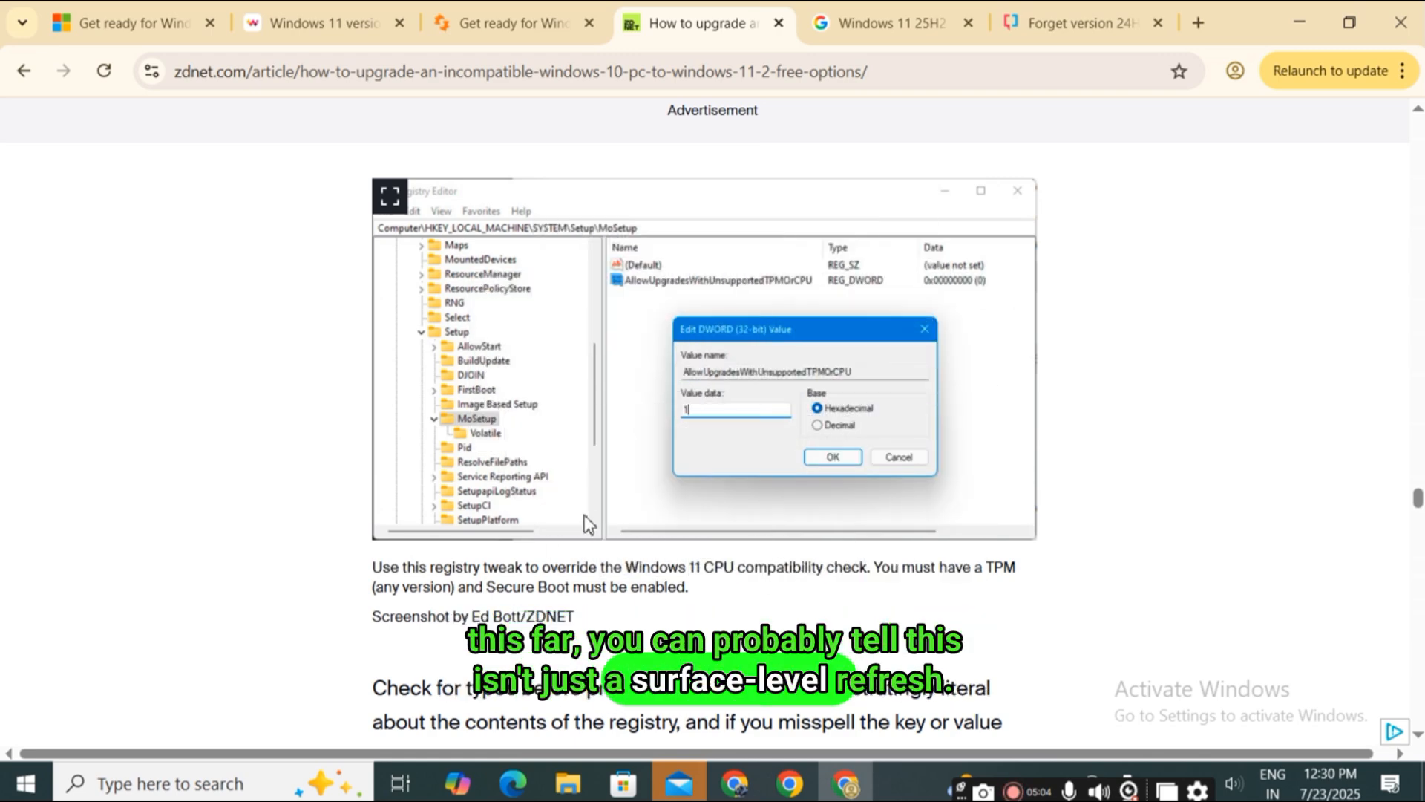
# Step: Read steps 2–4 on downloading and mounting the Windows 11 ISO, down to Option 2 (Rufus)
pyautogui.scroll(-3)
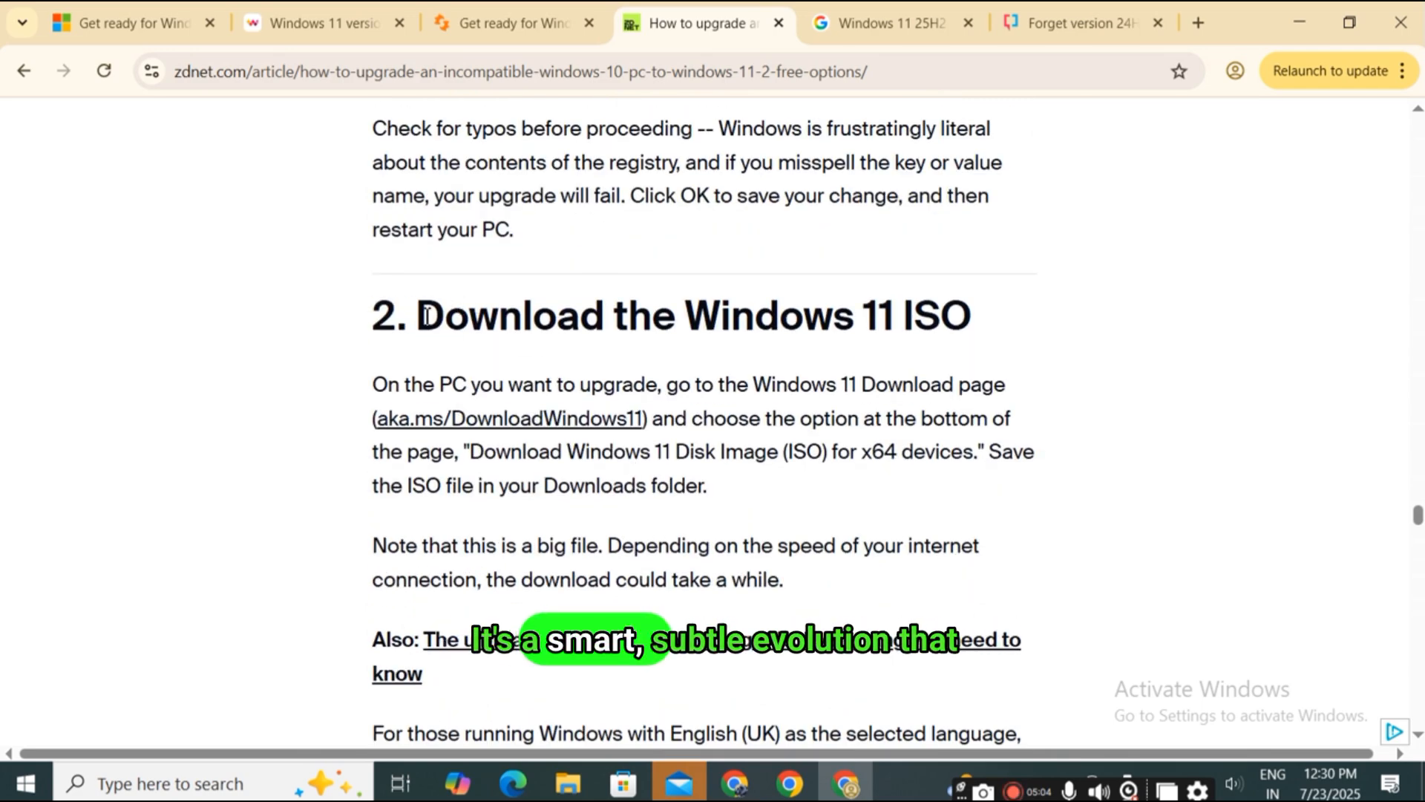
pyautogui.scroll(-3)
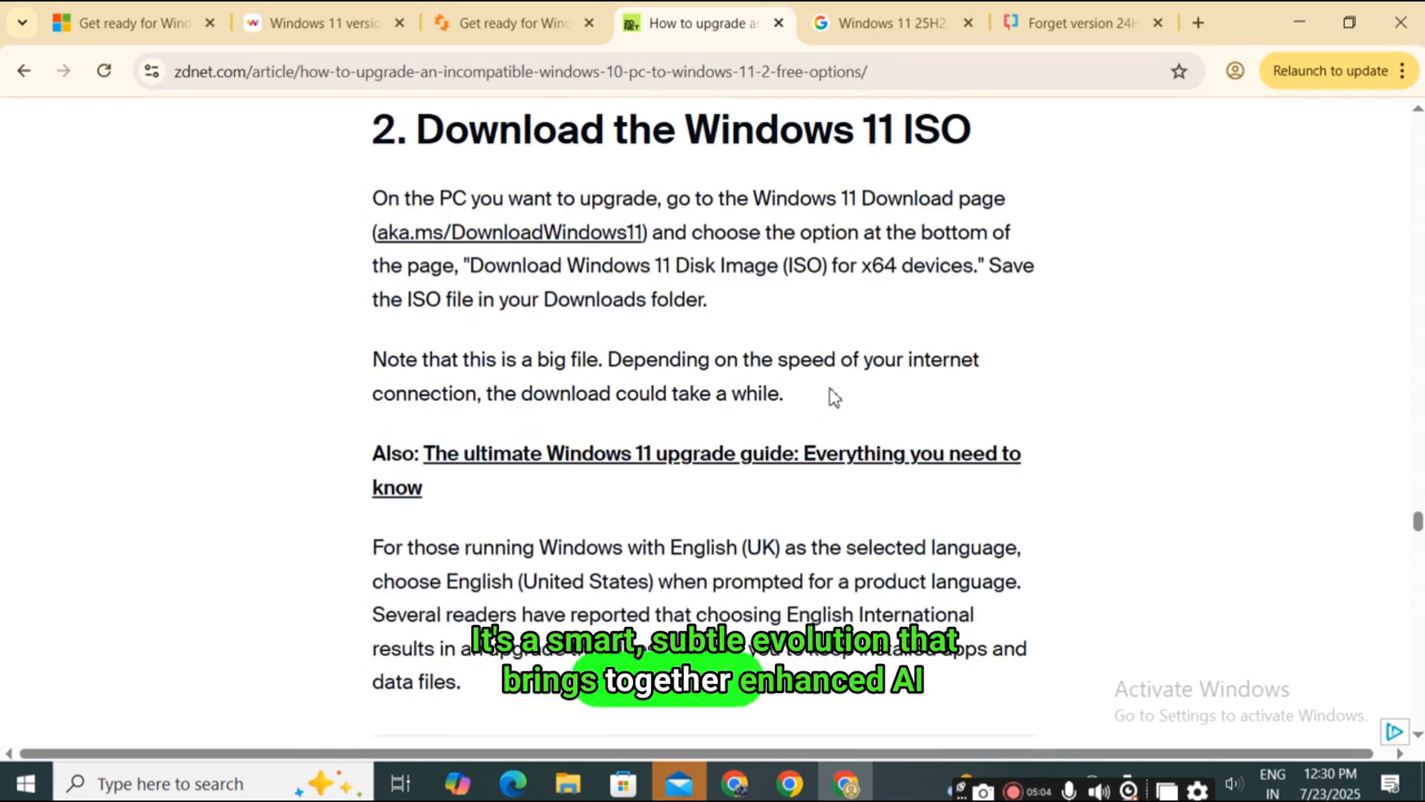
pyautogui.scroll(-3)
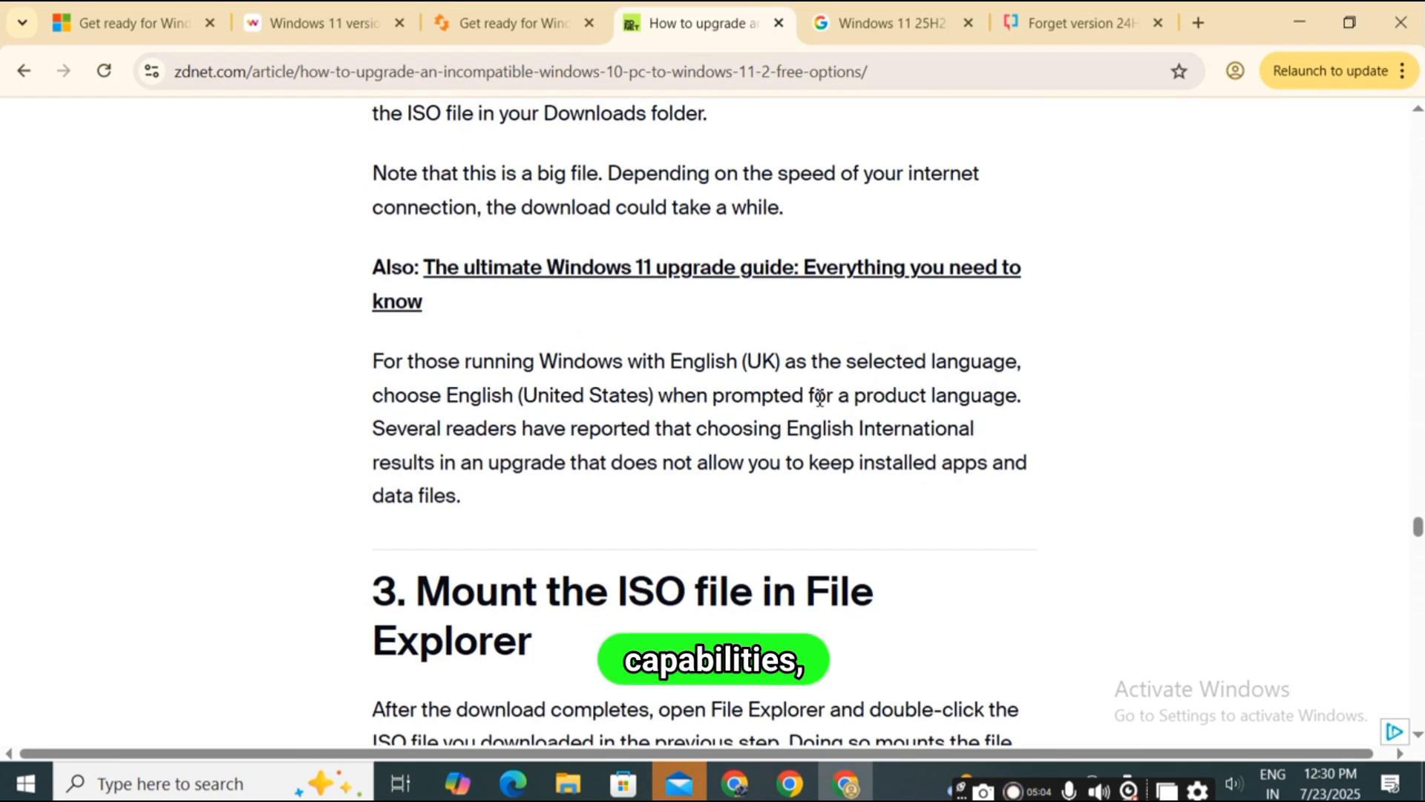
pyautogui.scroll(-3)
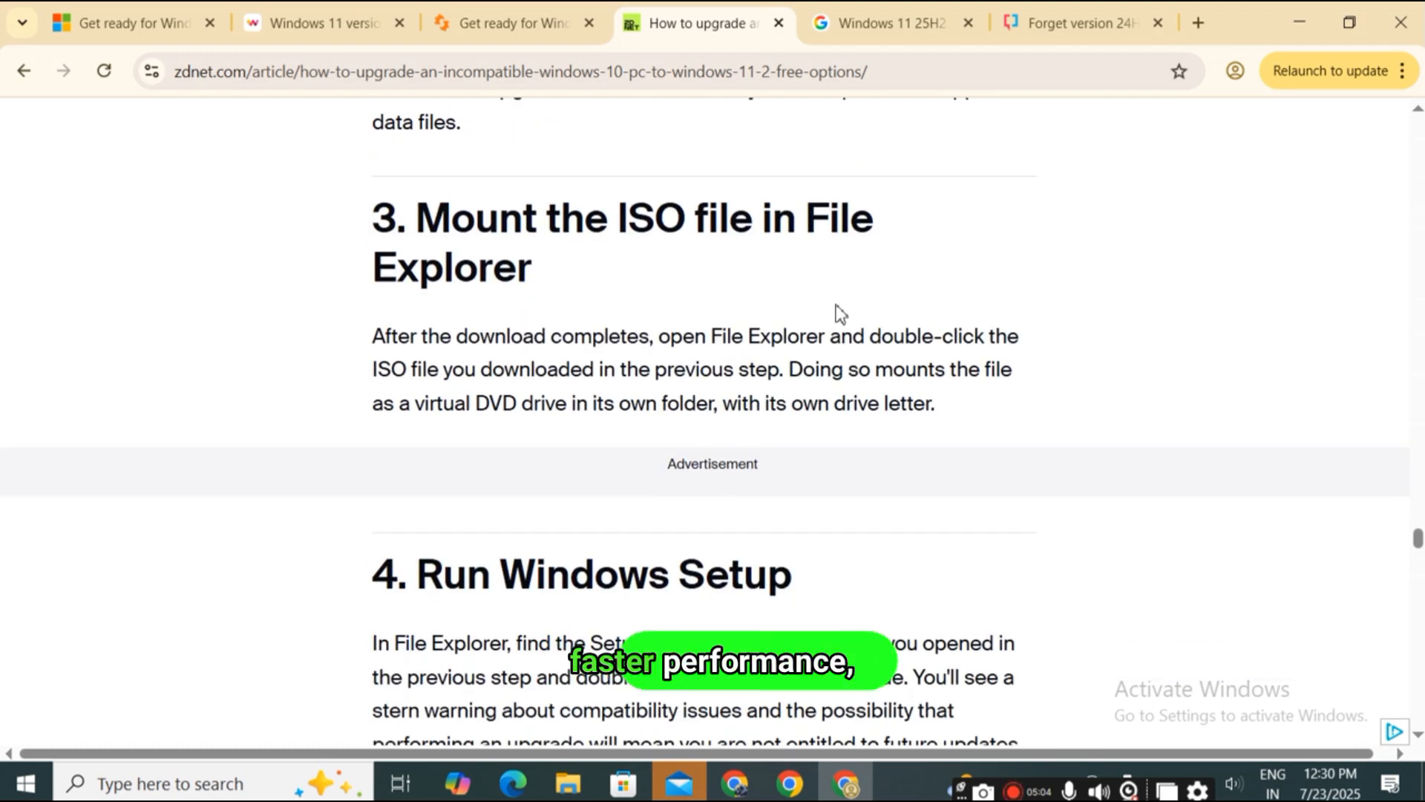
pyautogui.scroll(-3)
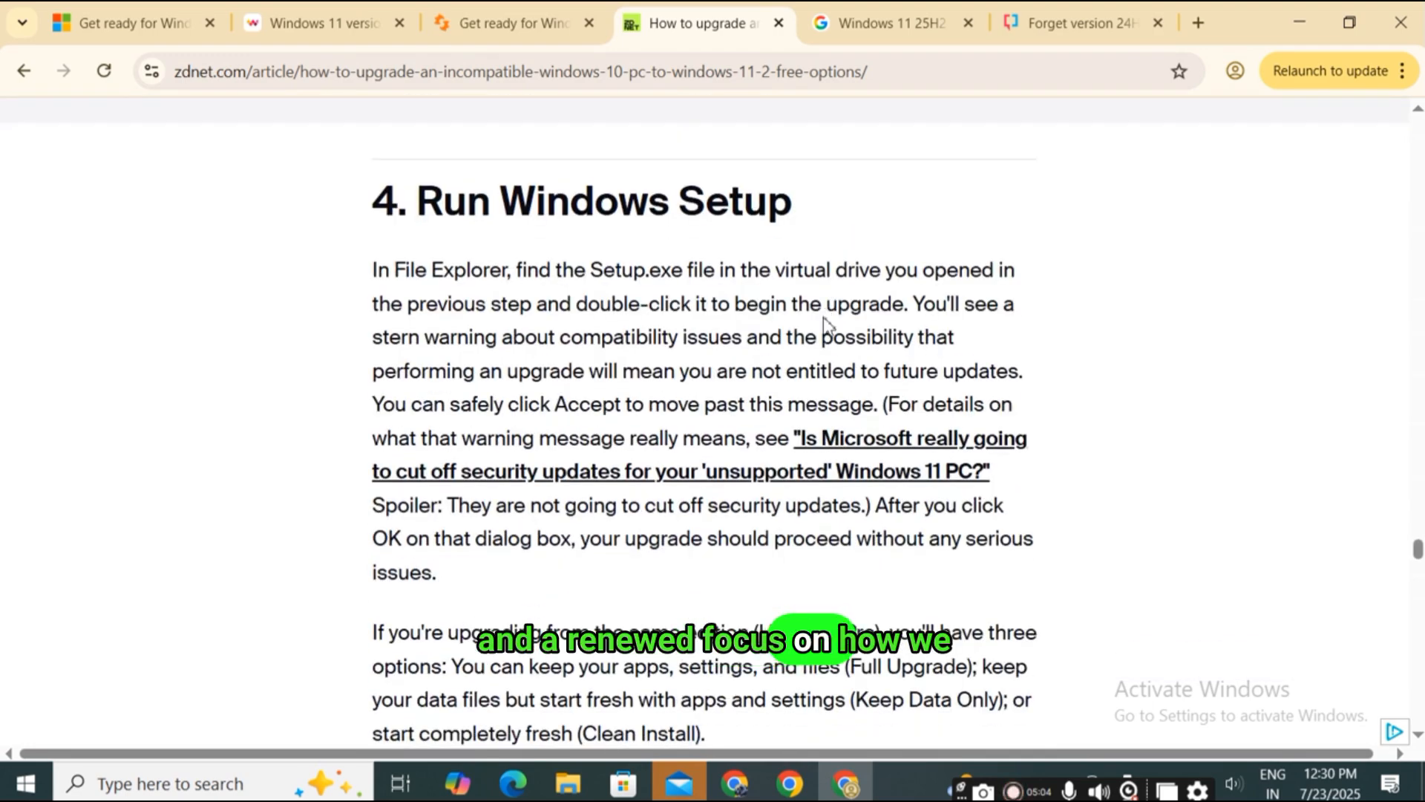
pyautogui.scroll(-3)
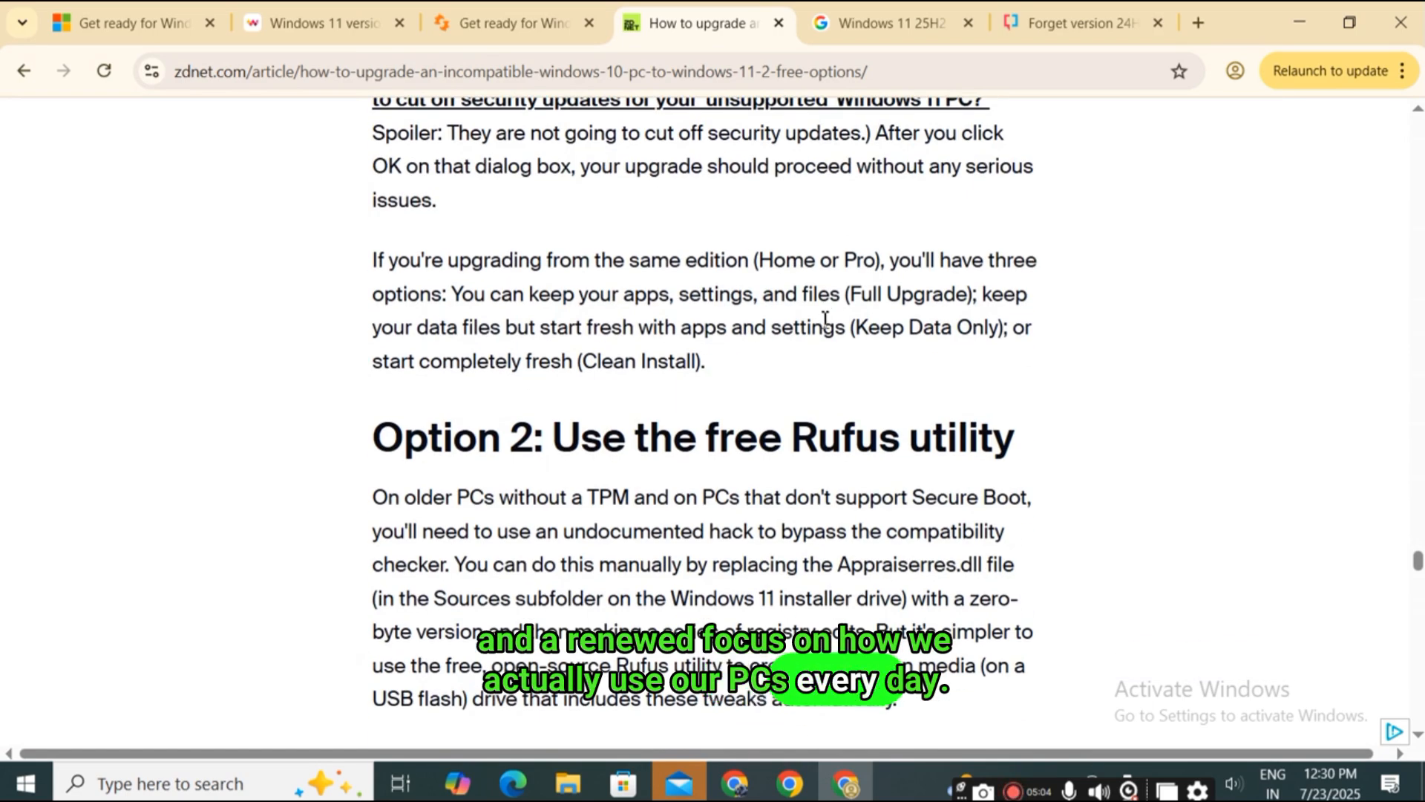
pyautogui.scroll(-3)
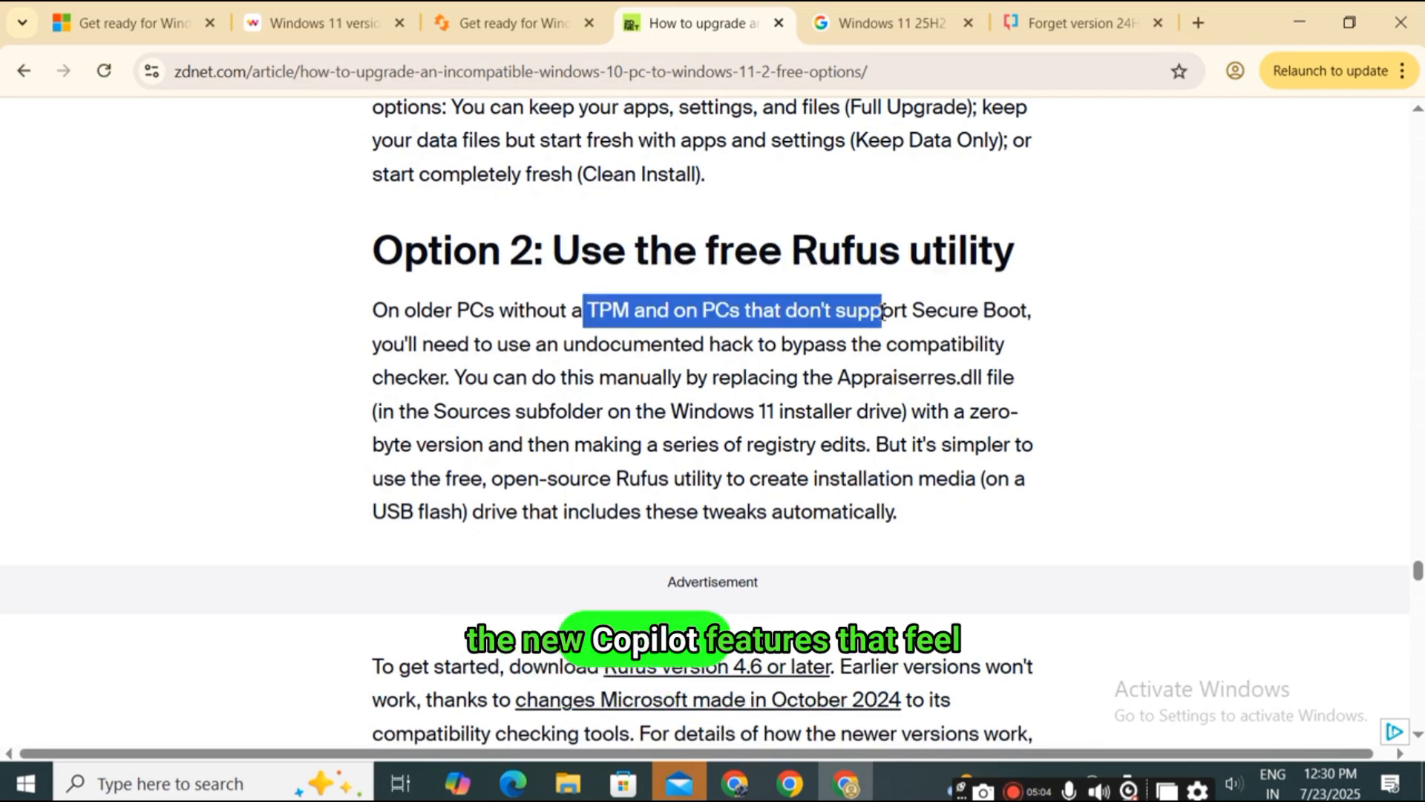
pyautogui.scroll(-3)
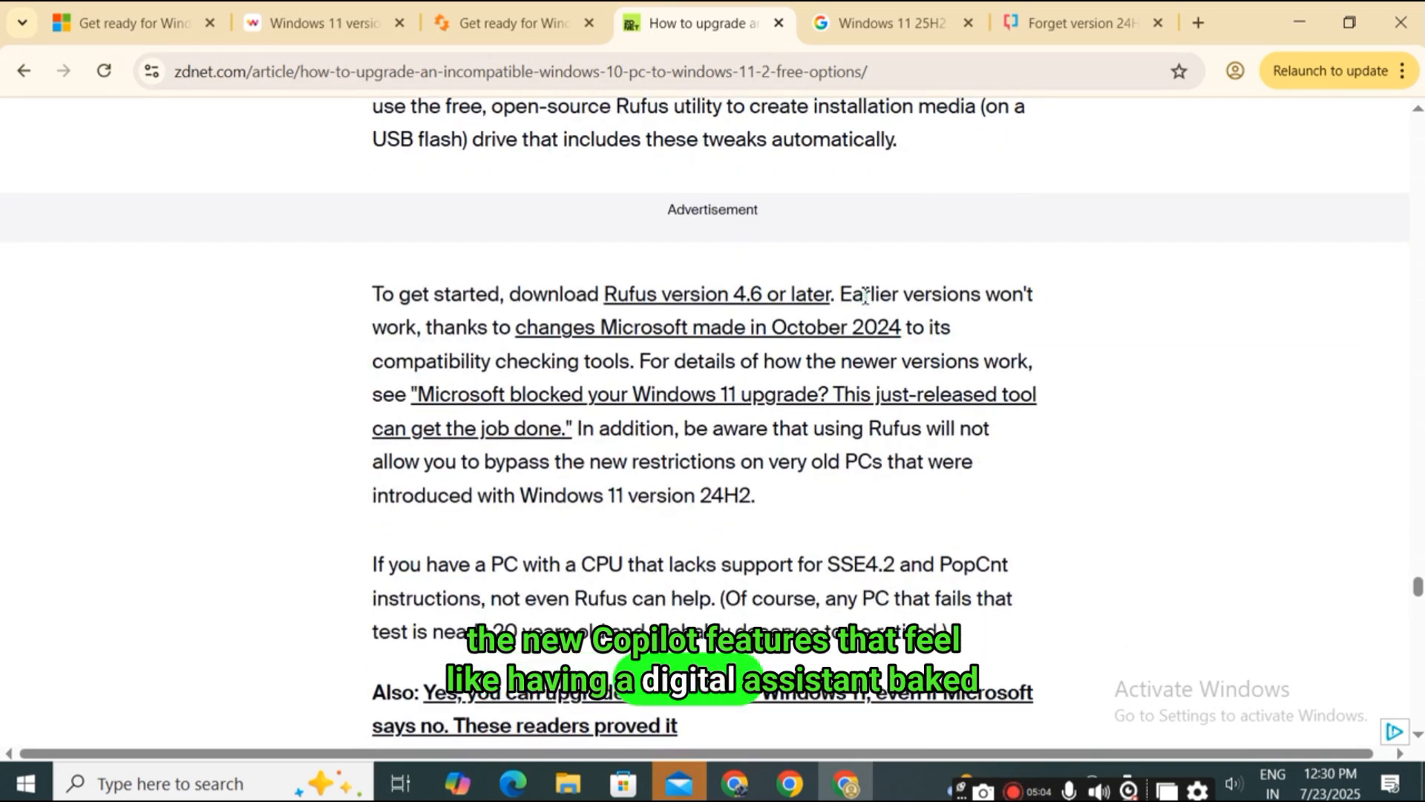
pyautogui.scroll(-3)
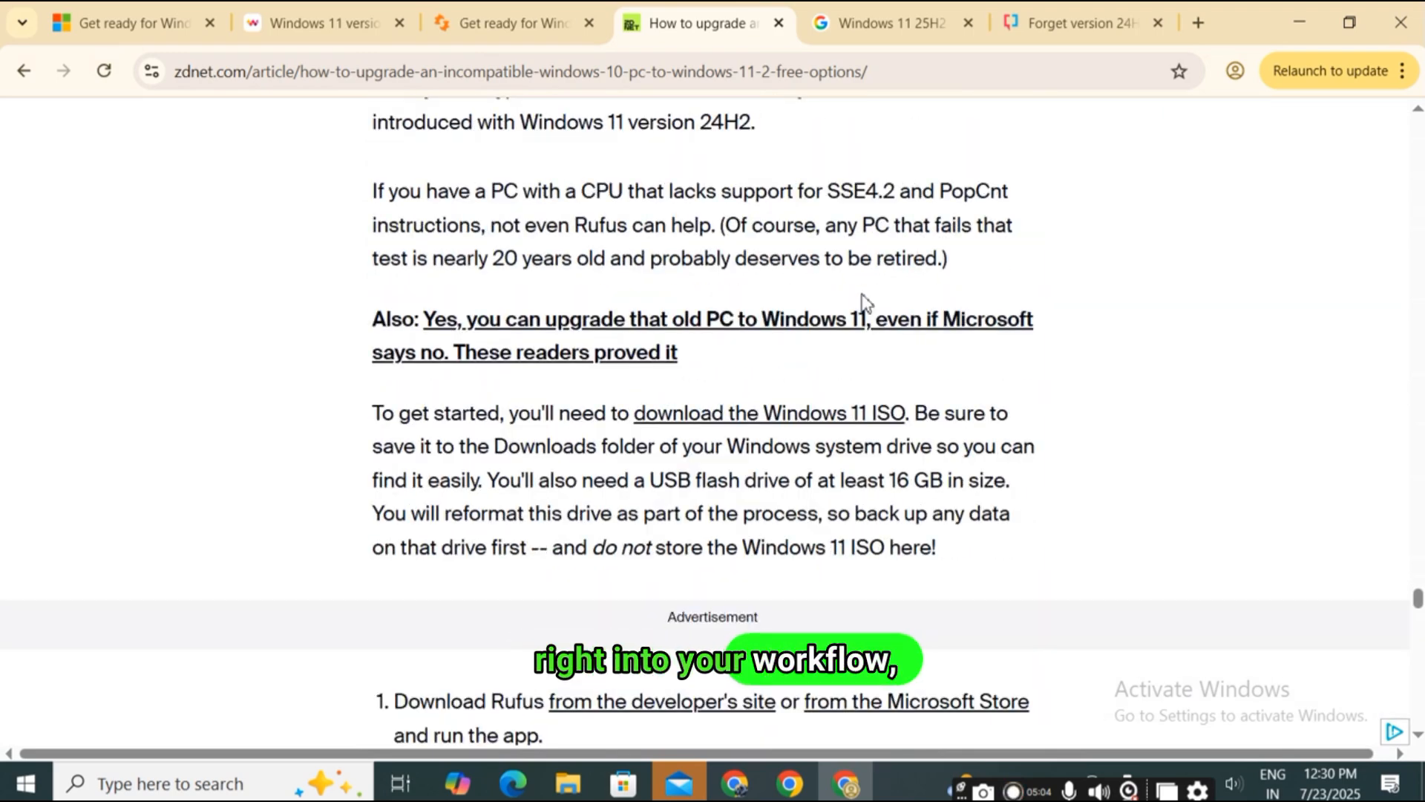
pyautogui.scroll(-3)
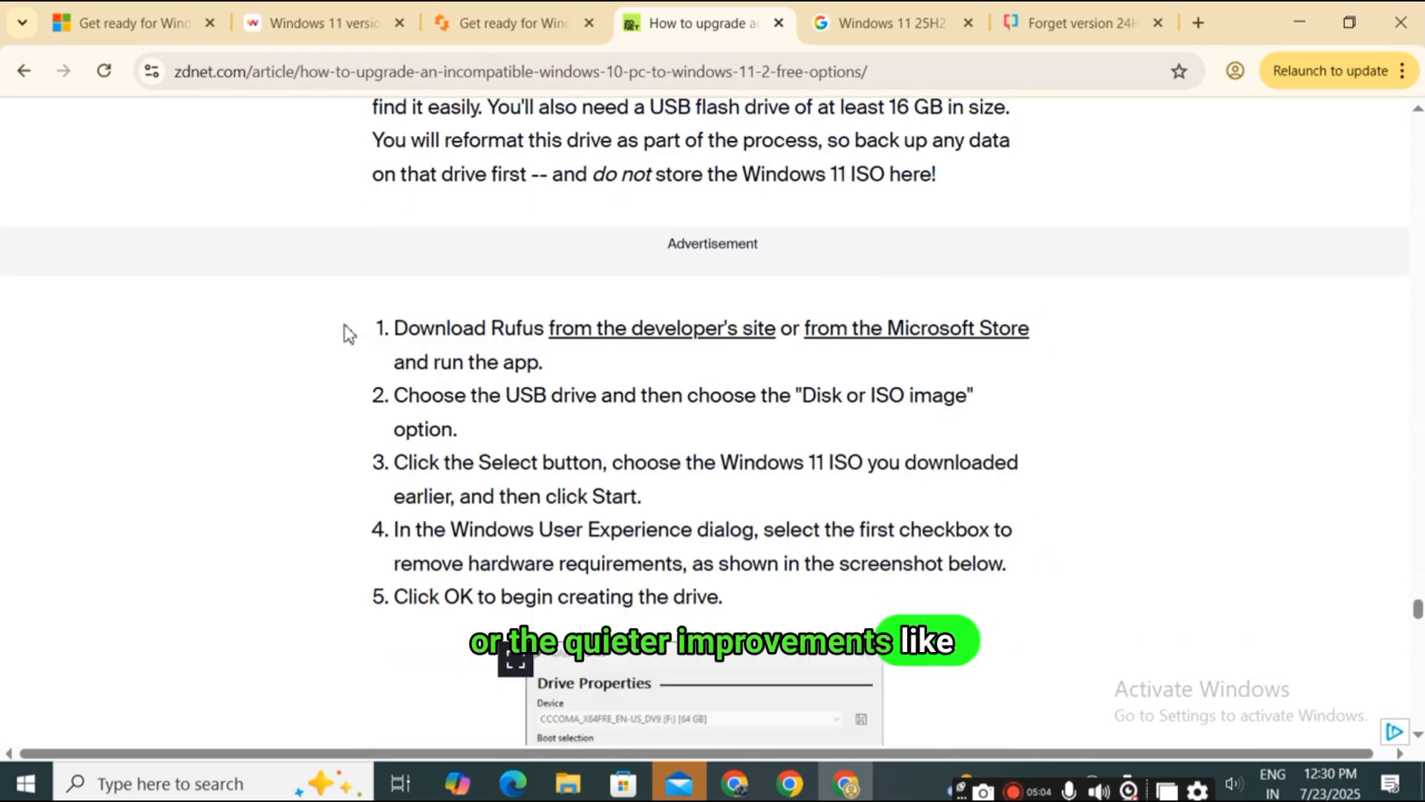
# Step: Highlight the numbered Rufus steps and read on to the hardware-requirement removal checkbox screenshot
pyautogui.moveTo(372, 106); pyautogui.dragTo(722, 596)
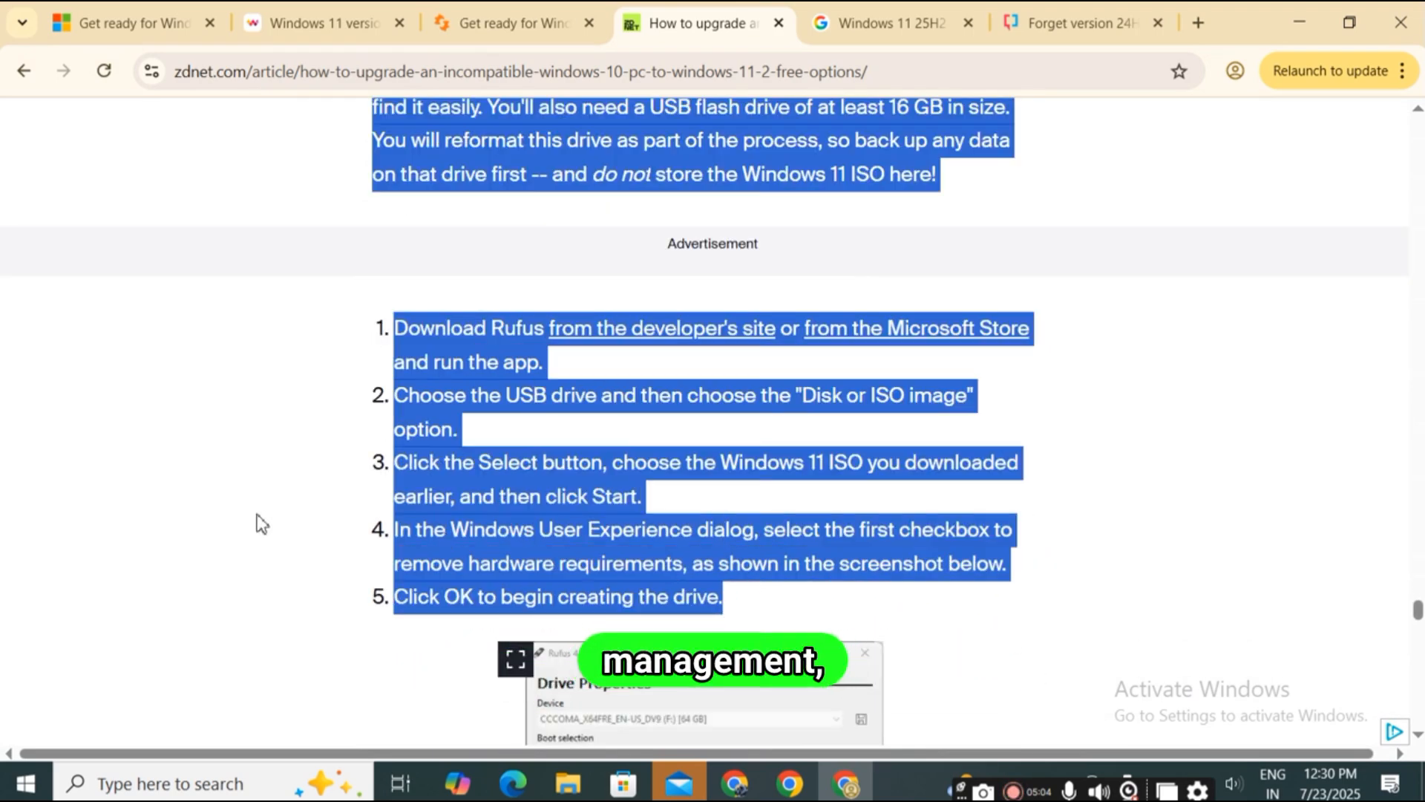
pyautogui.scroll(-3)
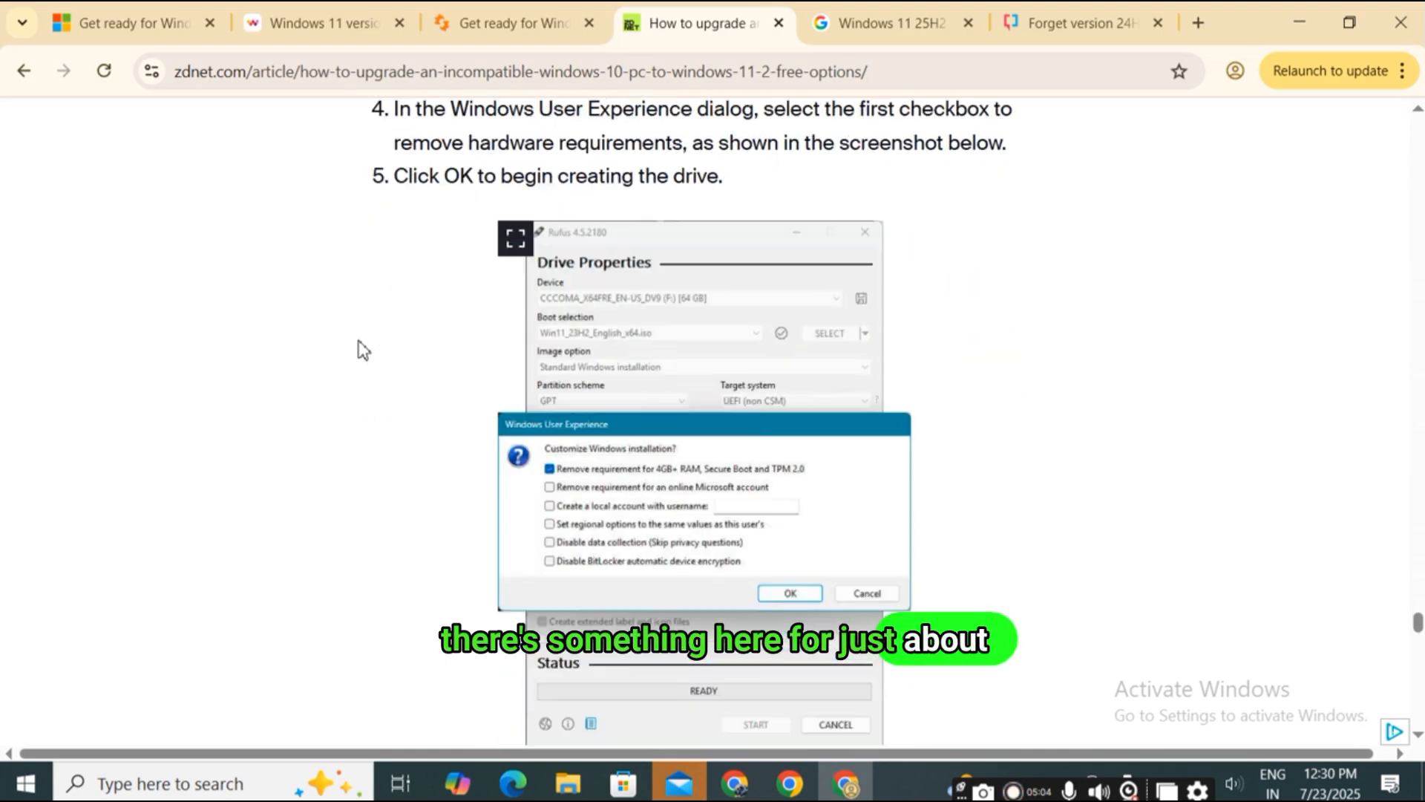
pyautogui.scroll(-3)
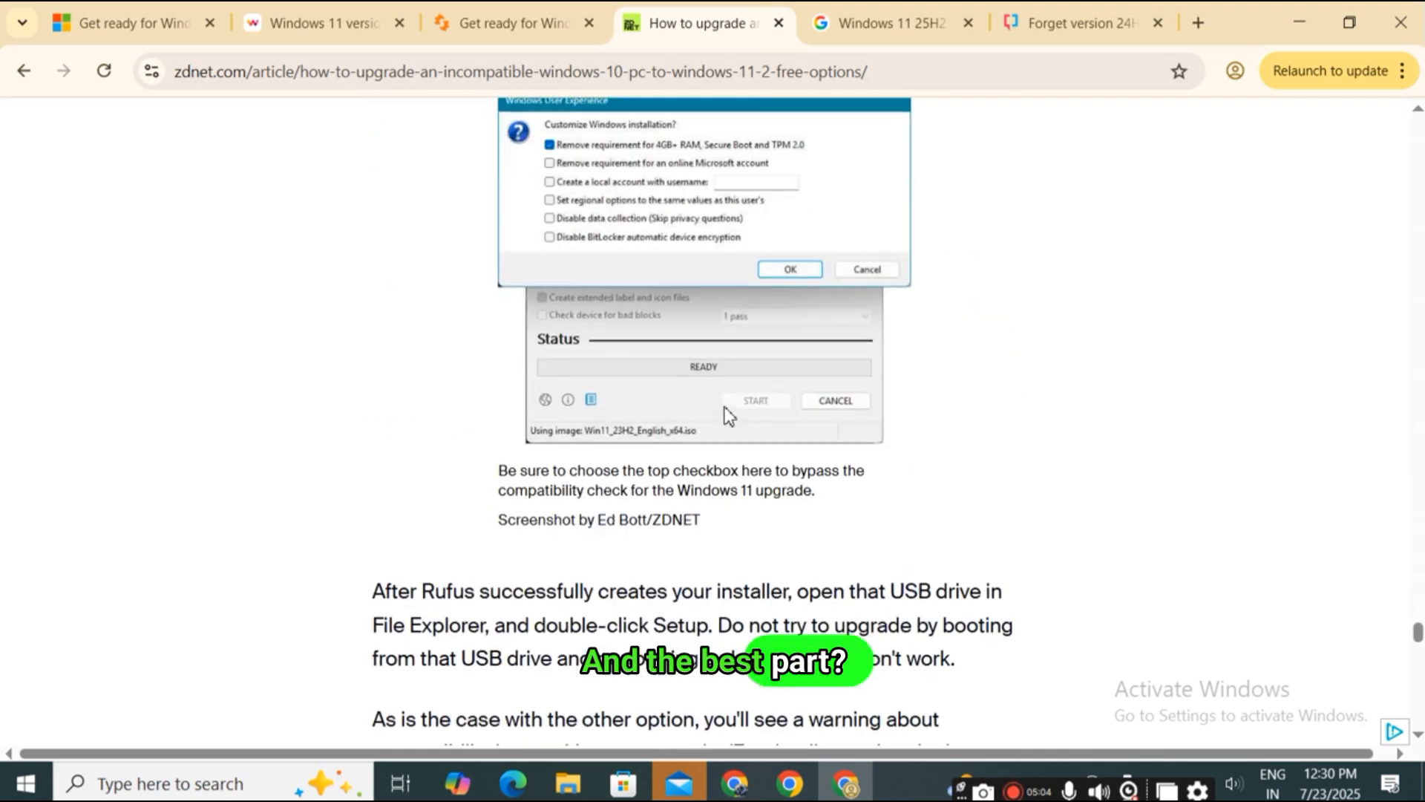
pyautogui.scroll(-3)
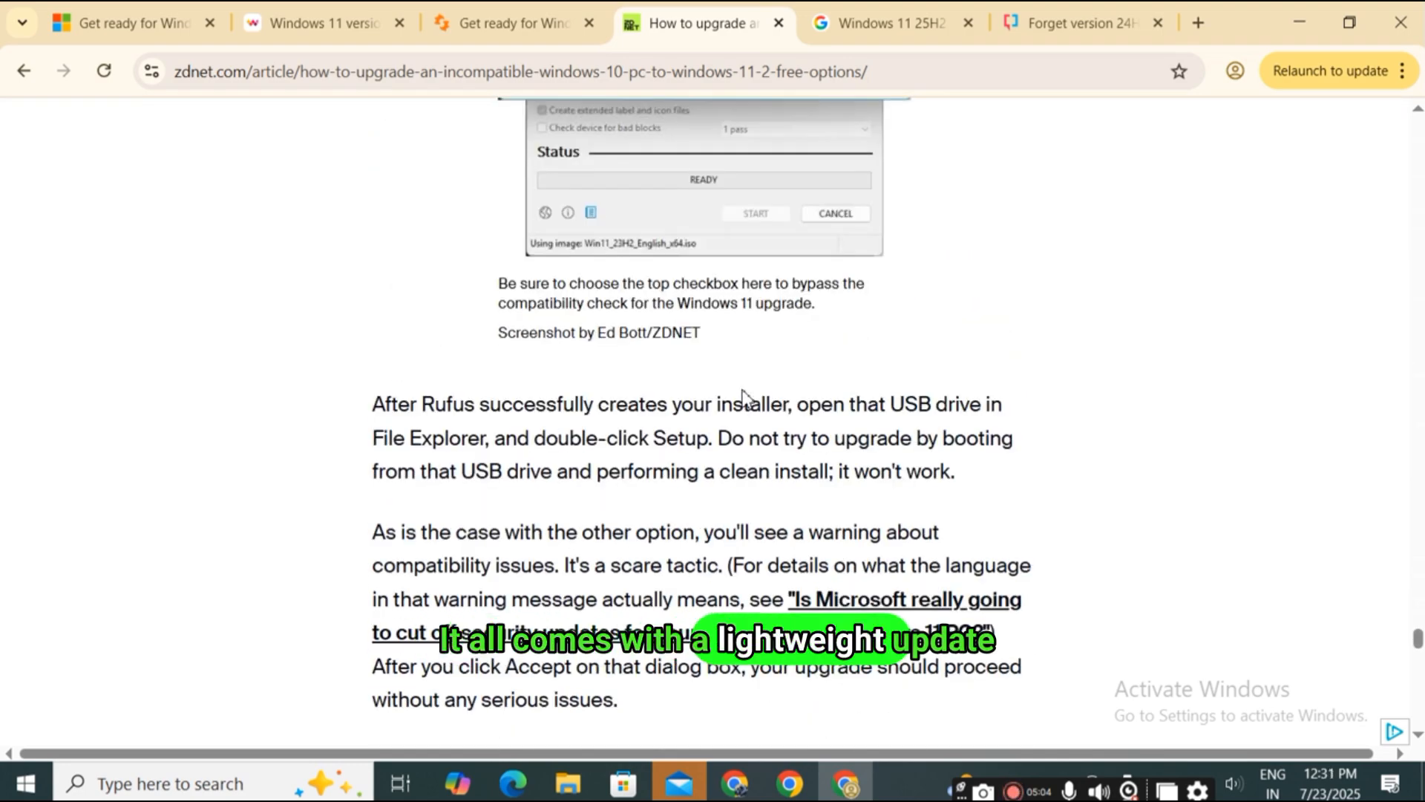
pyautogui.scroll(-3)
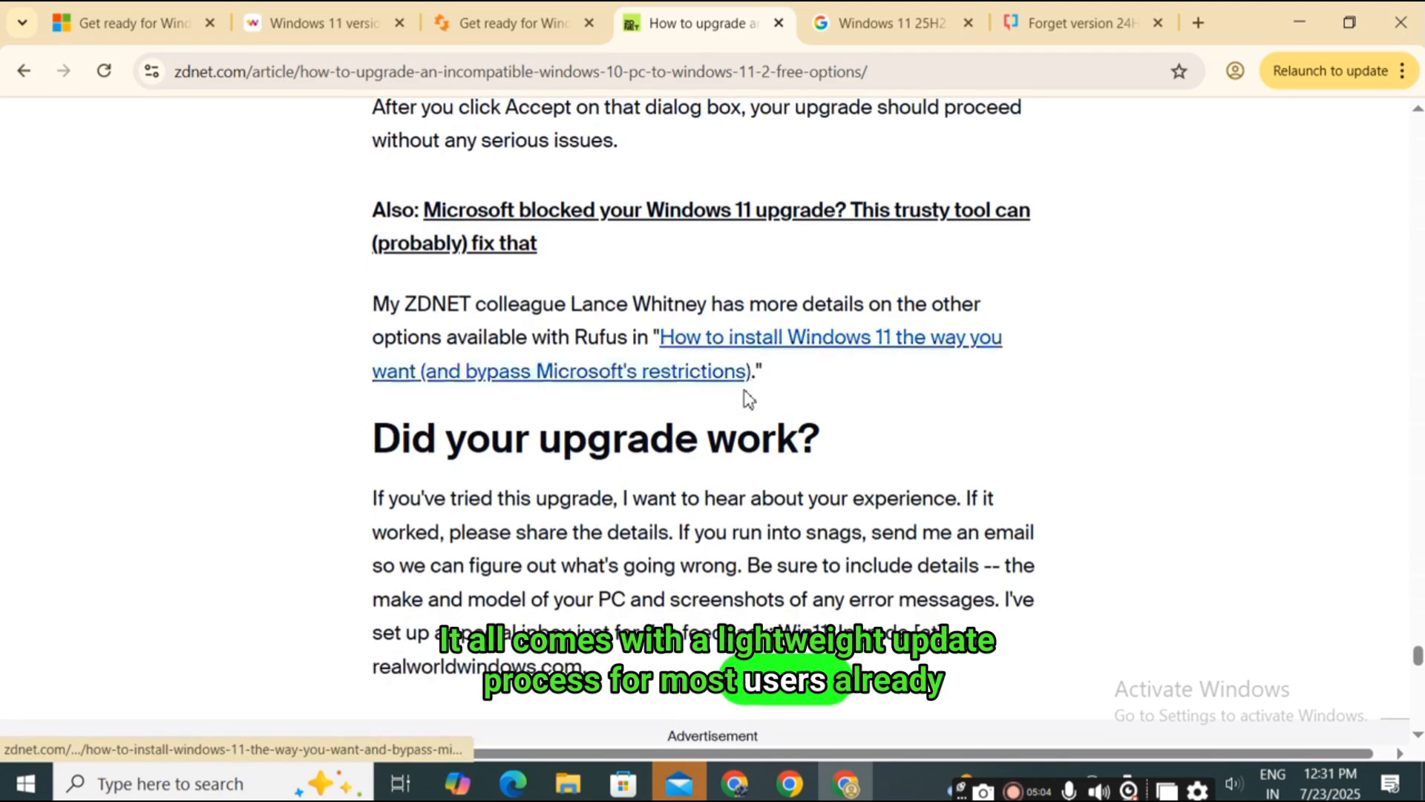
pyautogui.scroll(-3)
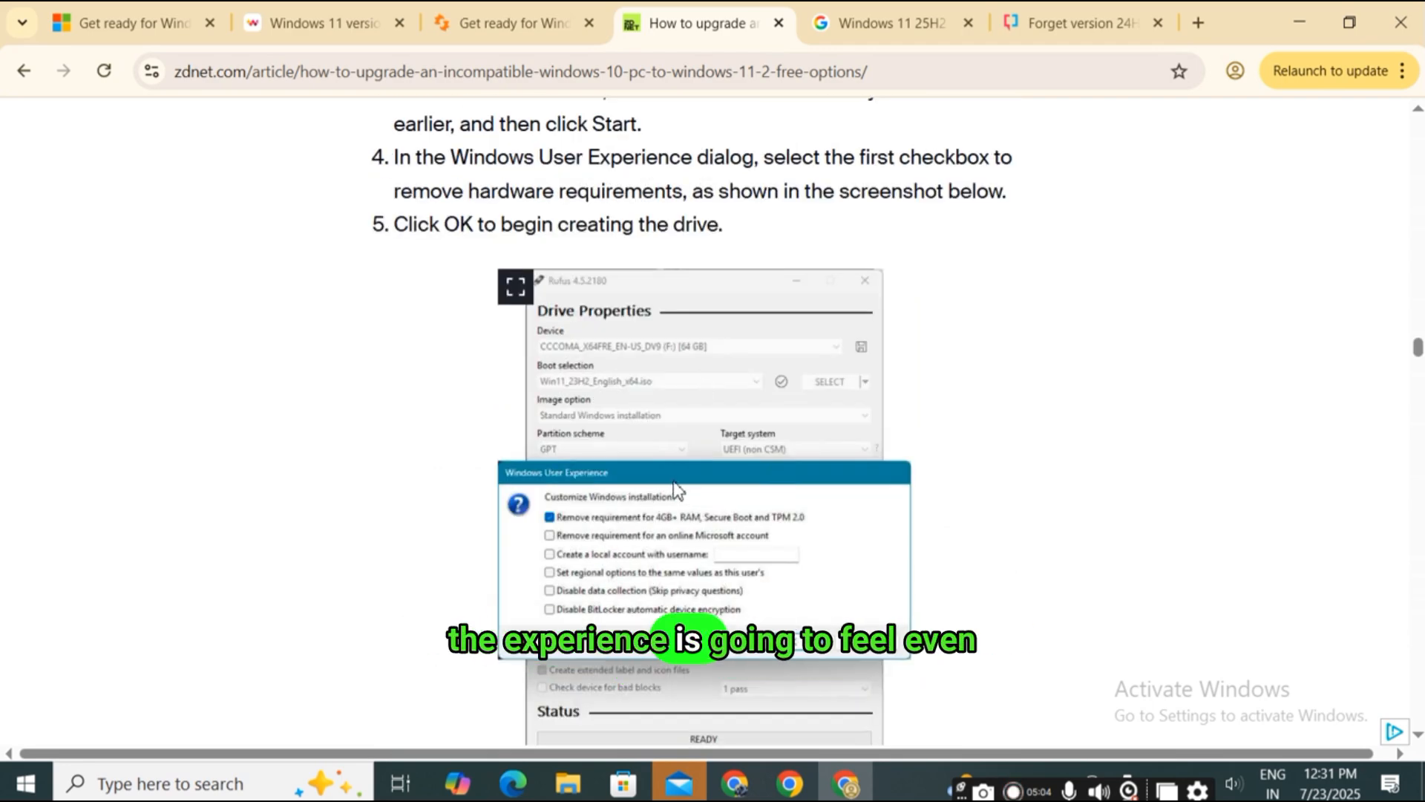
# Step: Read the Tech Community 25H2 post's upgrade sections and highlight the 'Settings > System > About' path
pyautogui.click(127, 23)
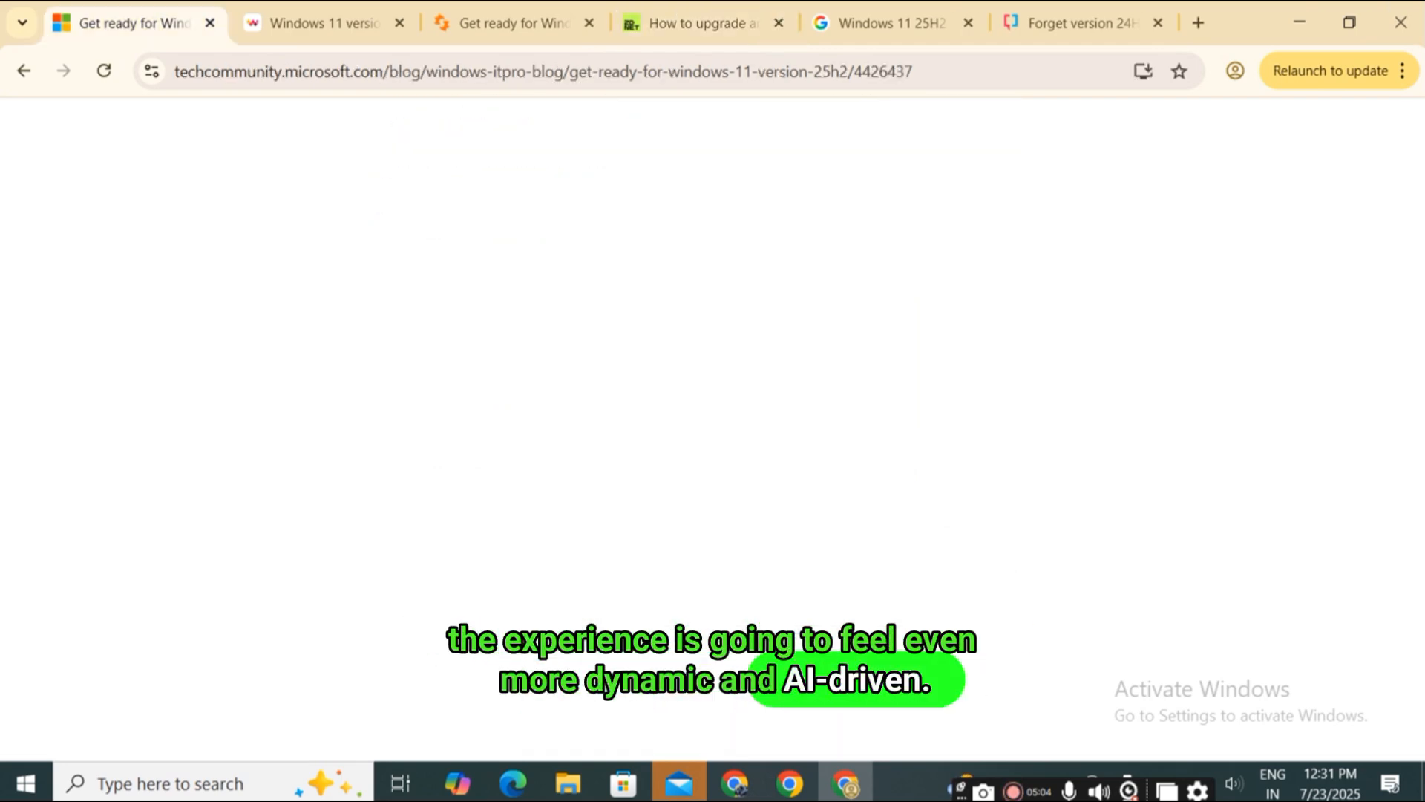
pyautogui.scroll(-3)
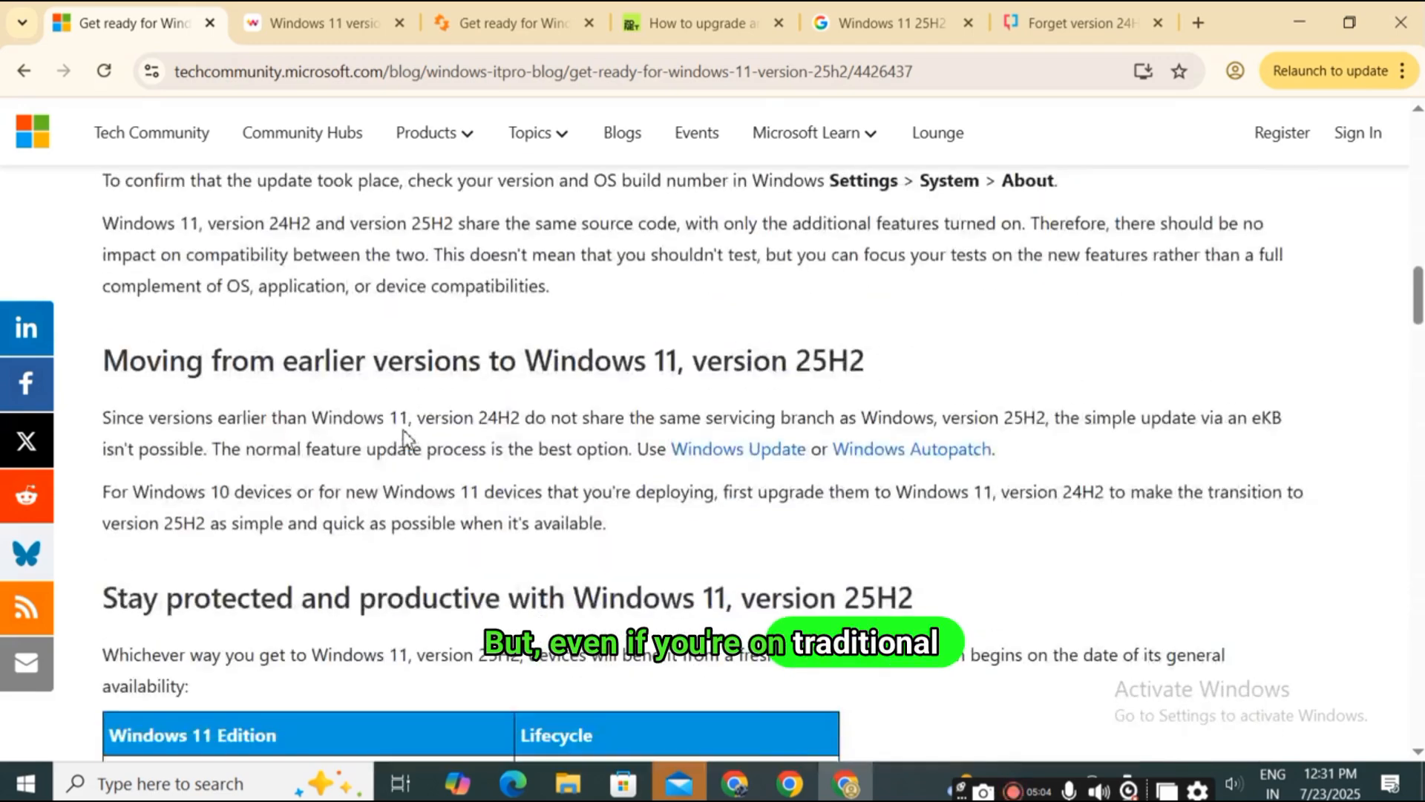
pyautogui.scroll(-3)
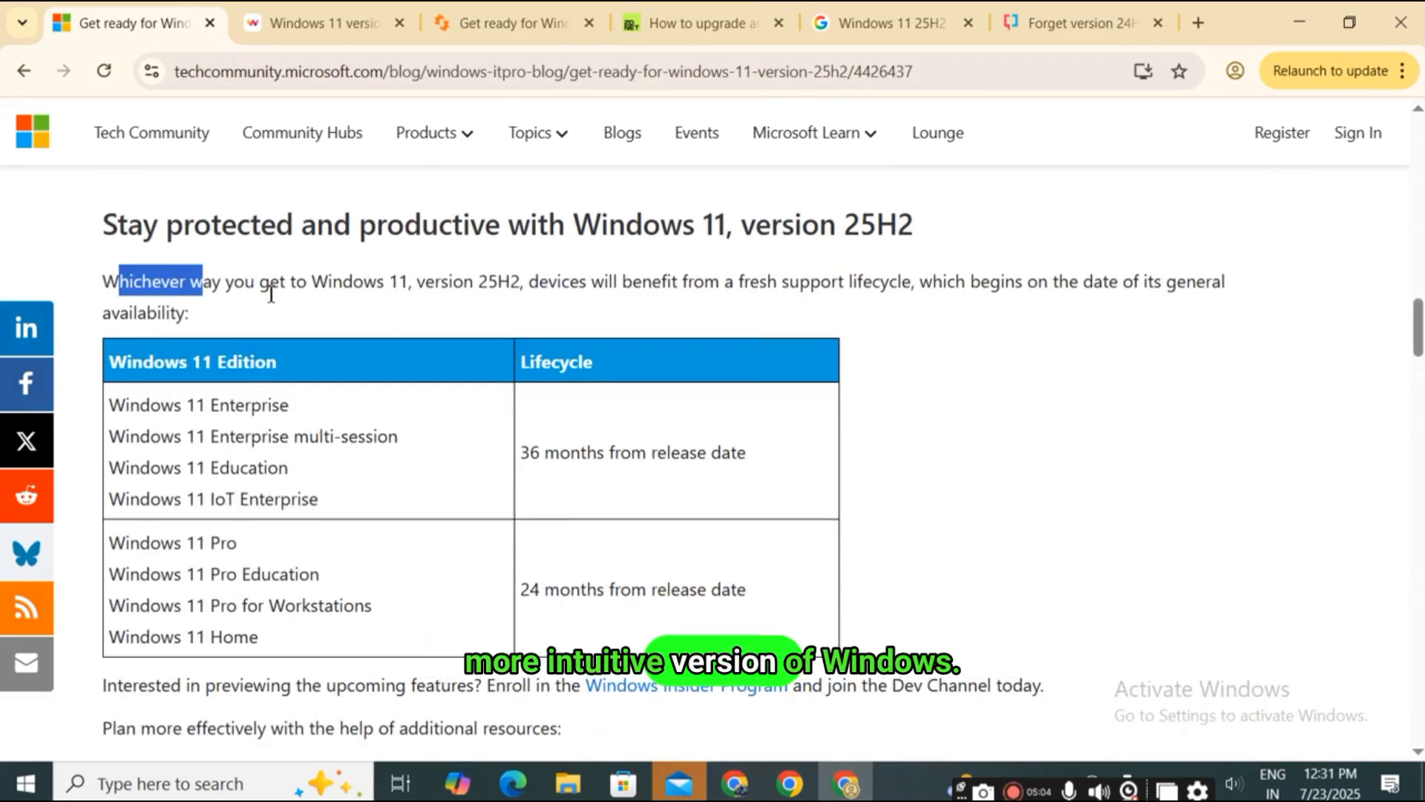
pyautogui.scroll(-3)
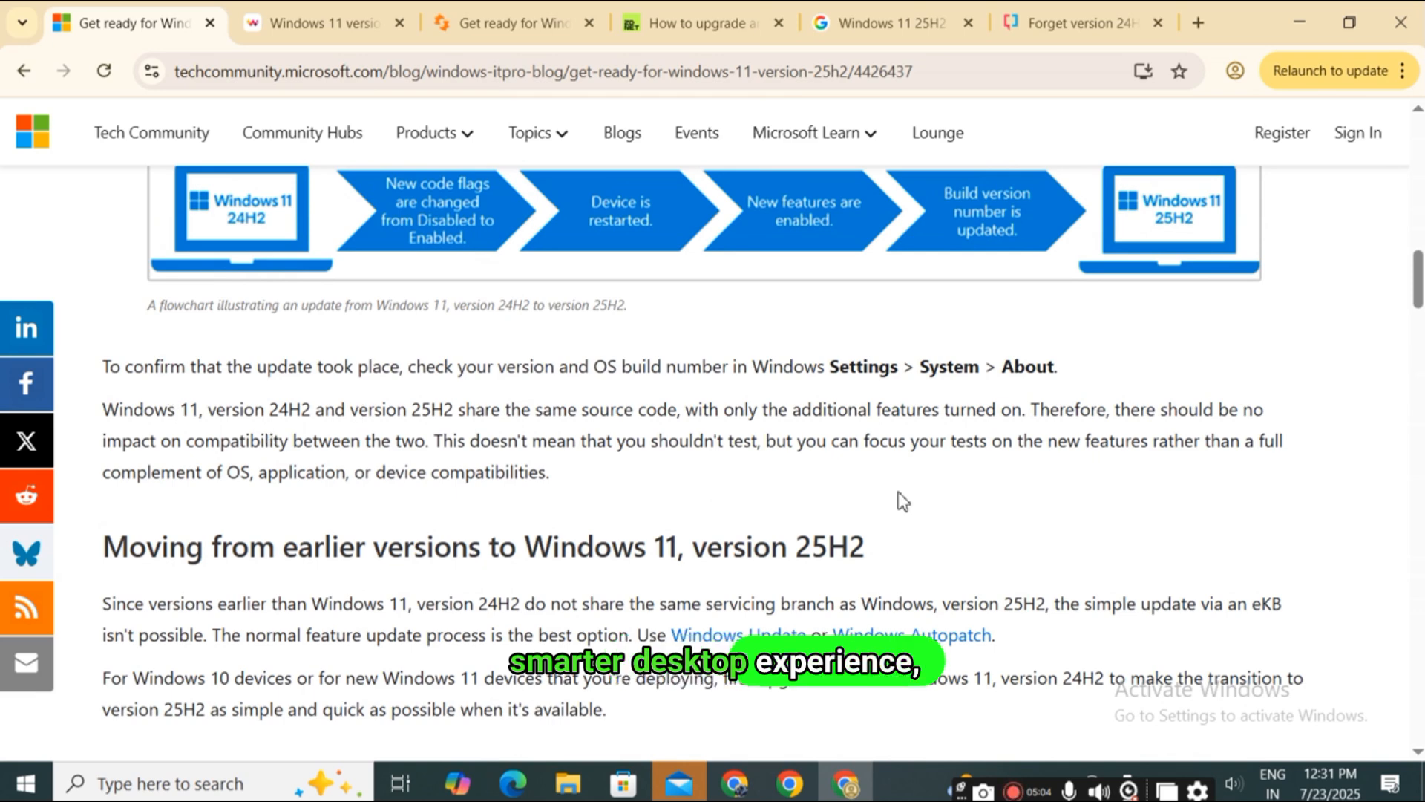
pyautogui.moveTo(827, 366); pyautogui.dragTo(1057, 366)
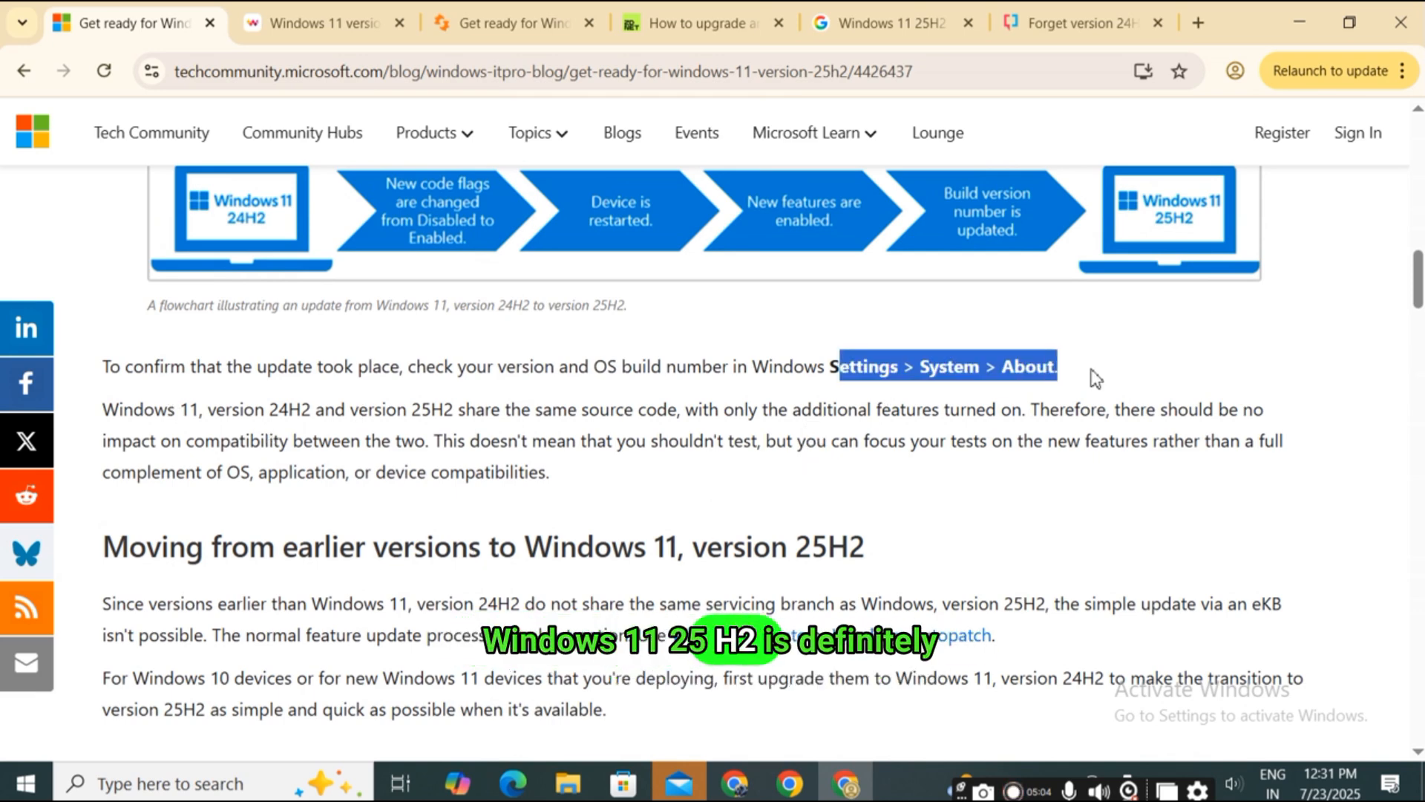